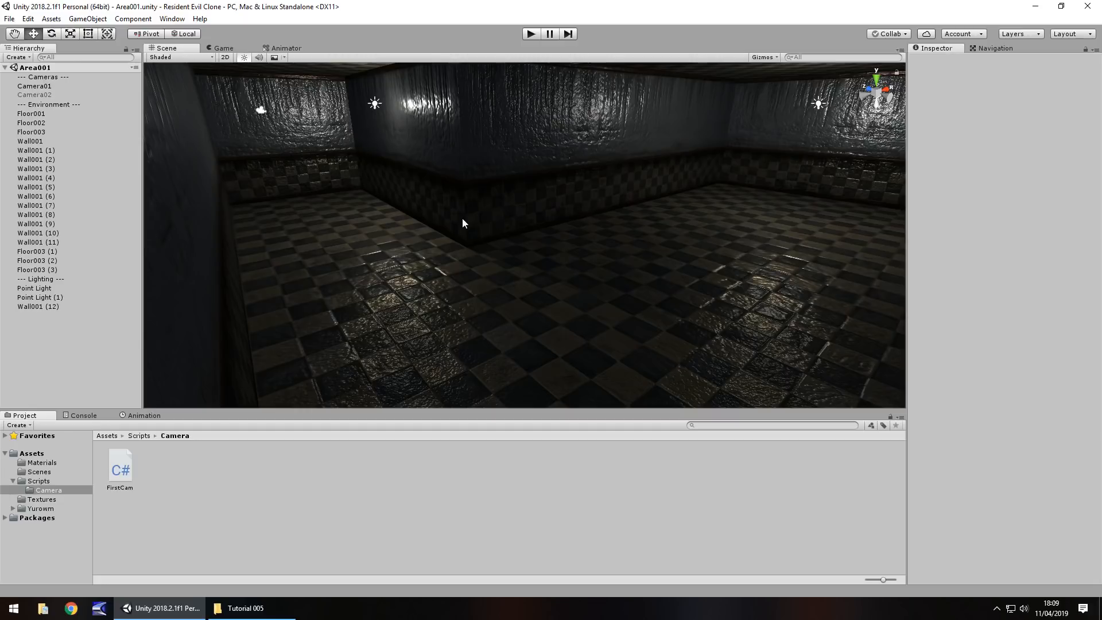
{"action": "mouse_move", "coordinate": [501, 268]}
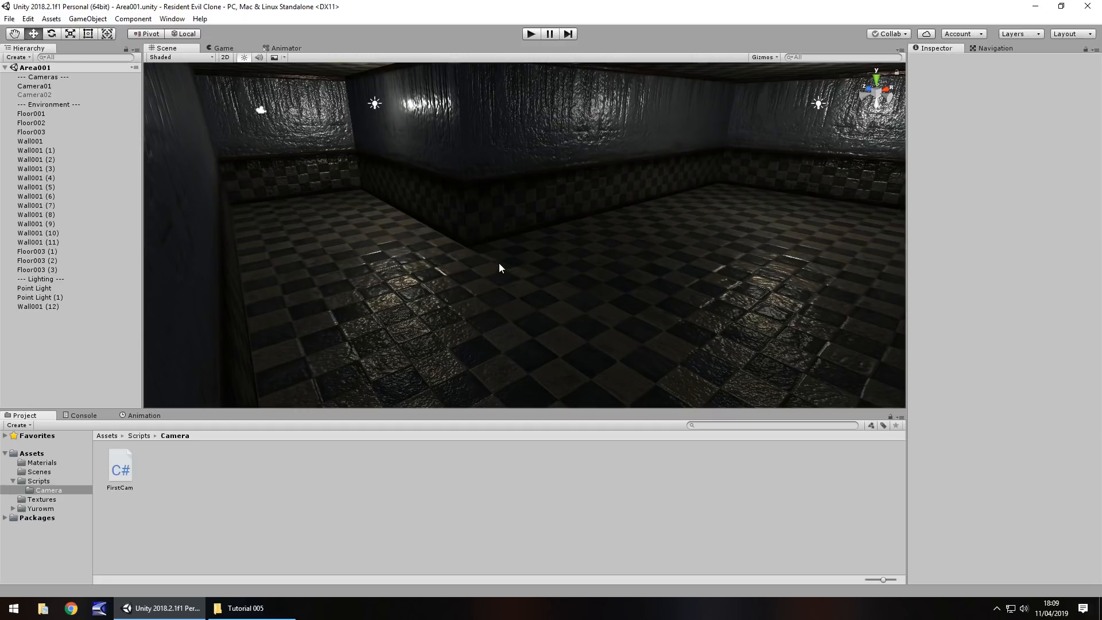
{"action": "mouse_move", "coordinate": [460, 287]}
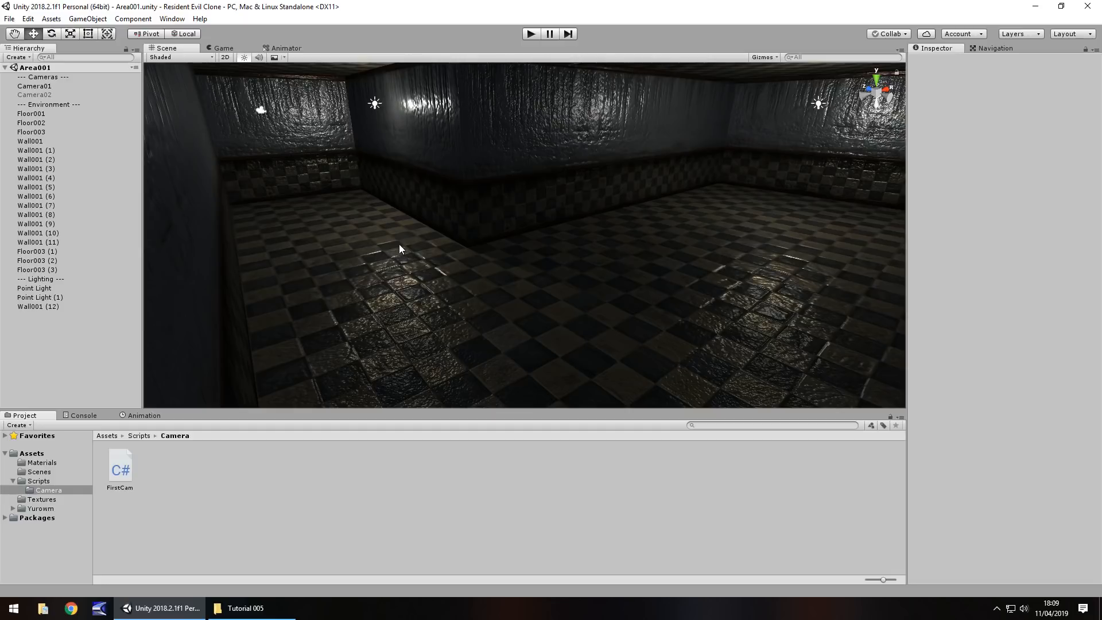
{"action": "mouse_move", "coordinate": [390, 252]}
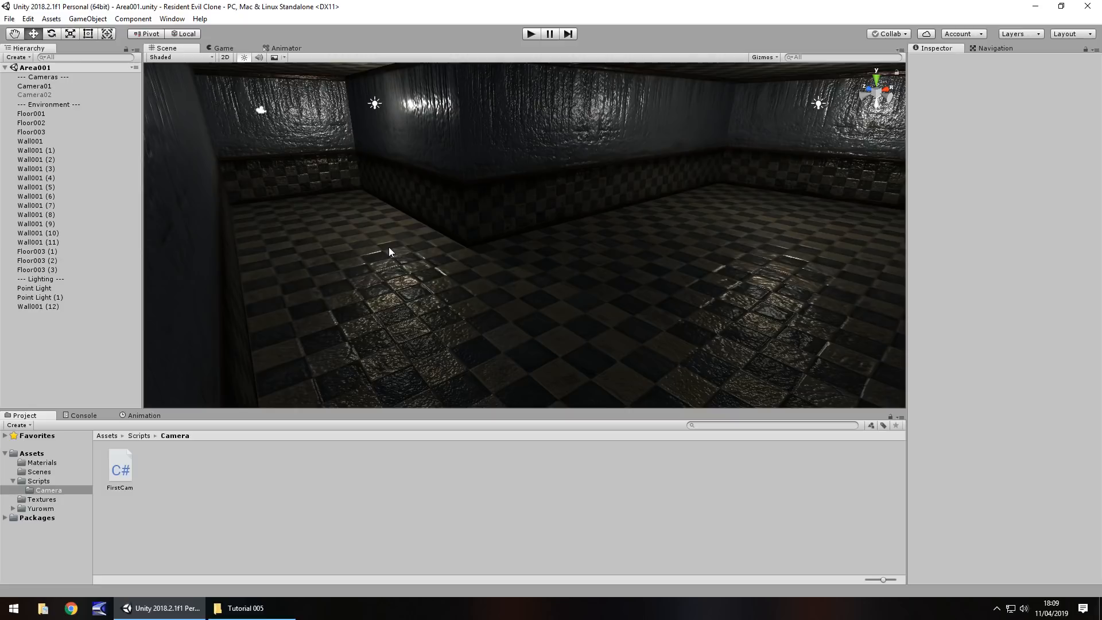
Step: Open the Asset Store from the Window menu so it loads in the editor
{"action": "left_click", "coordinate": [345, 48]}
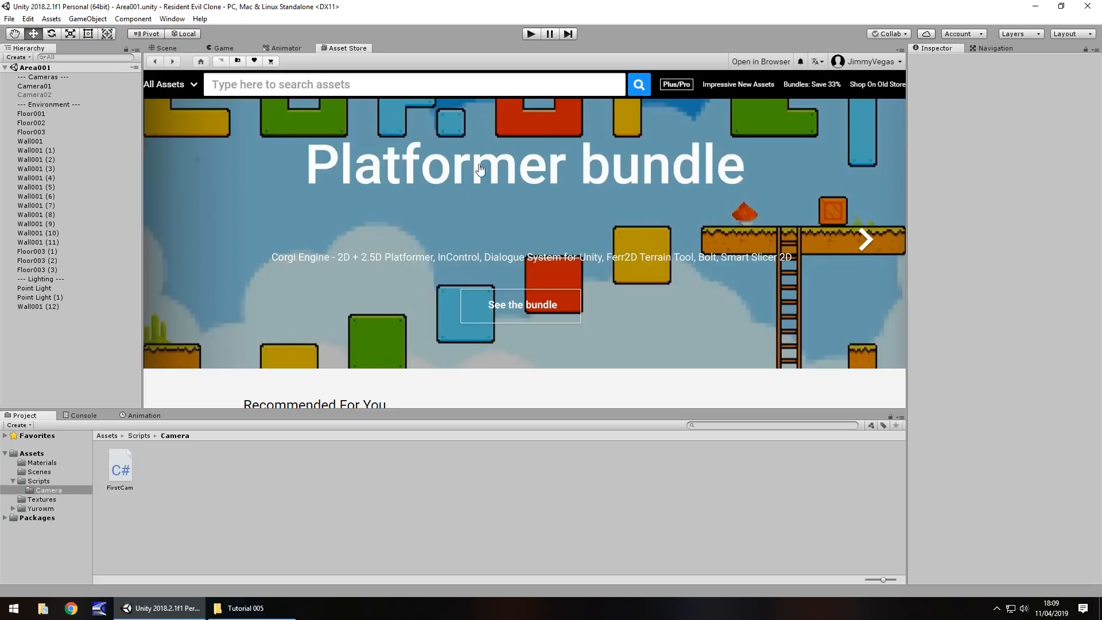
{"action": "mouse_move", "coordinate": [752, 225]}
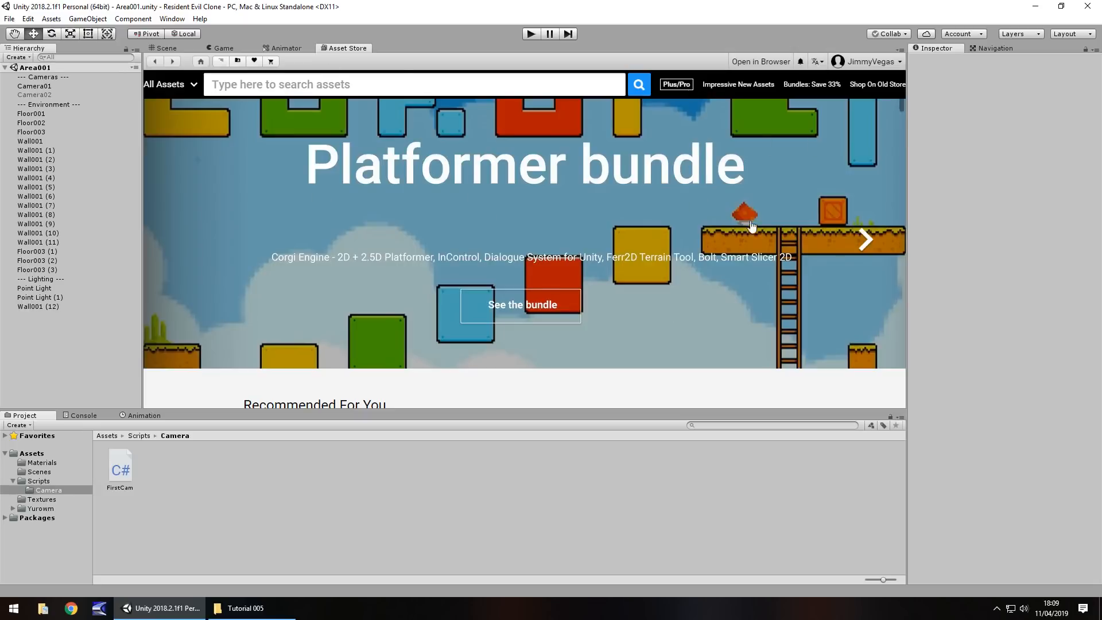
{"action": "mouse_move", "coordinate": [314, 191]}
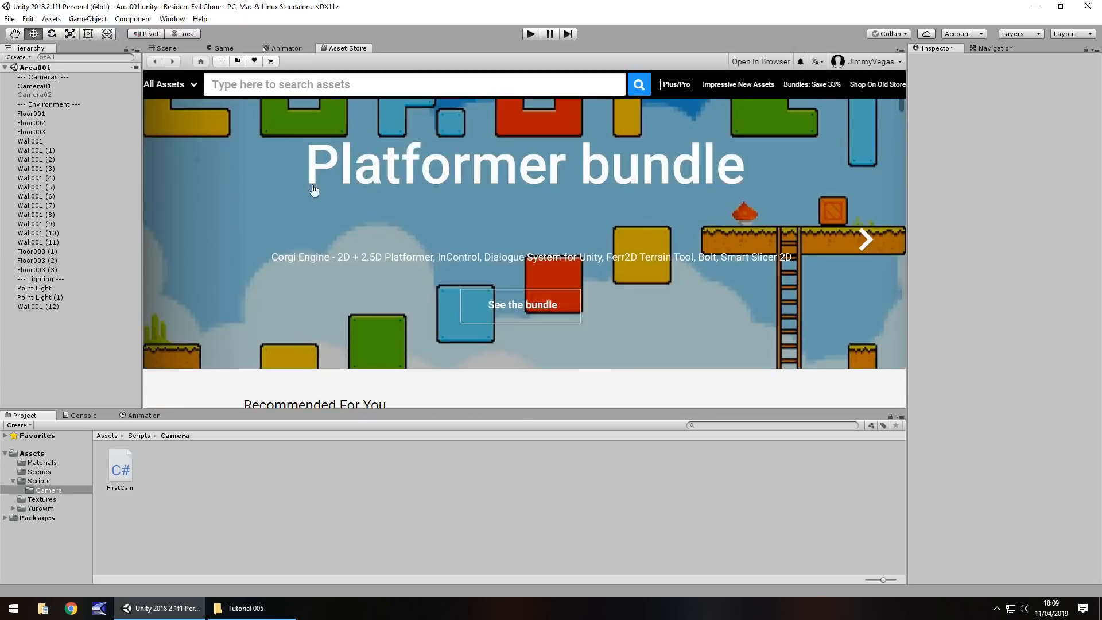
{"action": "mouse_move", "coordinate": [427, 313]}
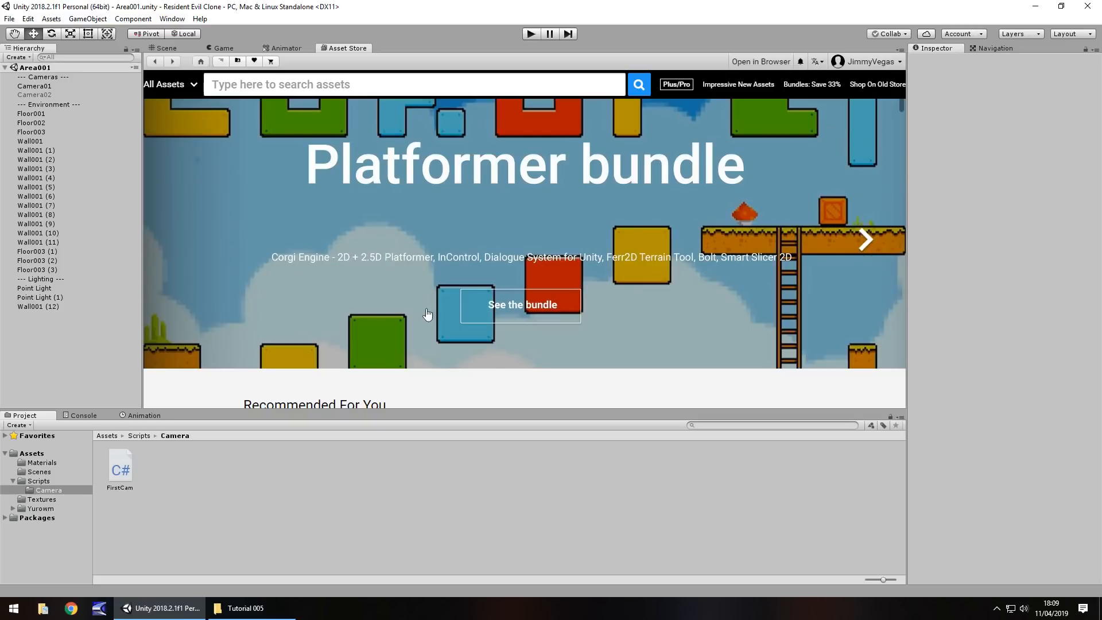
{"action": "mouse_move", "coordinate": [525, 237]}
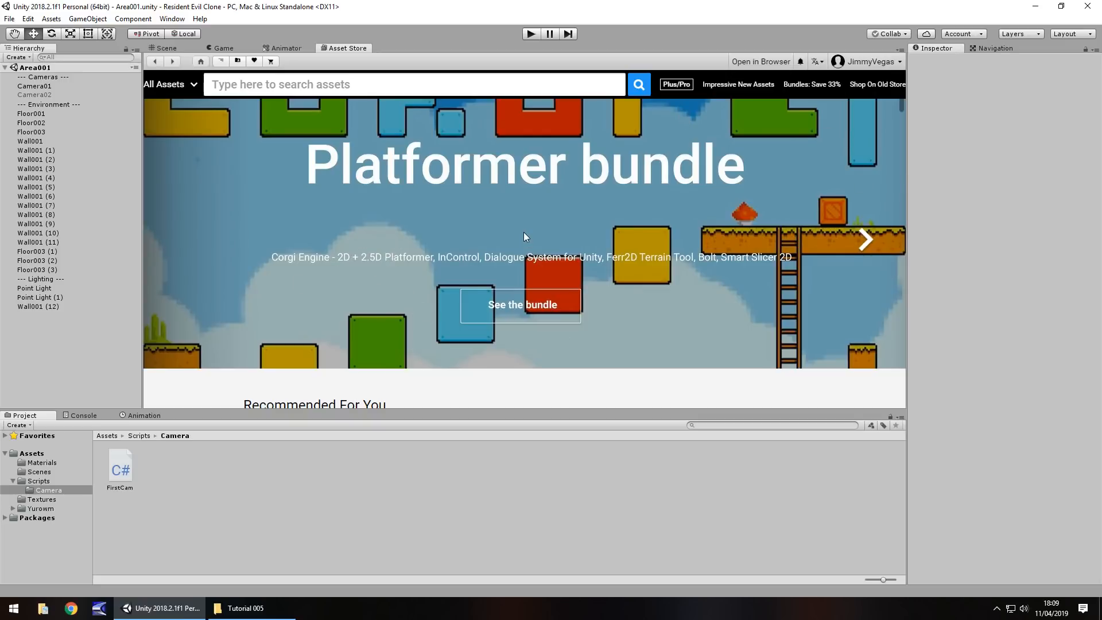
{"action": "mouse_move", "coordinate": [597, 236]}
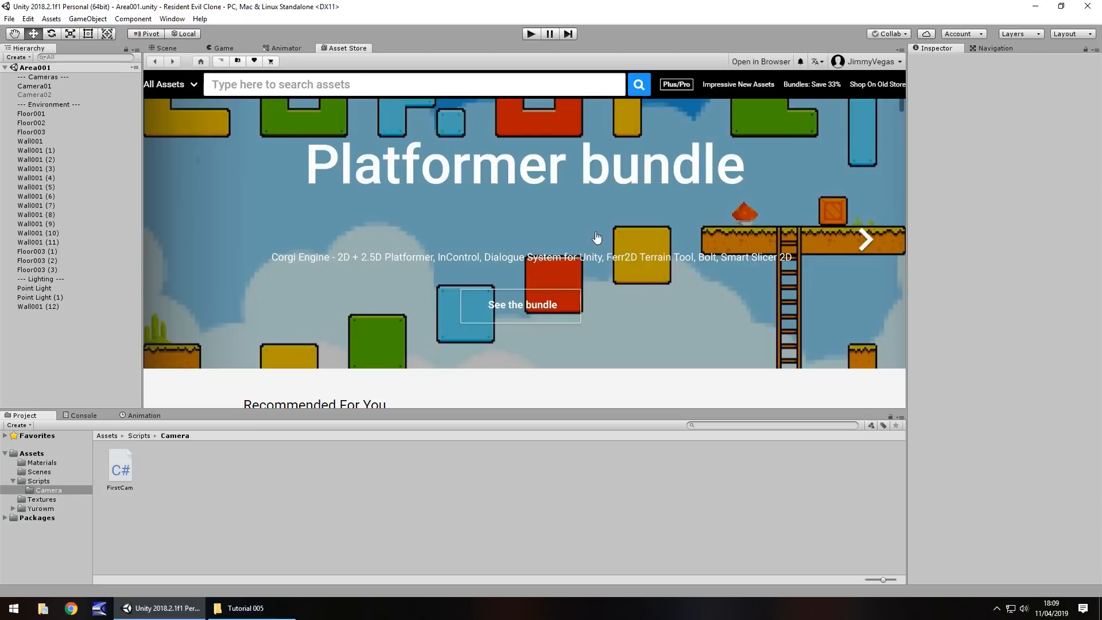
{"action": "mouse_move", "coordinate": [426, 270]}
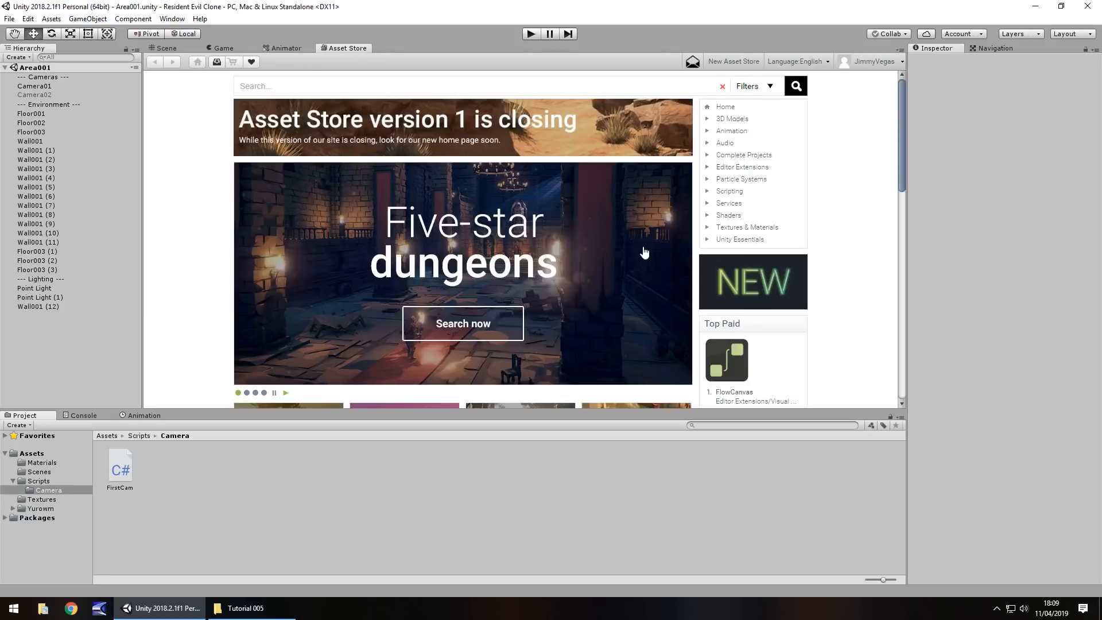
{"action": "mouse_move", "coordinate": [721, 67]}
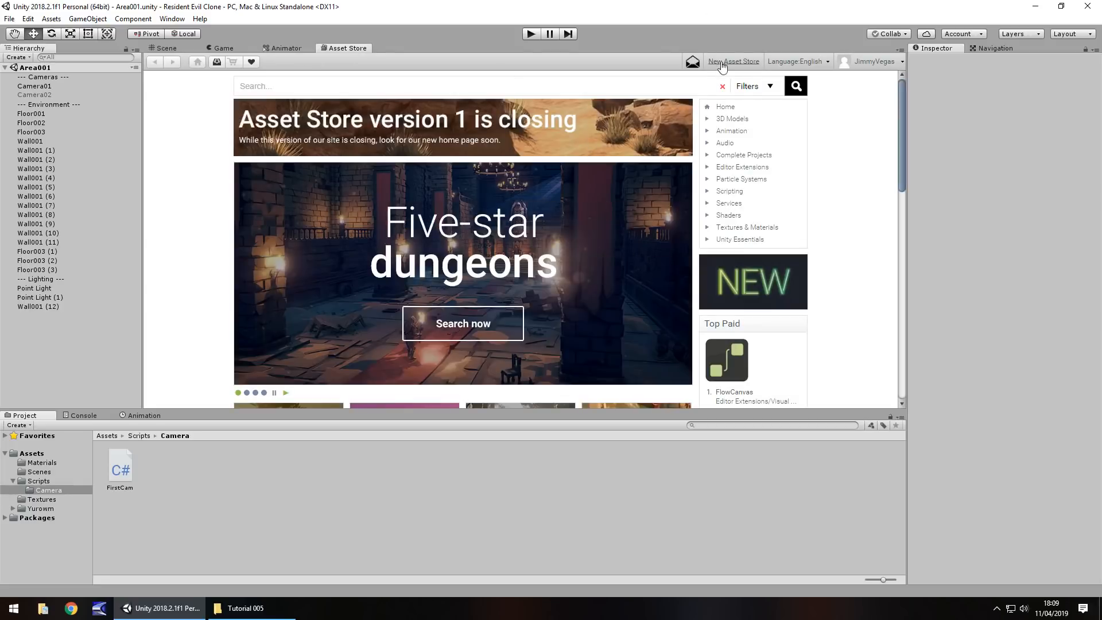
{"action": "mouse_move", "coordinate": [524, 256]}
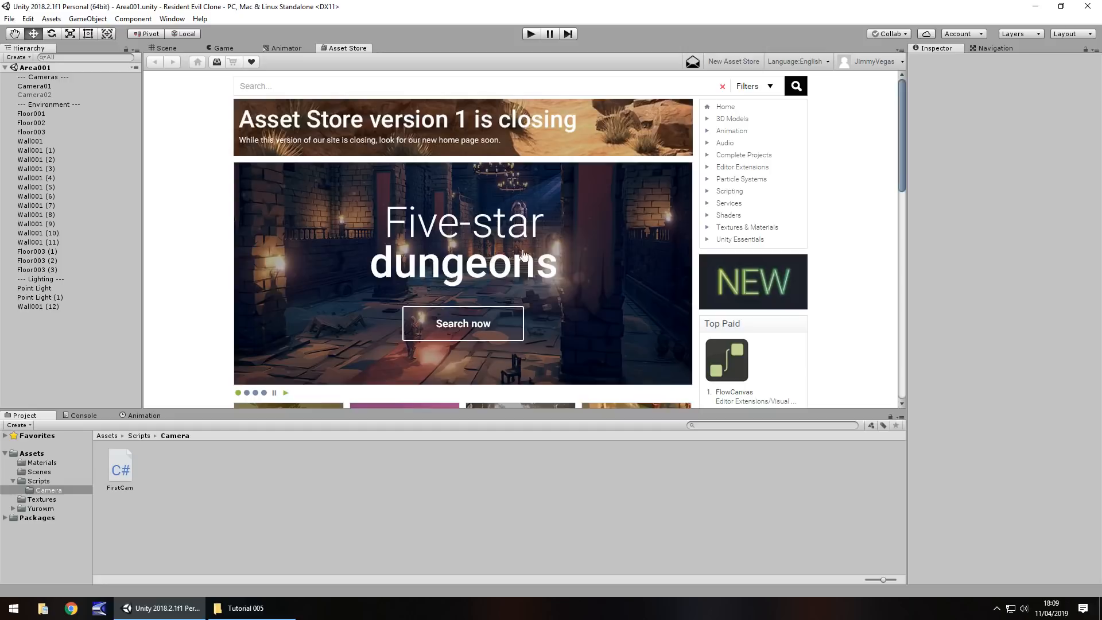
{"action": "mouse_move", "coordinate": [850, 227]}
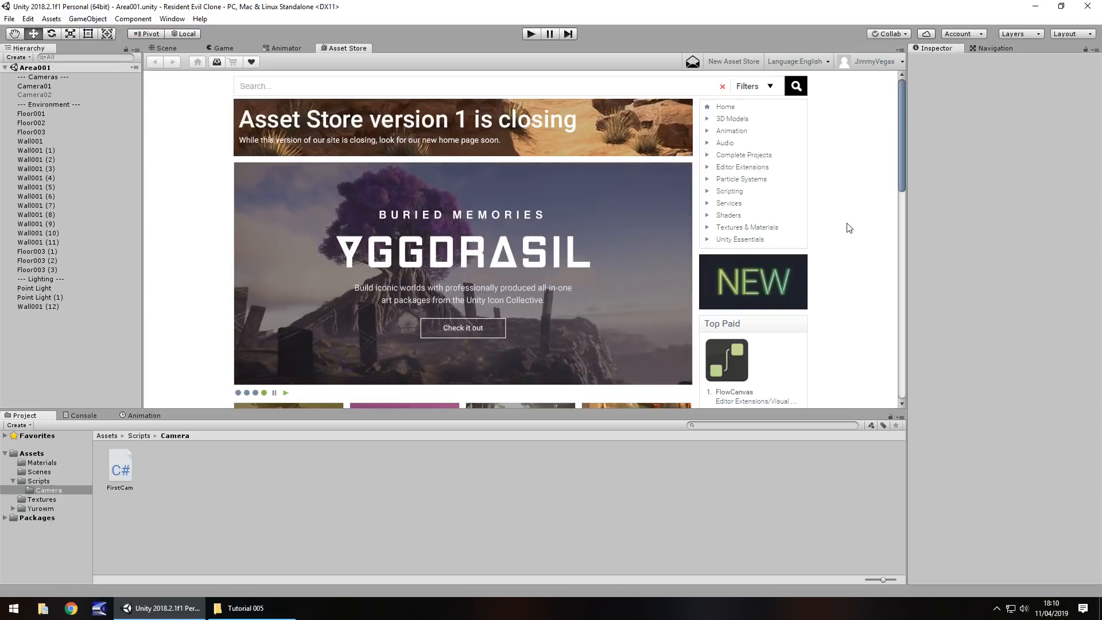
{"action": "mouse_move", "coordinate": [207, 197]}
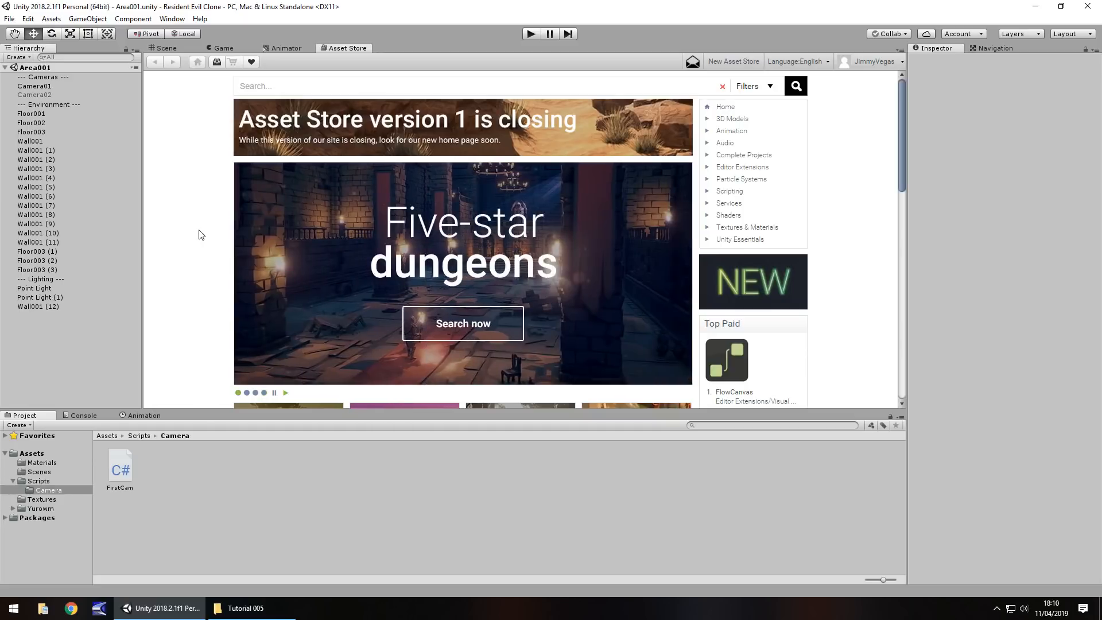
{"action": "mouse_move", "coordinate": [207, 254]}
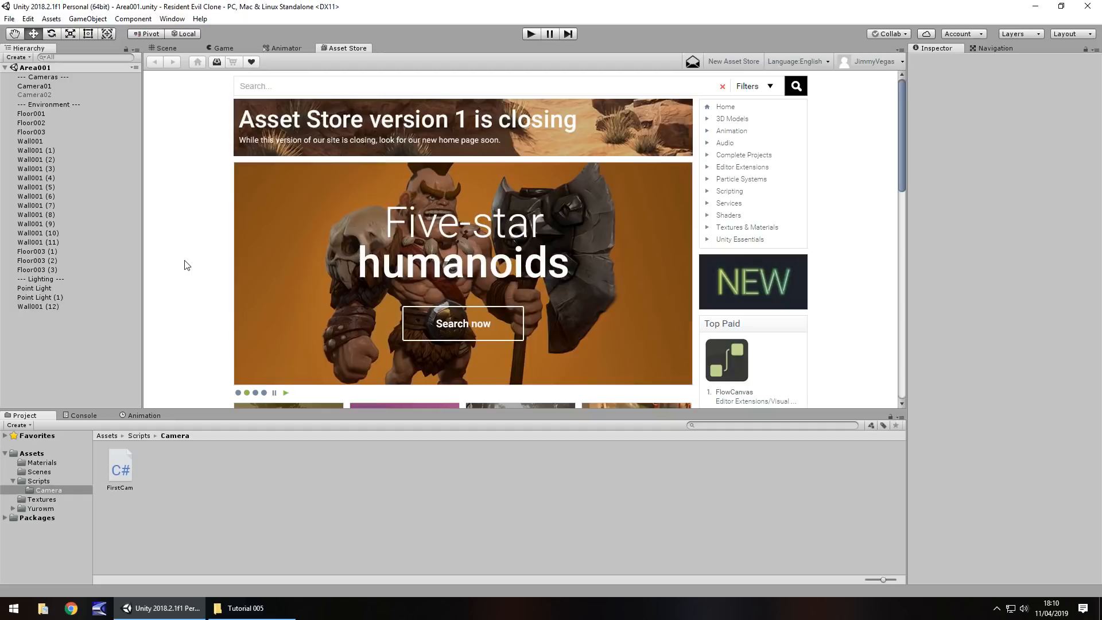
Step: Place the cursor in the old Asset Store's Search box
{"action": "left_click", "coordinate": [288, 86]}
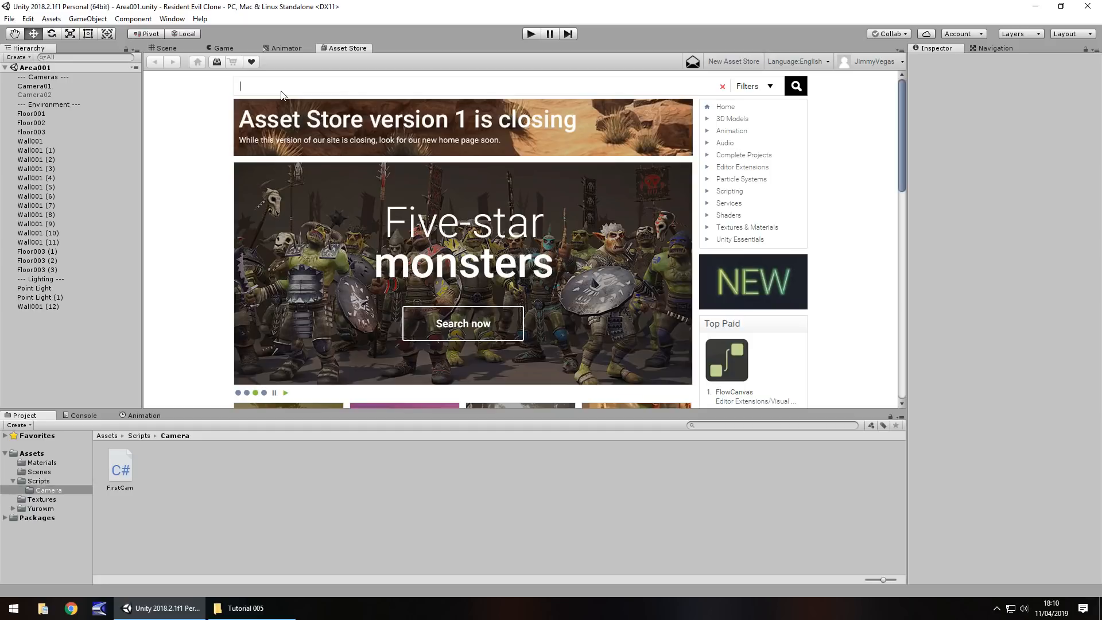
Step: Search the Asset Store for 'character'
{"action": "type", "text": "character"}
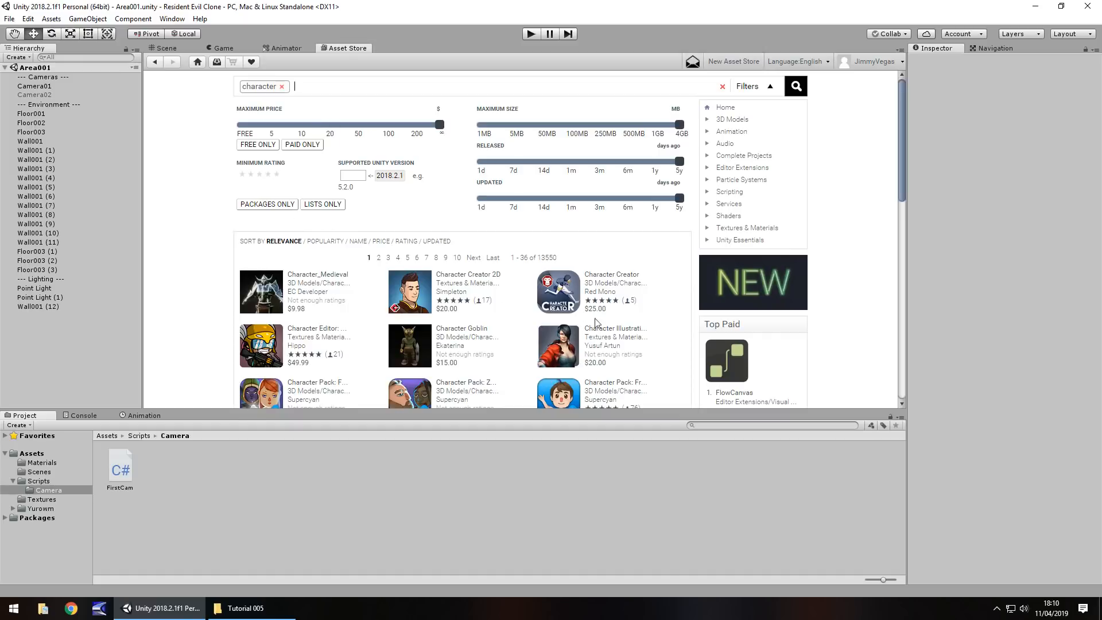
{"action": "mouse_move", "coordinate": [379, 312]}
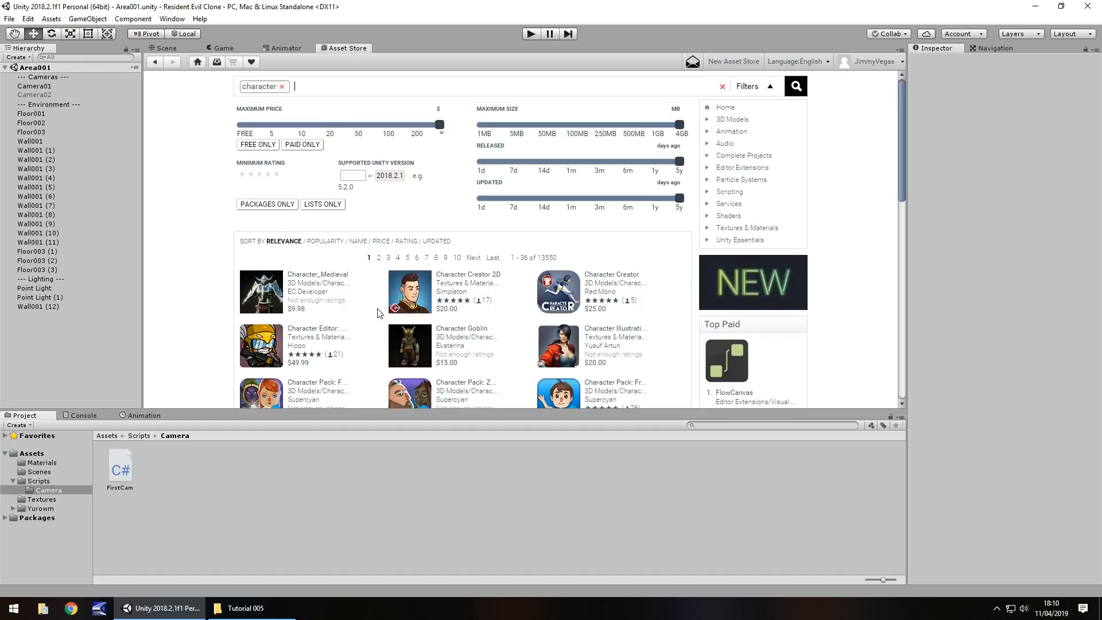
{"action": "mouse_move", "coordinate": [179, 272]}
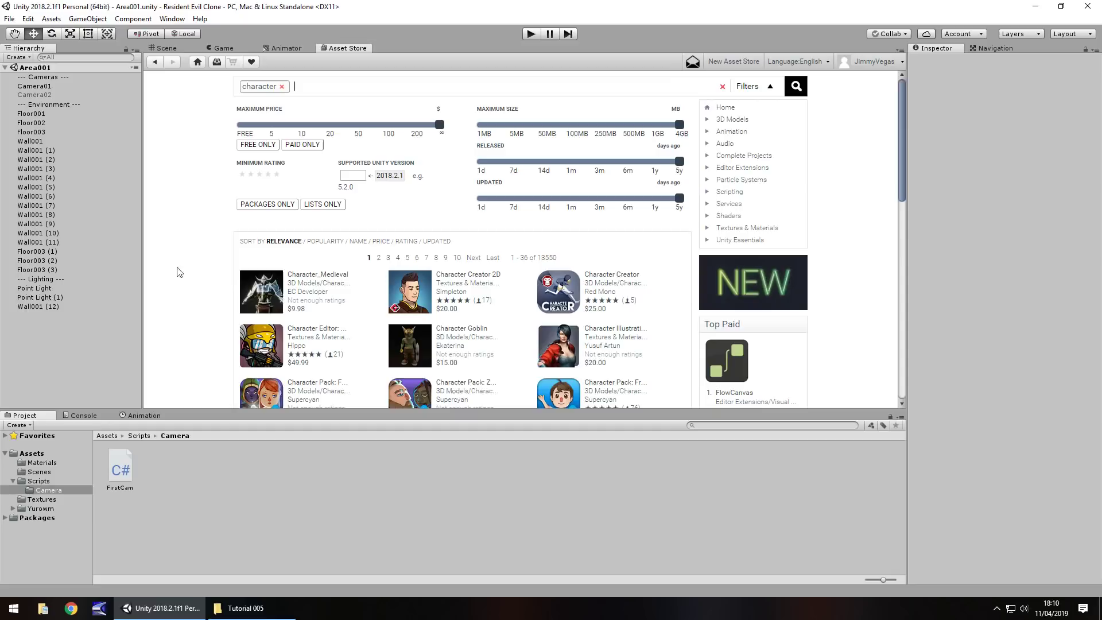
{"action": "mouse_move", "coordinate": [234, 254]}
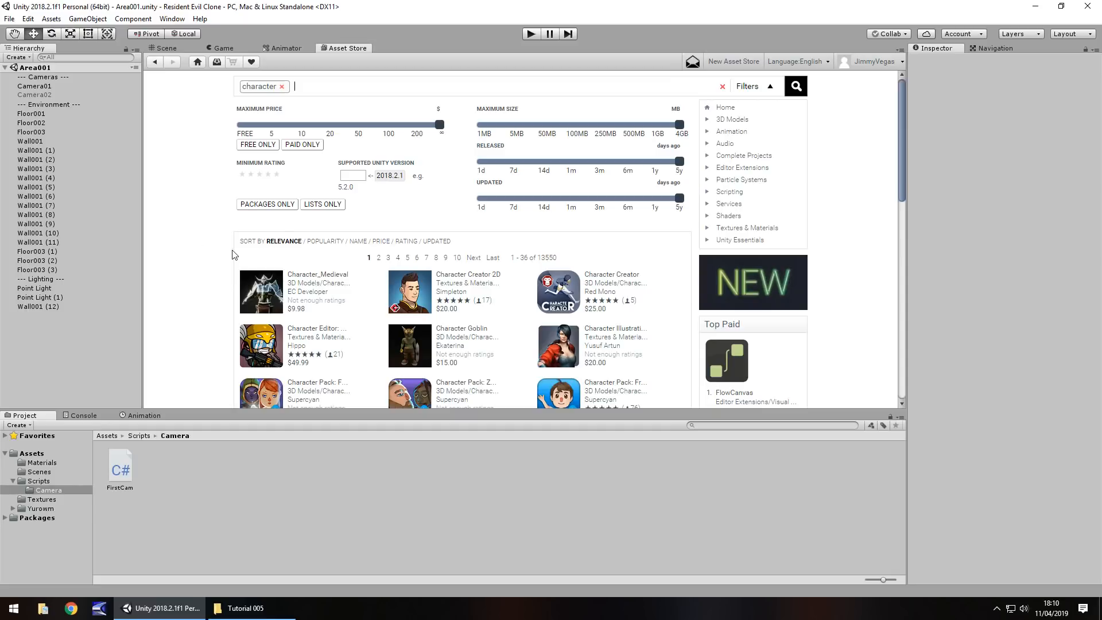
{"action": "mouse_move", "coordinate": [202, 252]}
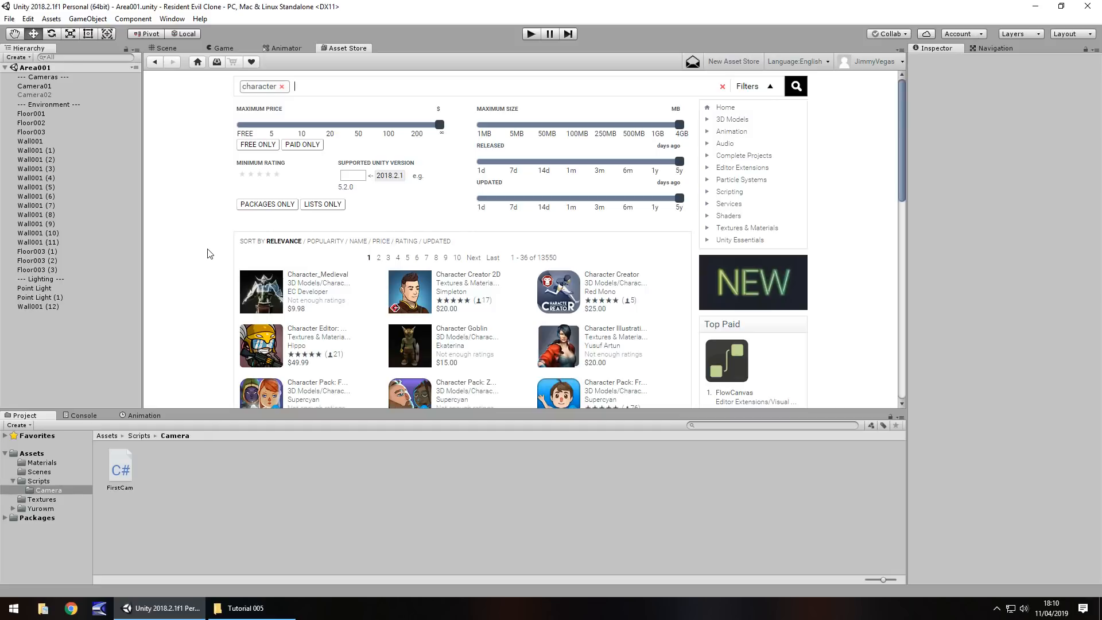
{"action": "mouse_move", "coordinate": [732, 131]}
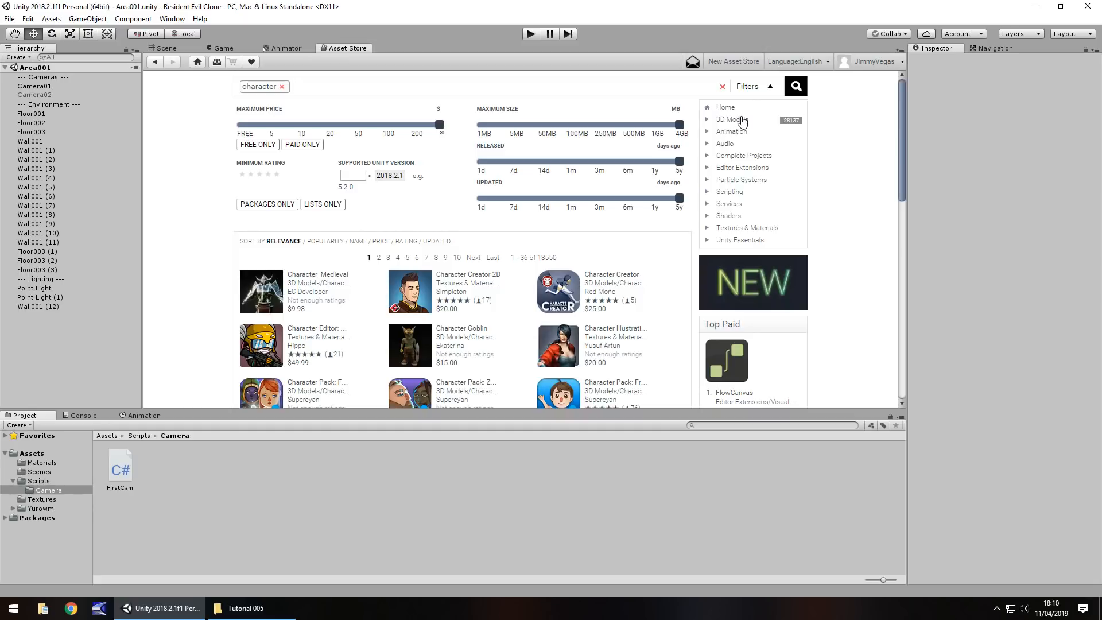
Step: Filter results to 3D Models > Characters with Free Only enabled, and scroll through them
{"action": "left_click", "coordinate": [733, 120]}
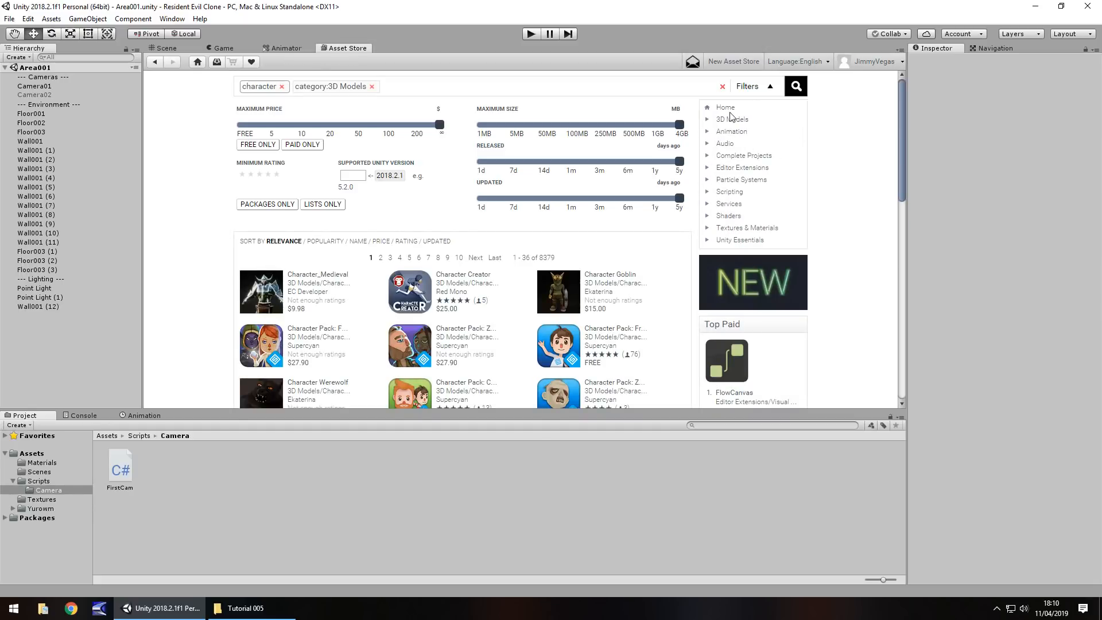
{"action": "left_click", "coordinate": [707, 118]}
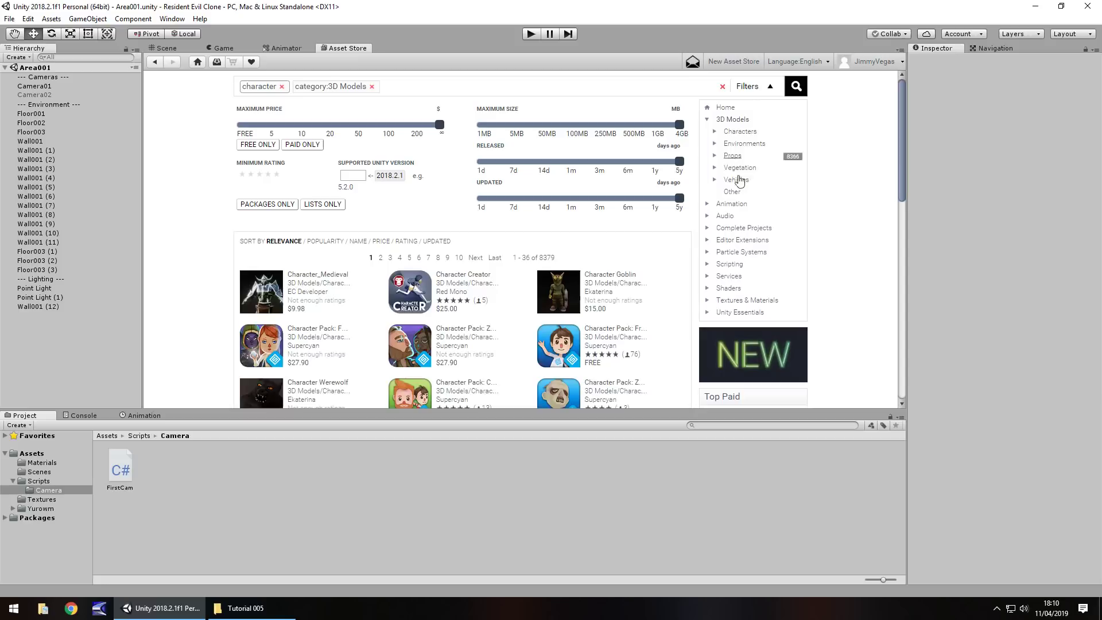
{"action": "mouse_move", "coordinate": [741, 131]}
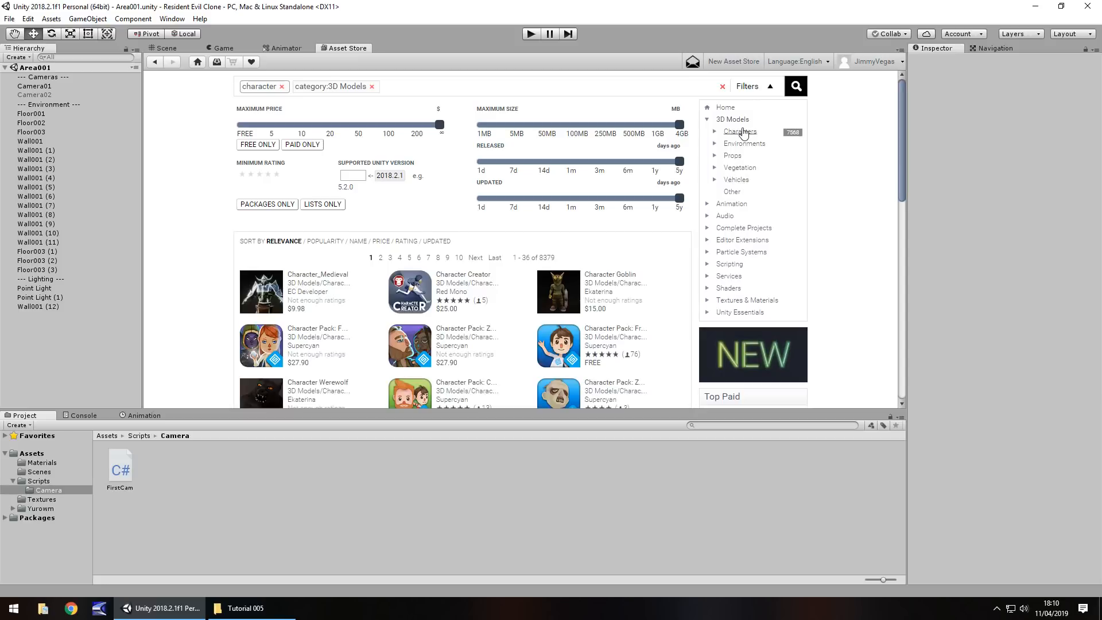
{"action": "left_click", "coordinate": [740, 131]}
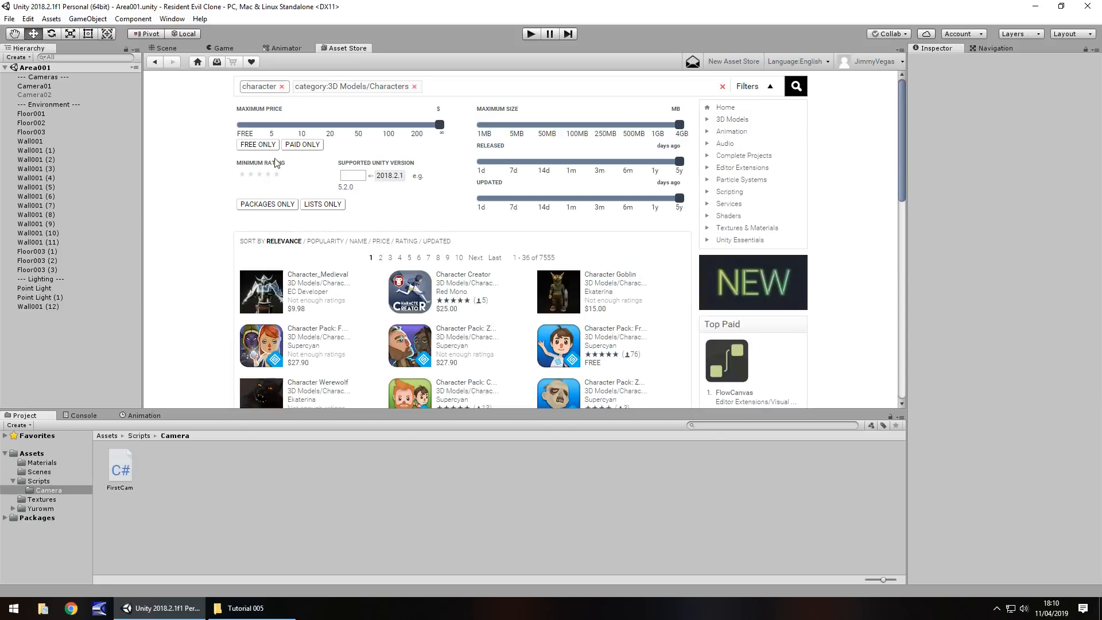
{"action": "left_click", "coordinate": [257, 145]}
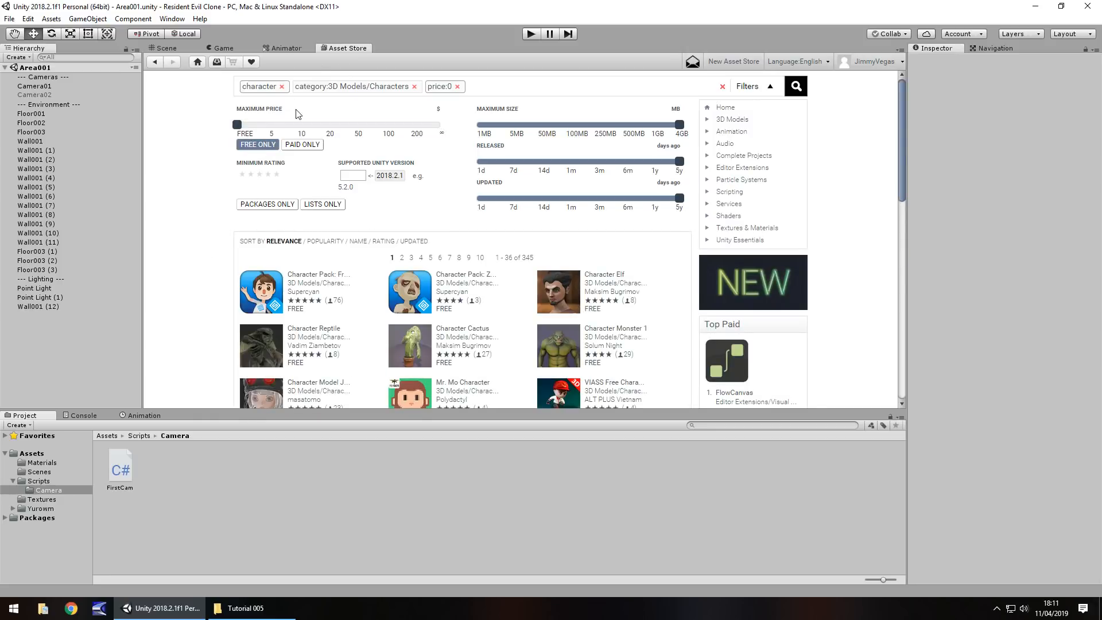
{"action": "scroll", "scroll_direction": "down", "scroll_amount": 3}
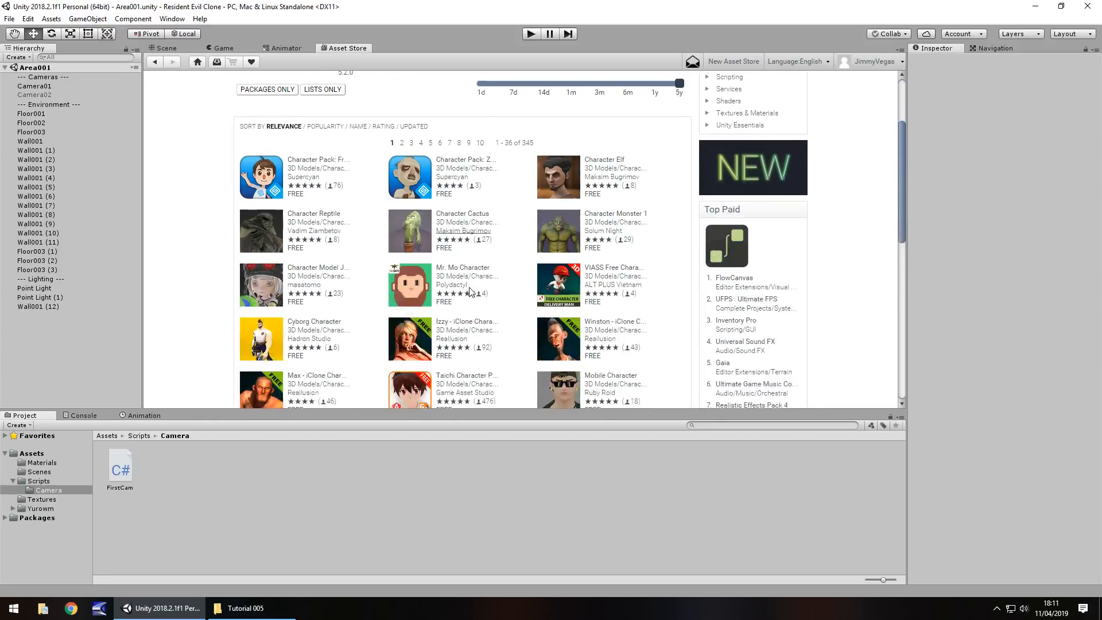
{"action": "scroll", "scroll_direction": "down", "scroll_amount": 3}
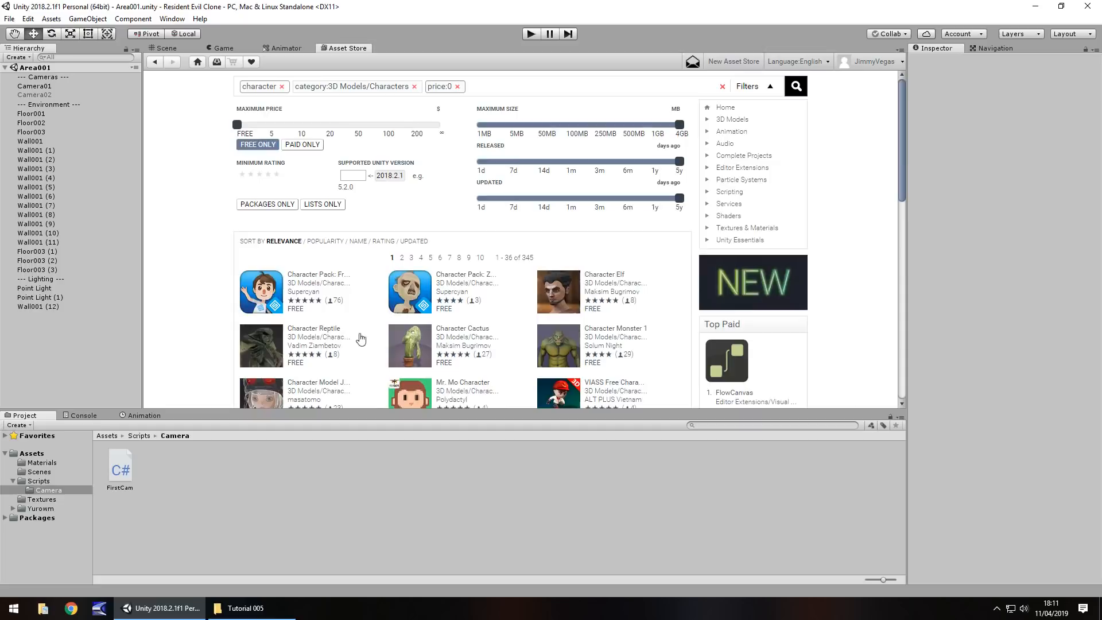
{"action": "mouse_move", "coordinate": [431, 234]}
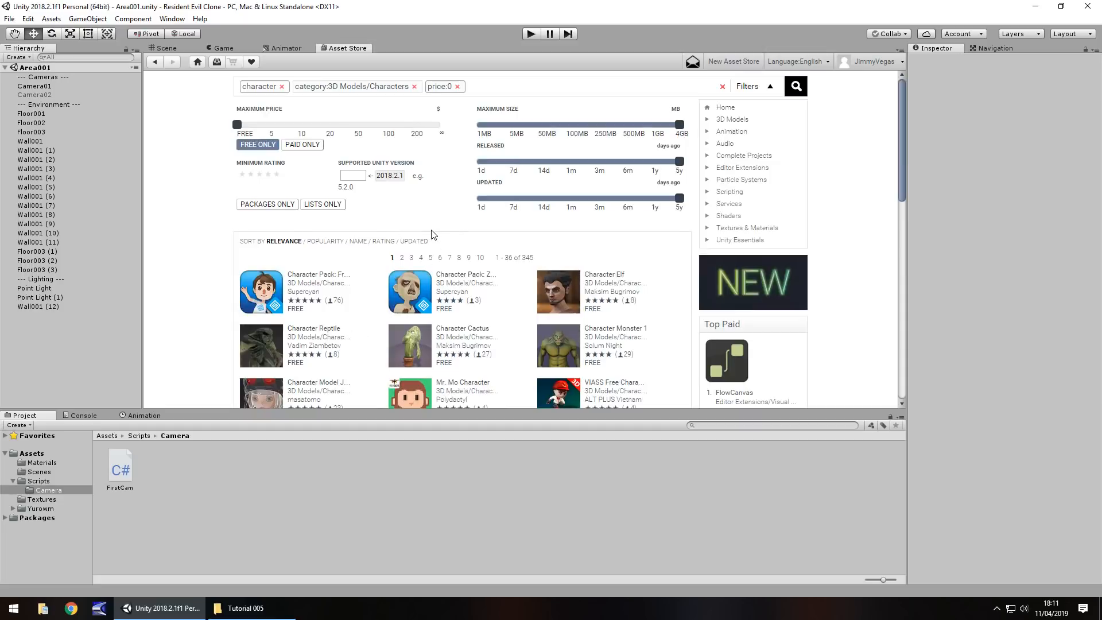
{"action": "mouse_move", "coordinate": [377, 241]}
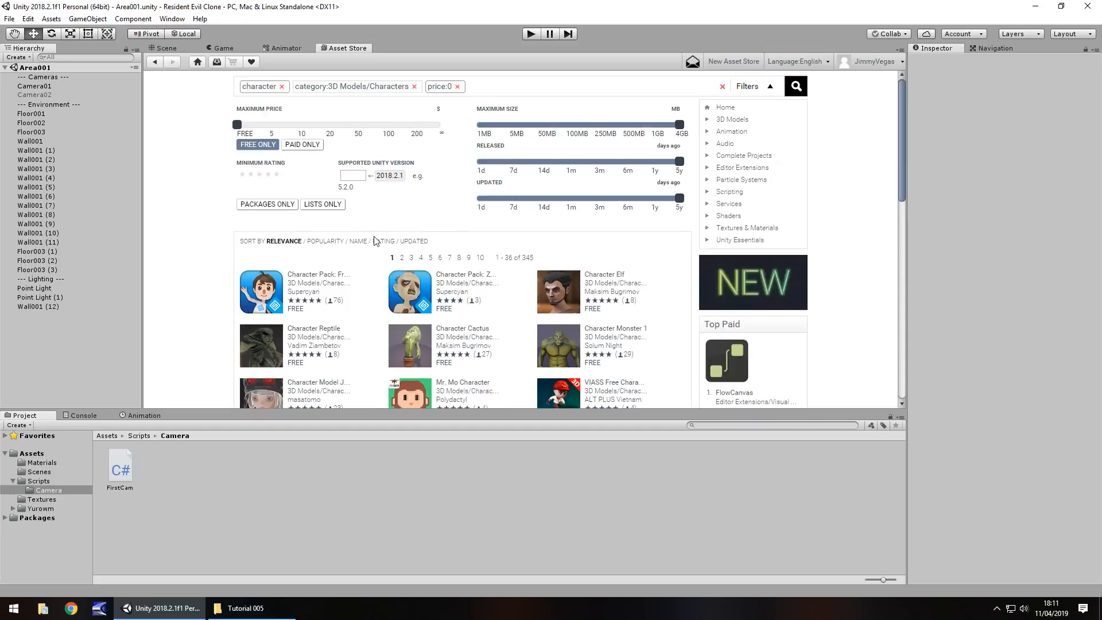
{"action": "mouse_move", "coordinate": [425, 235]}
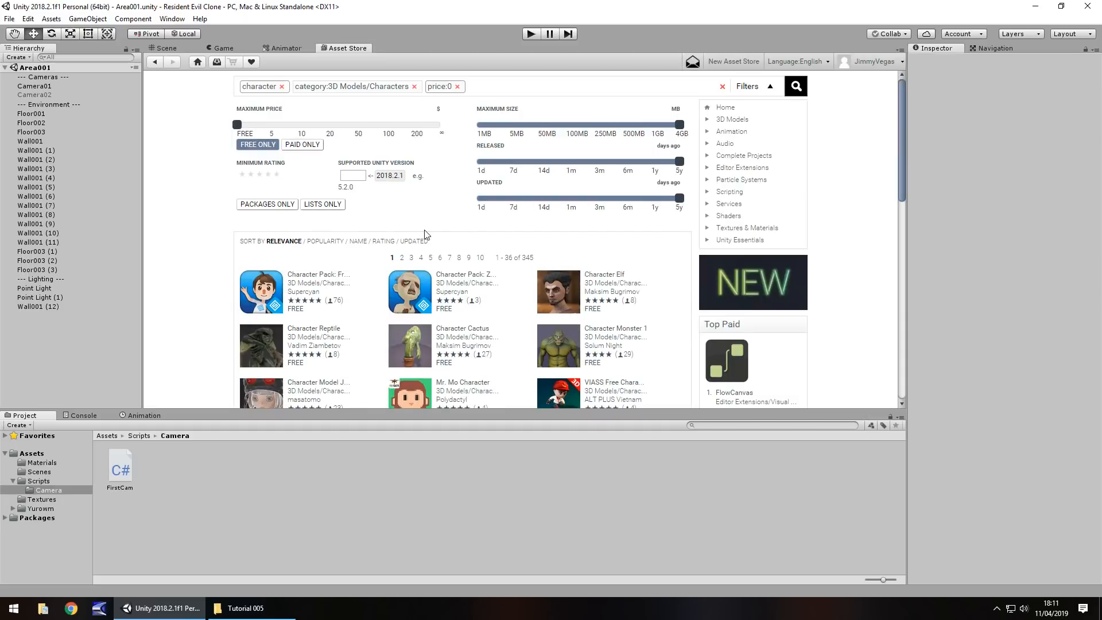
{"action": "mouse_move", "coordinate": [418, 209]}
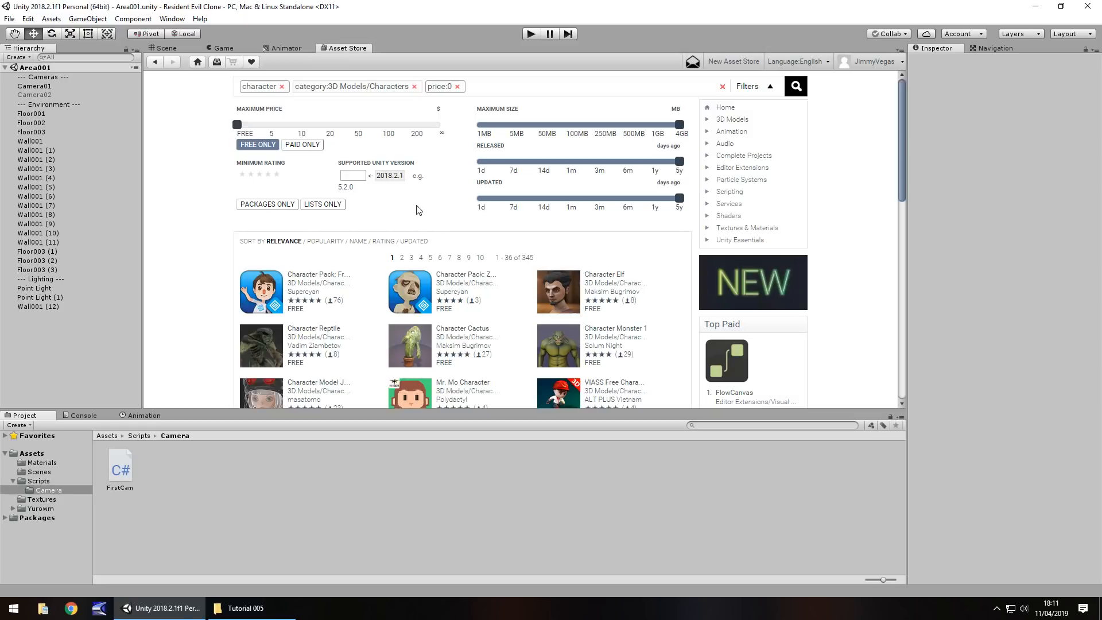
{"action": "mouse_move", "coordinate": [426, 218]}
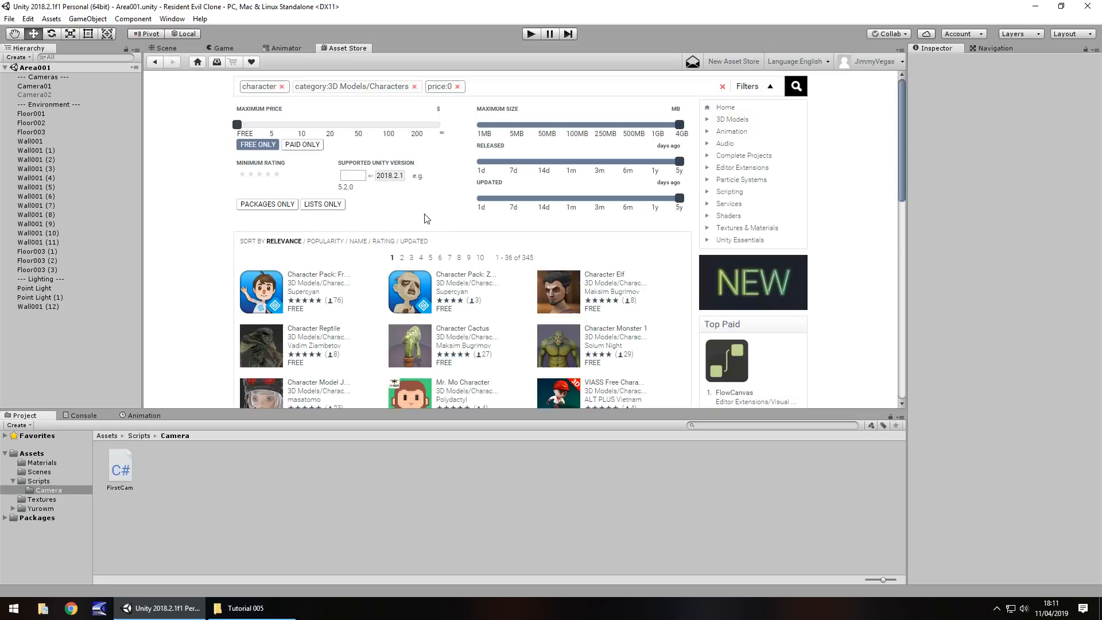
{"action": "mouse_move", "coordinate": [296, 121]}
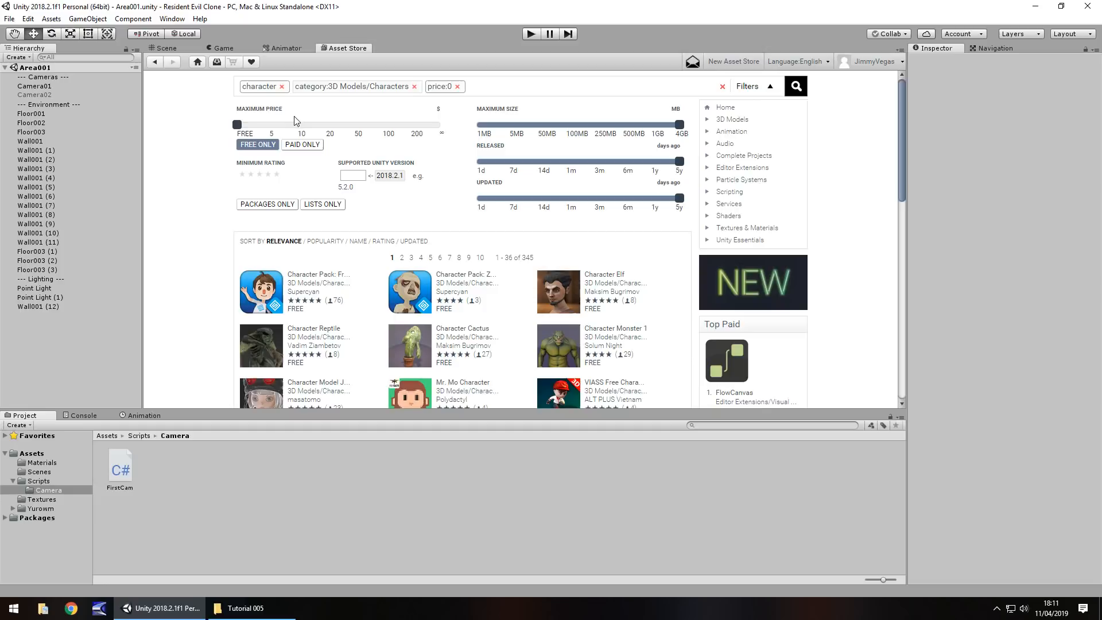
Step: Clear the previous search and search for 'polite soldier' instead
{"action": "left_click", "coordinate": [281, 86]}
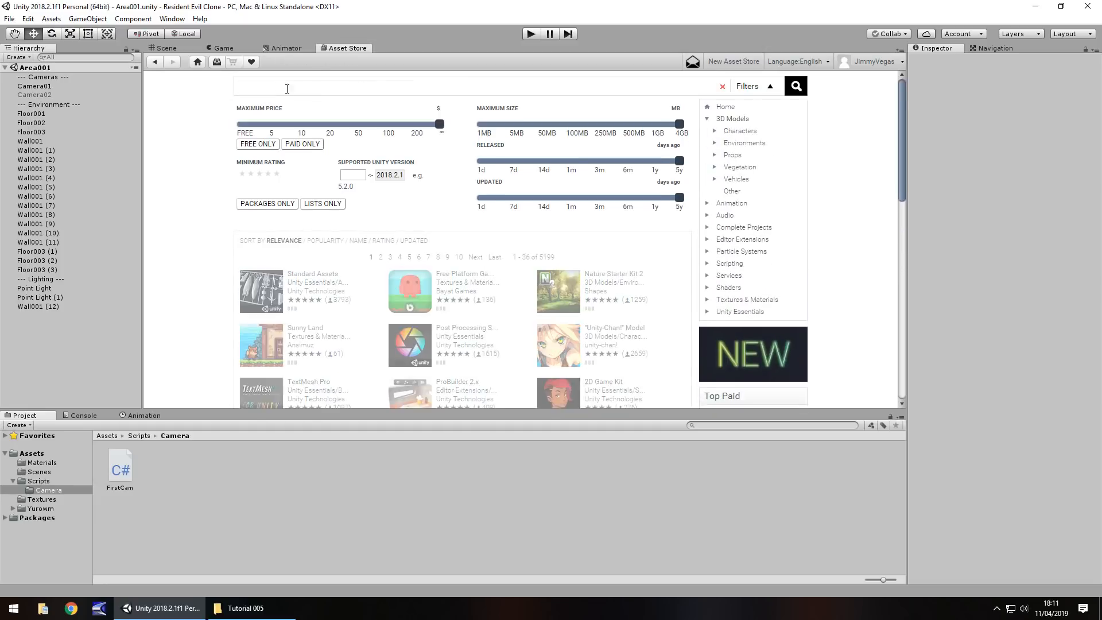
{"action": "type", "text": "p"}
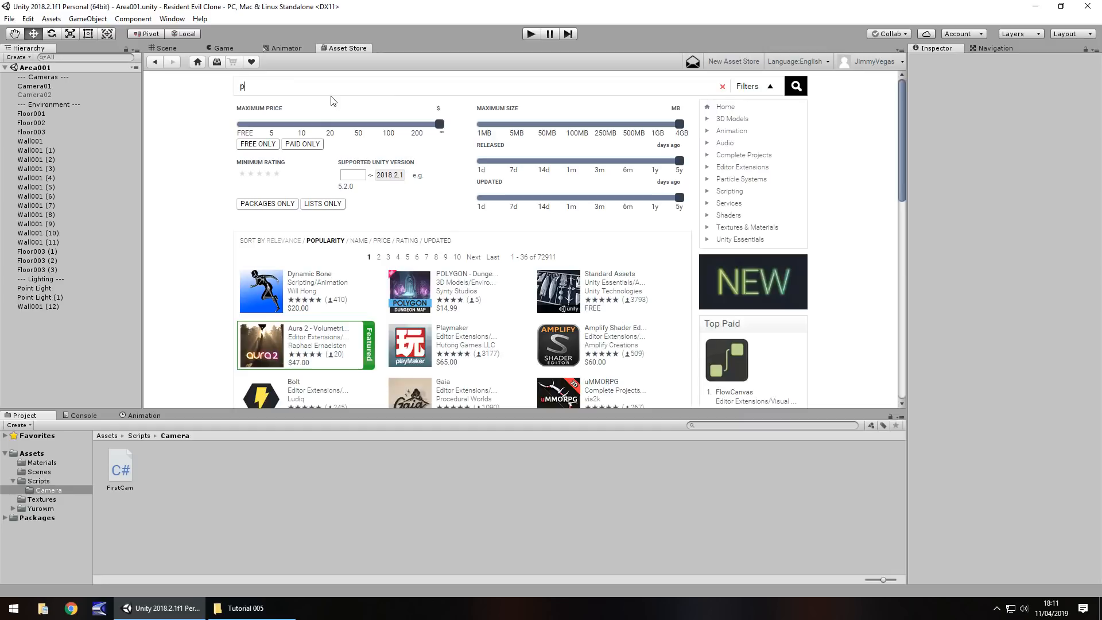
{"action": "type", "text": "olite so"}
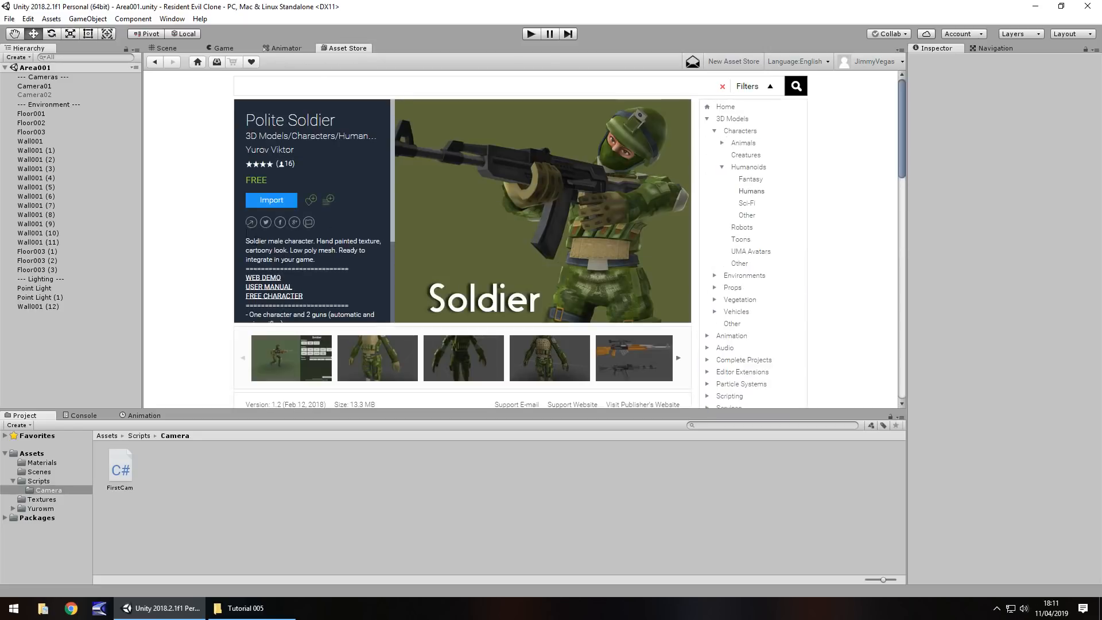
{"action": "mouse_move", "coordinate": [275, 218]}
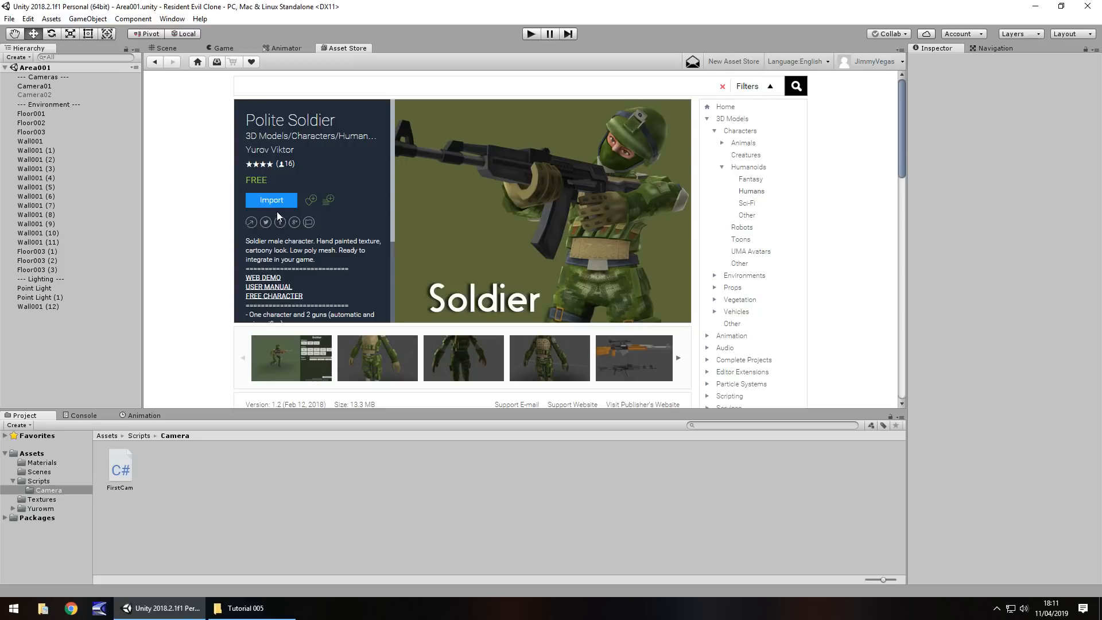
{"action": "mouse_move", "coordinate": [335, 299]}
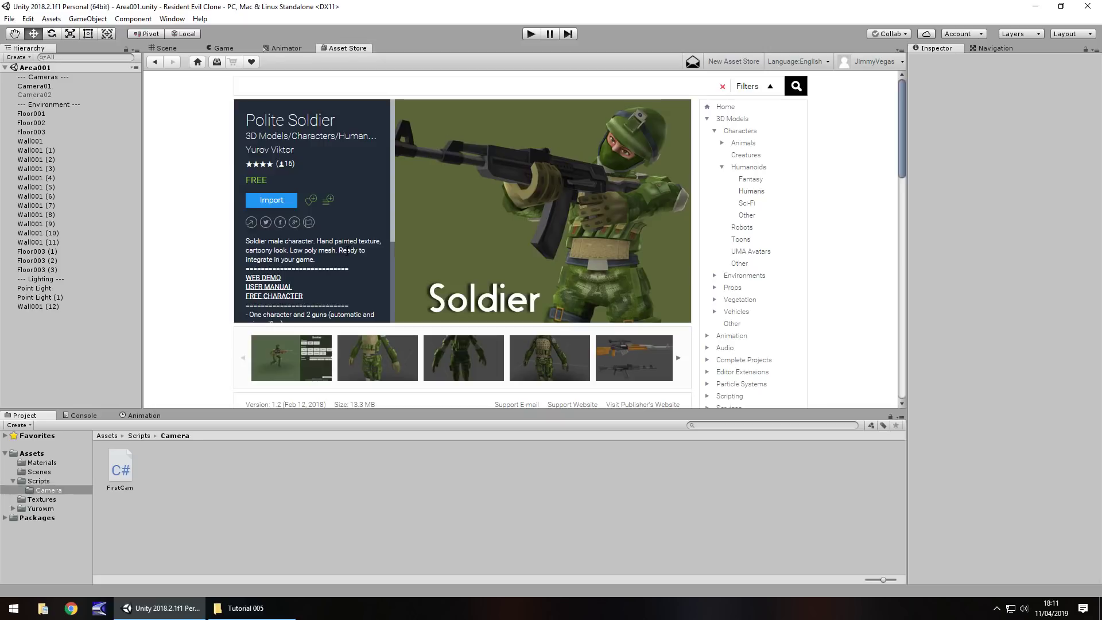
{"action": "scroll", "scroll_direction": "down", "scroll_amount": 3}
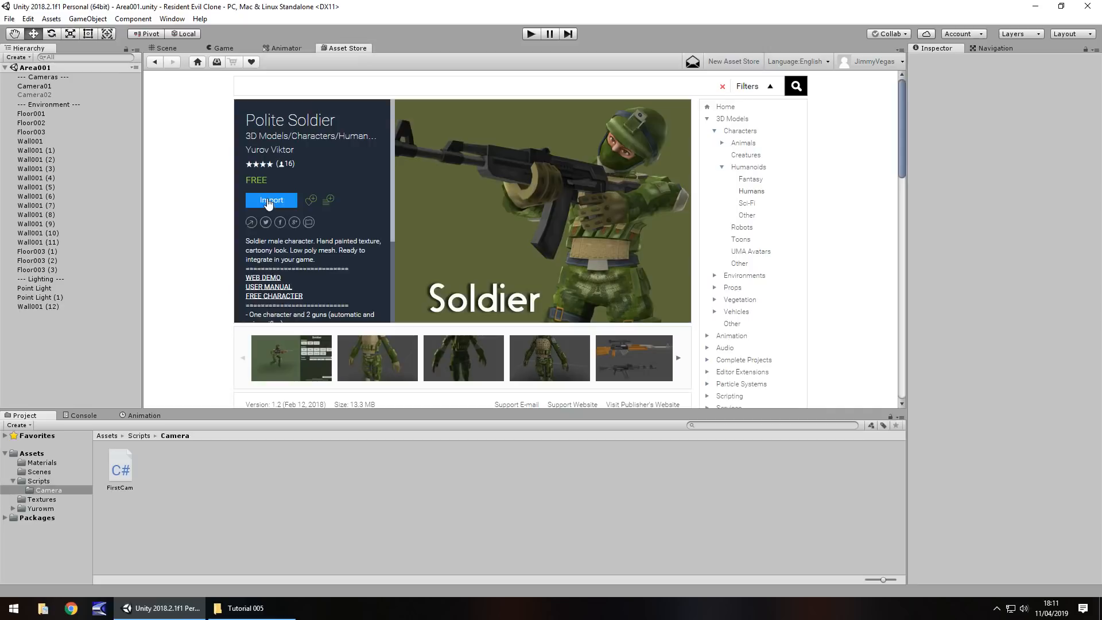
{"action": "mouse_move", "coordinate": [193, 200]}
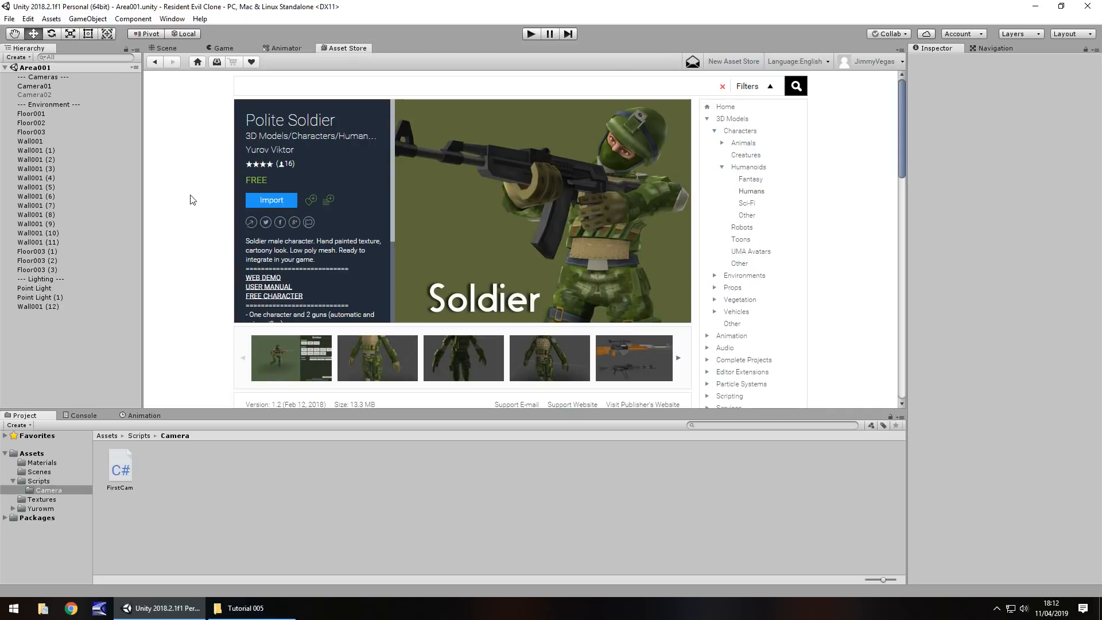
{"action": "mouse_move", "coordinate": [251, 205]}
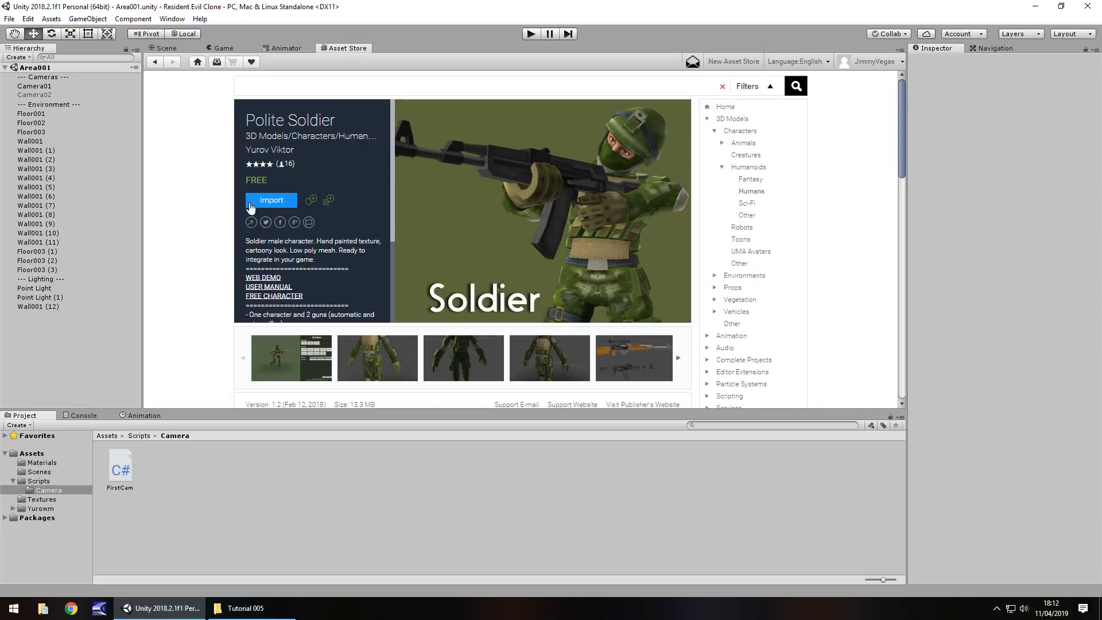
{"action": "mouse_move", "coordinate": [206, 158]}
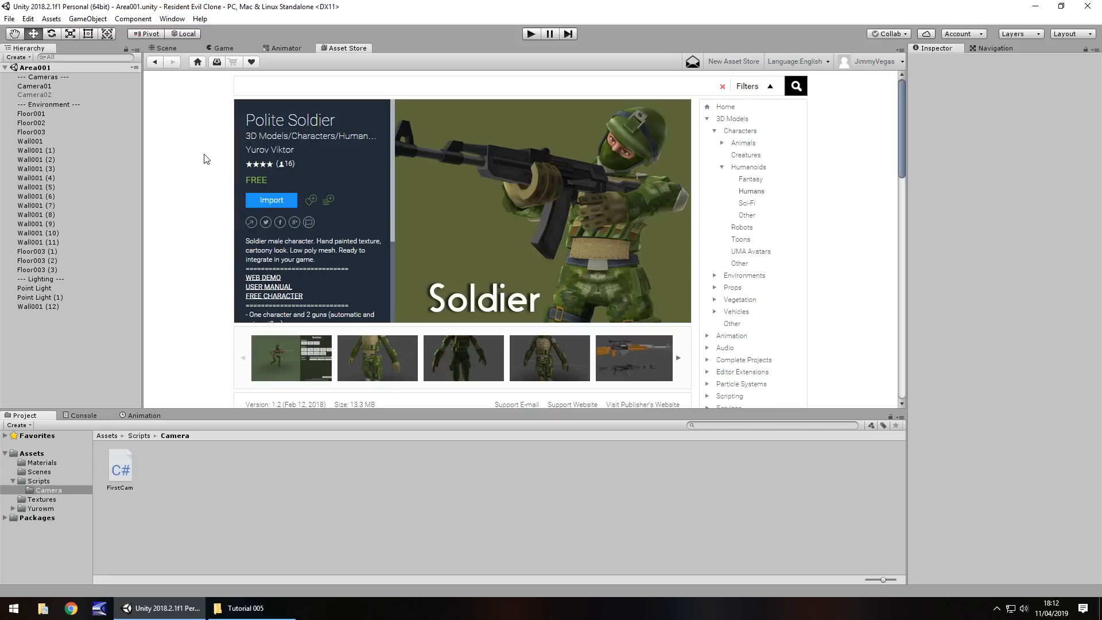
{"action": "mouse_move", "coordinate": [159, 59]}
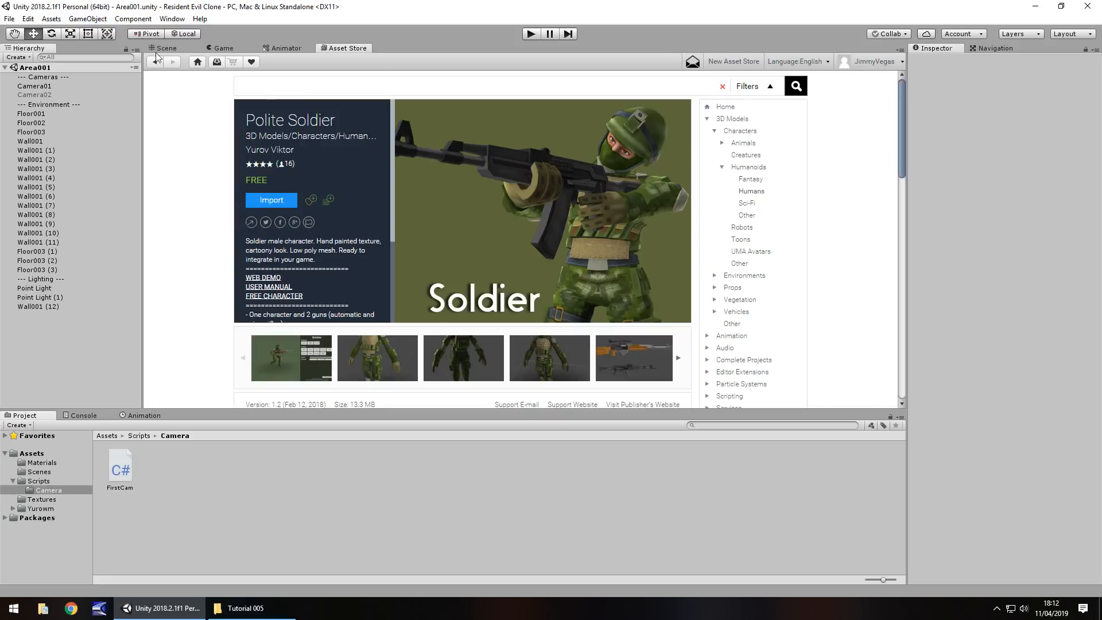
Step: Return to the Scene view and browse to Assets > Yurowm > Characters > Soldier
{"action": "left_click", "coordinate": [165, 48]}
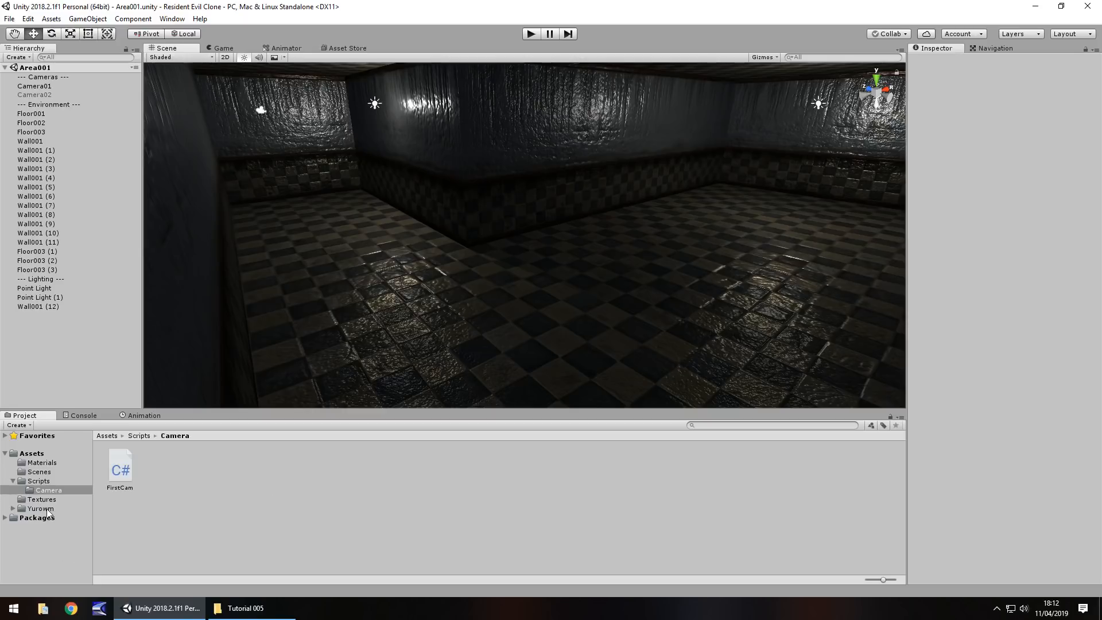
{"action": "left_click", "coordinate": [40, 508]}
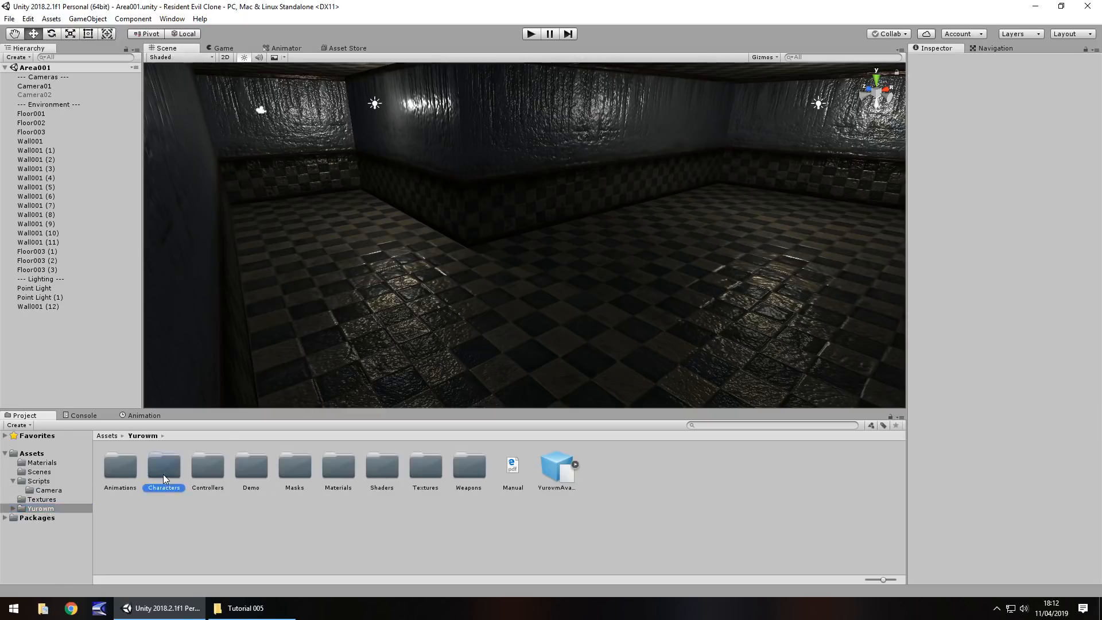
{"action": "double_click", "coordinate": [163, 466]}
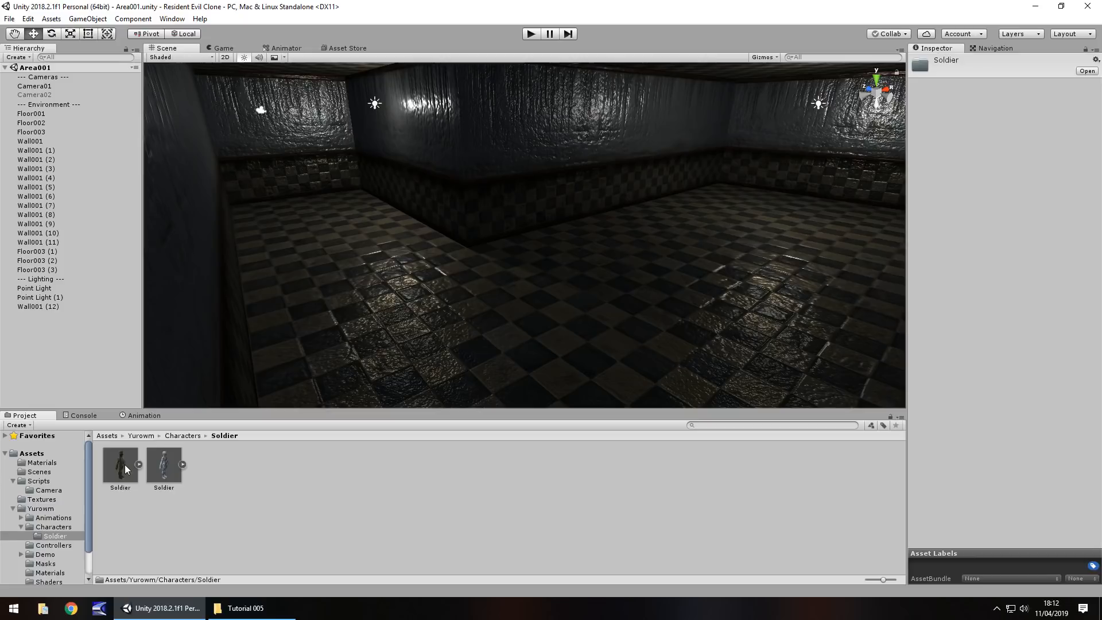
{"action": "mouse_move", "coordinate": [129, 460]}
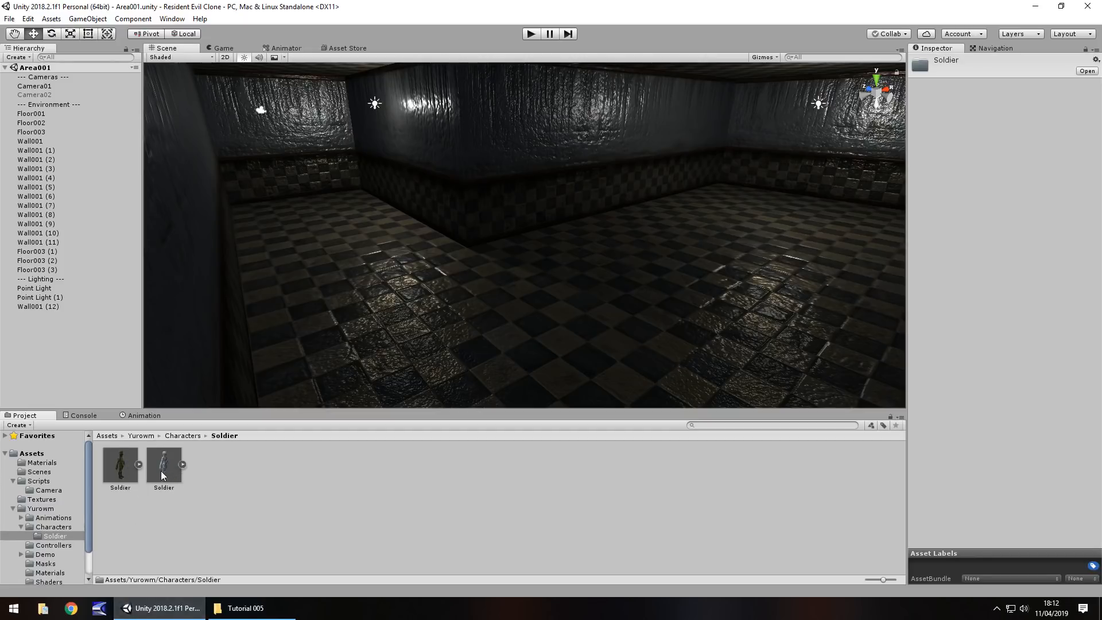
{"action": "mouse_move", "coordinate": [110, 457]}
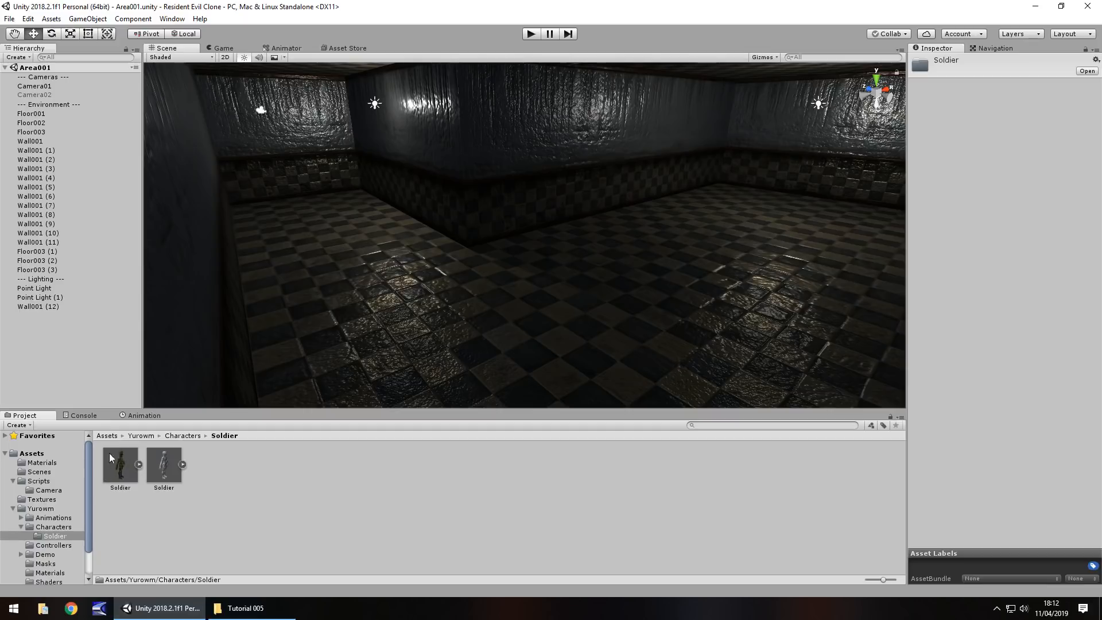
{"action": "mouse_move", "coordinate": [328, 213]}
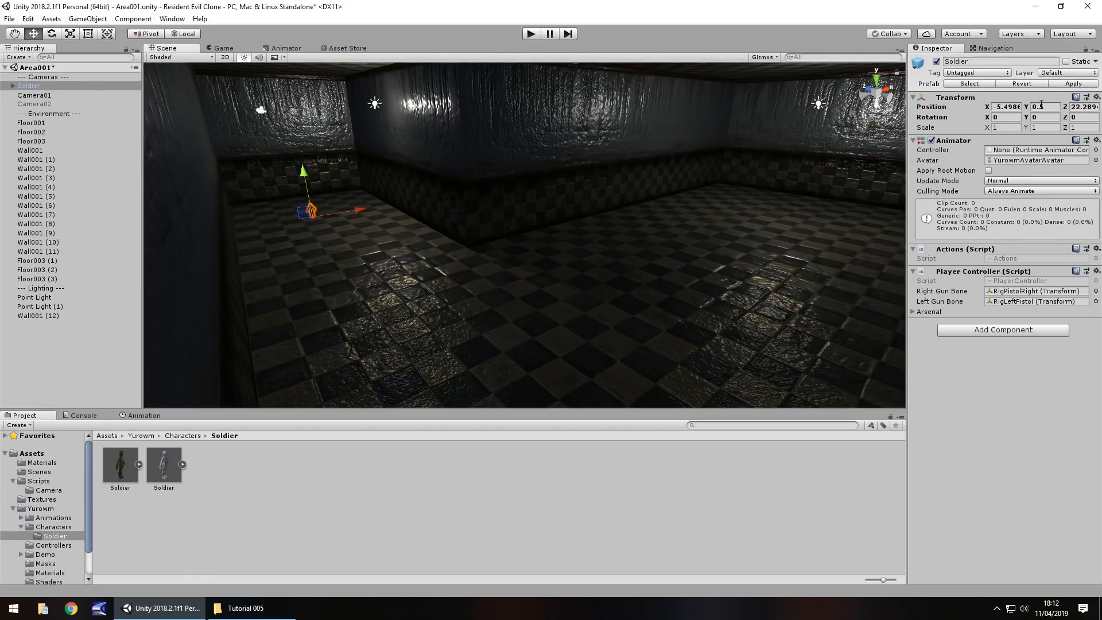
Step: Rotate the selected Soldier 180 degrees on Y so it faces the room, then deselect it
{"action": "left_click", "coordinate": [1006, 128]}
{"action": "type", "text": "6"}
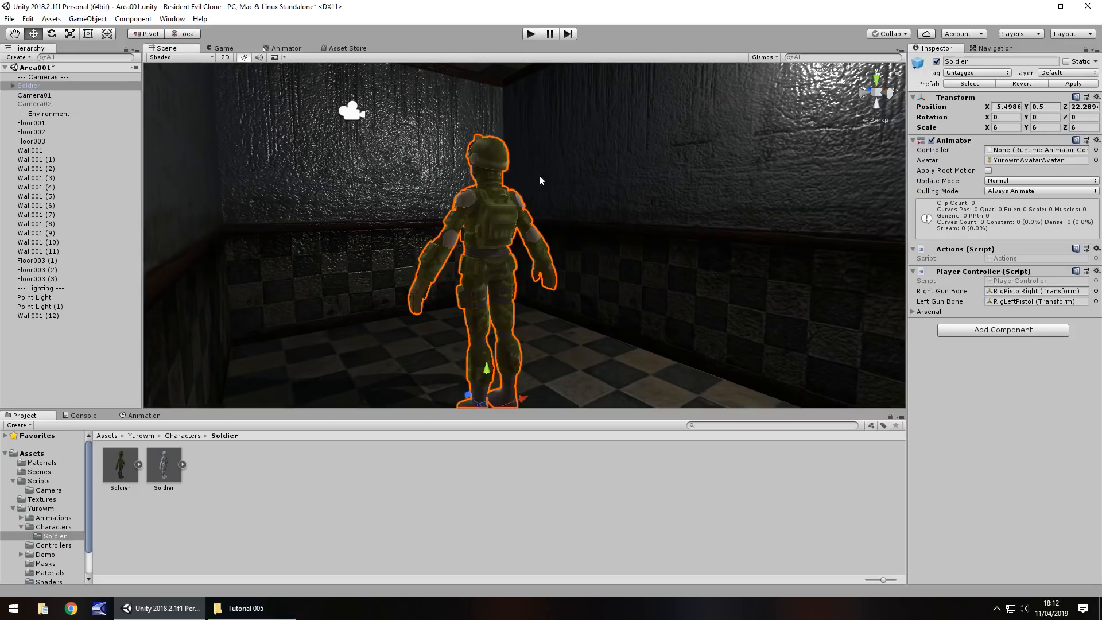
{"action": "left_click", "coordinate": [1049, 117]}
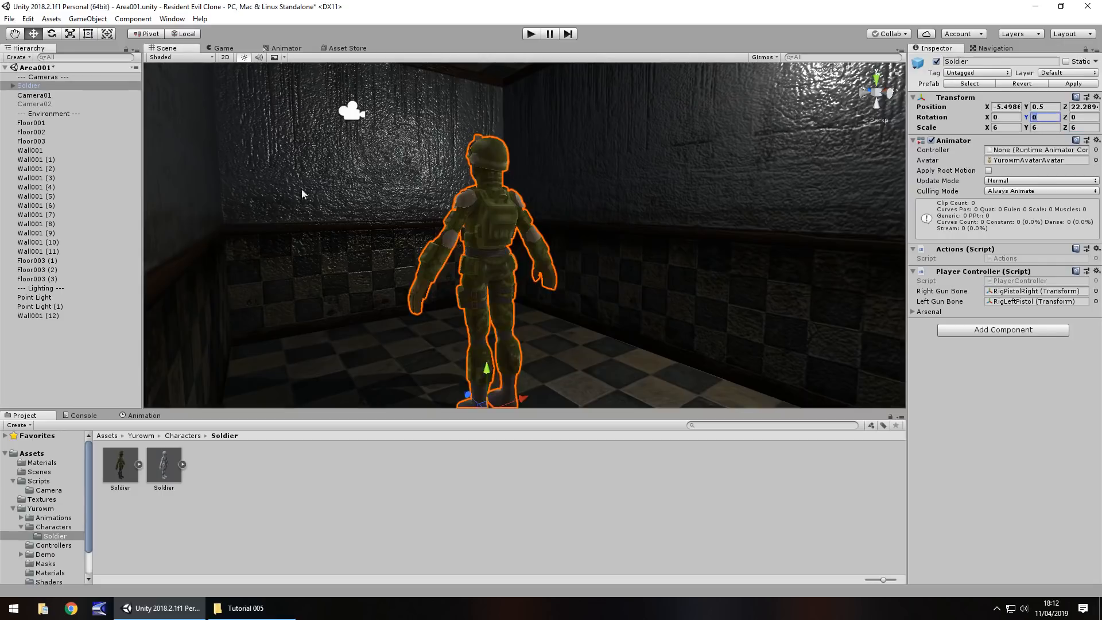
{"action": "type", "text": "180"}
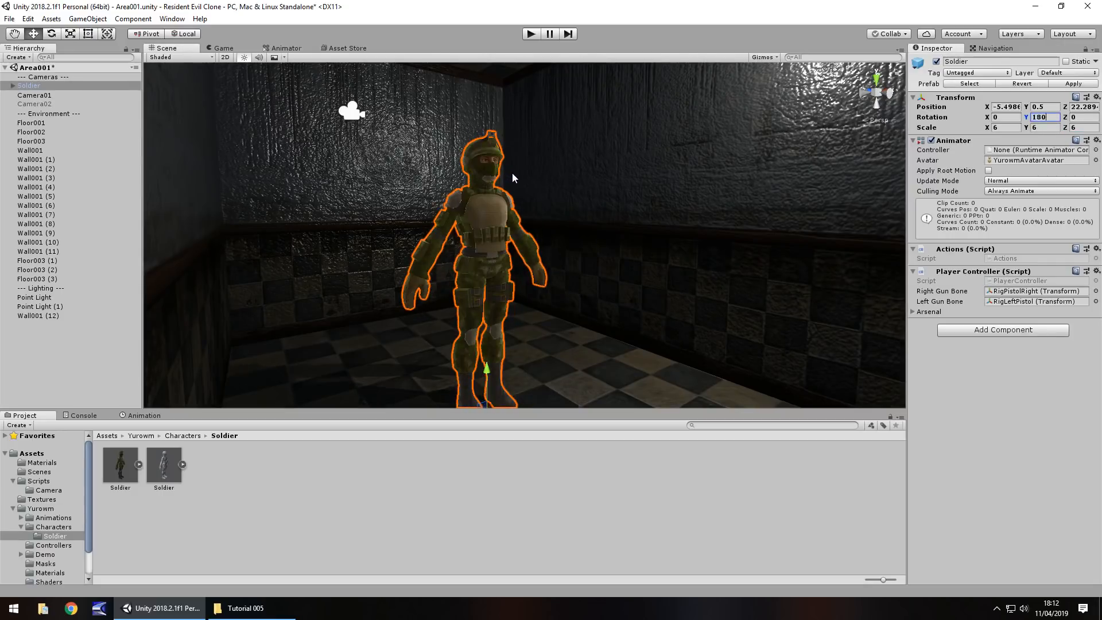
{"action": "mouse_move", "coordinate": [540, 215]}
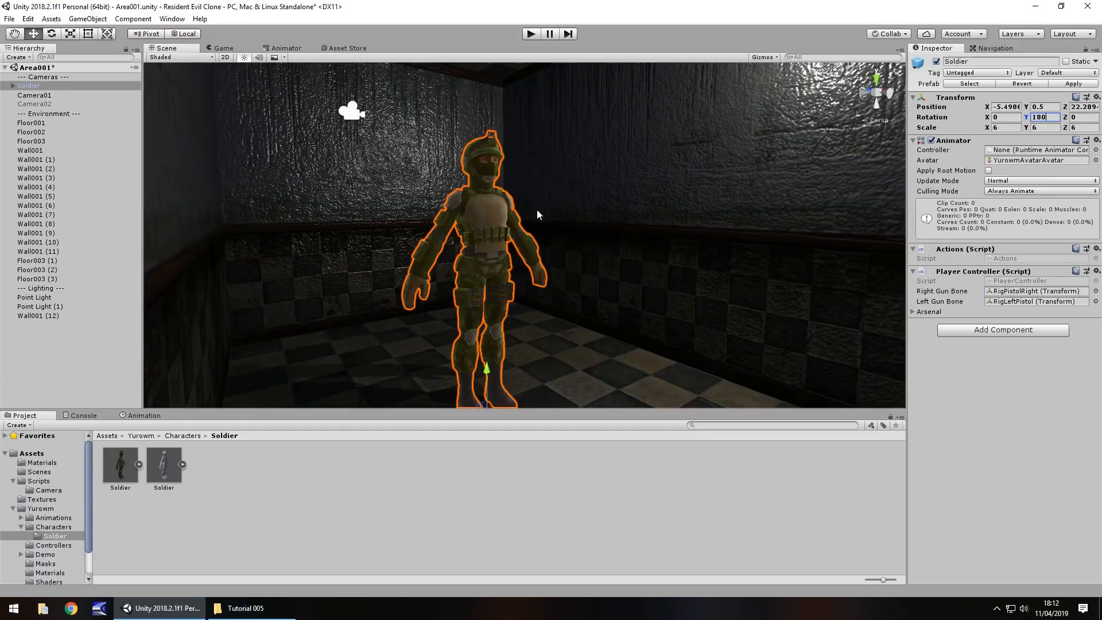
{"action": "left_click", "coordinate": [25, 149]}
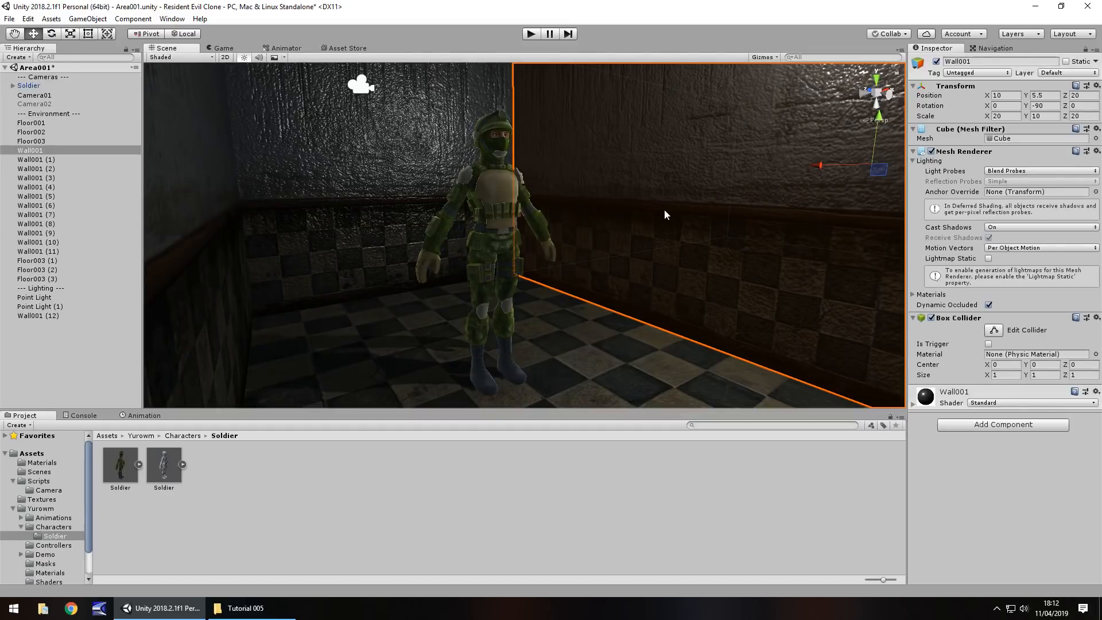
{"action": "mouse_move", "coordinate": [589, 211]}
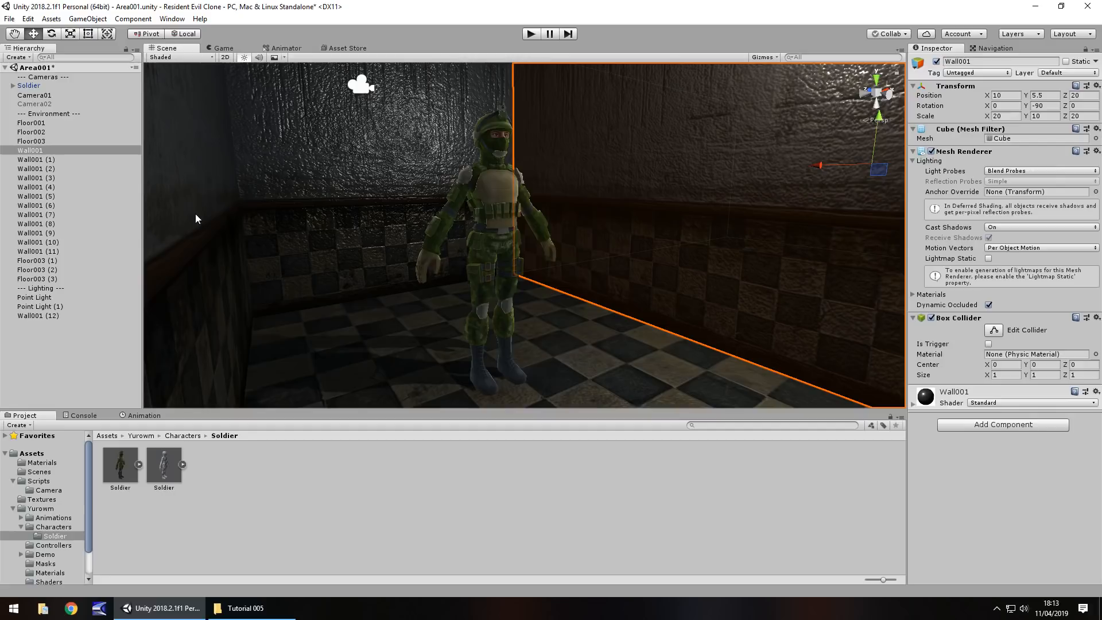
{"action": "mouse_move", "coordinate": [266, 257]}
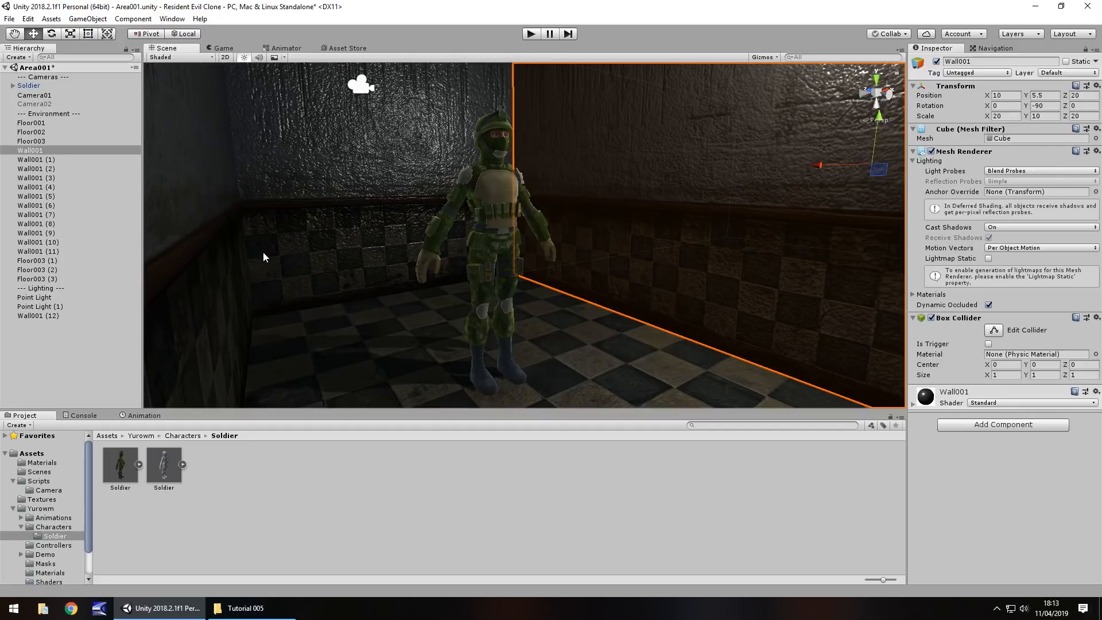
{"action": "mouse_move", "coordinate": [269, 259]}
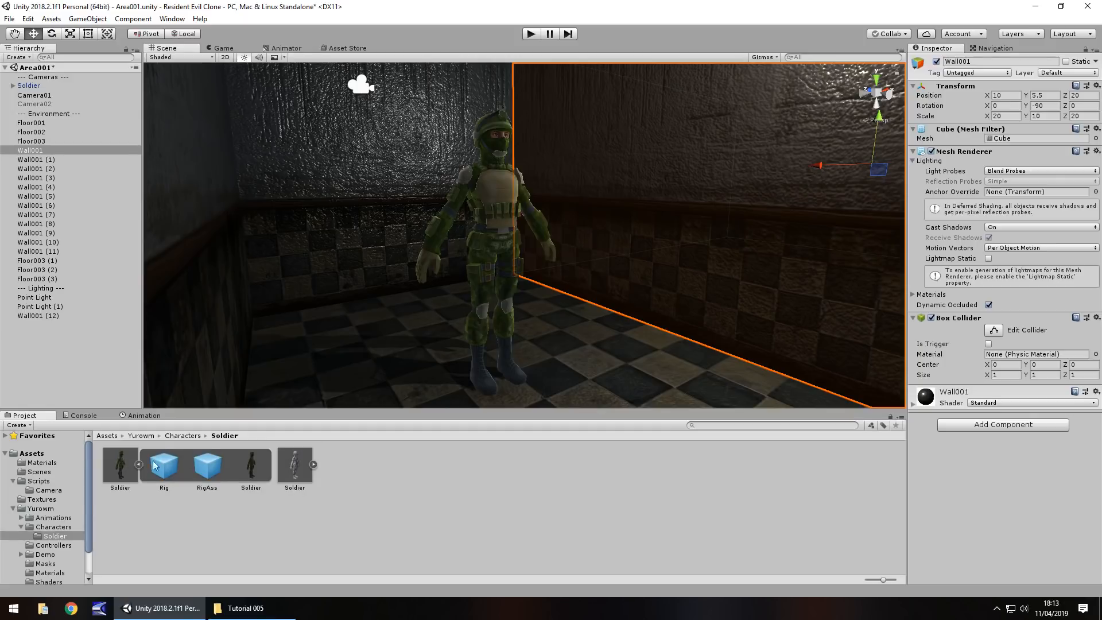
{"action": "mouse_move", "coordinate": [248, 465]}
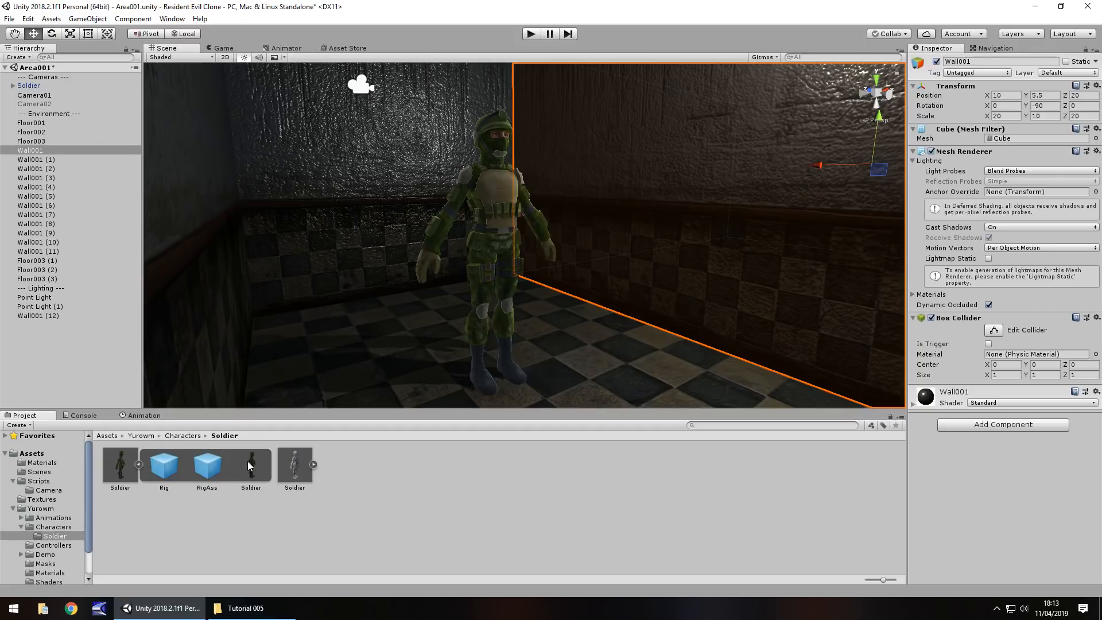
Step: Select the Soldier mesh child to view its Skinned Mesh Renderer and skin-shader material
{"action": "left_click", "coordinate": [250, 466]}
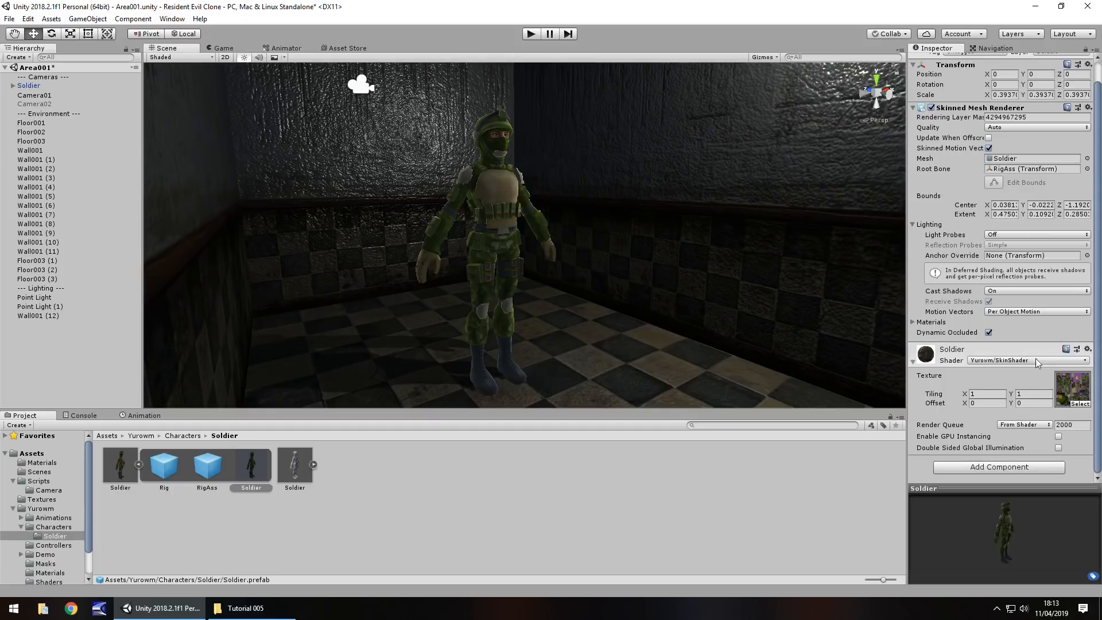
{"action": "mouse_move", "coordinate": [574, 105]}
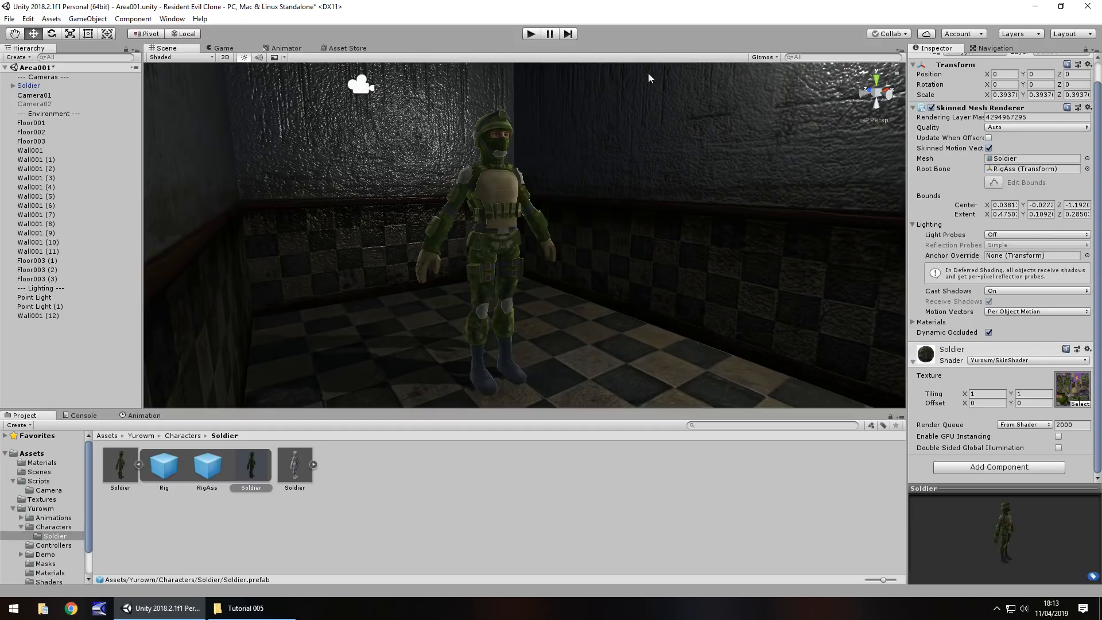
{"action": "mouse_move", "coordinate": [337, 193]}
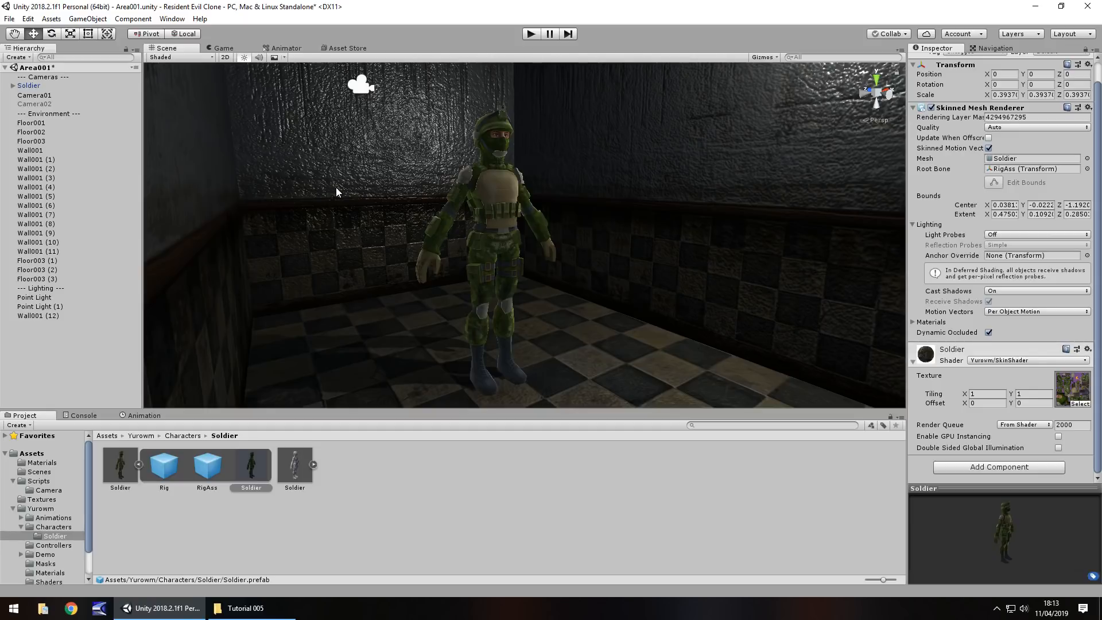
{"action": "mouse_move", "coordinate": [404, 187]}
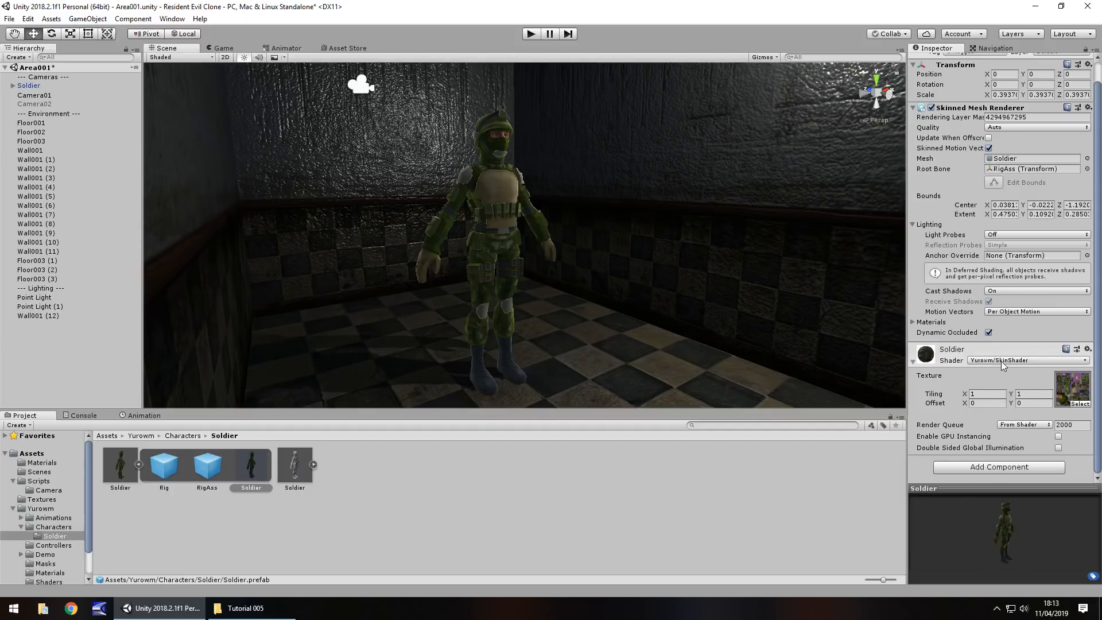
Step: Switch the Soldier material's shader to Standard
{"action": "left_click", "coordinate": [1038, 359]}
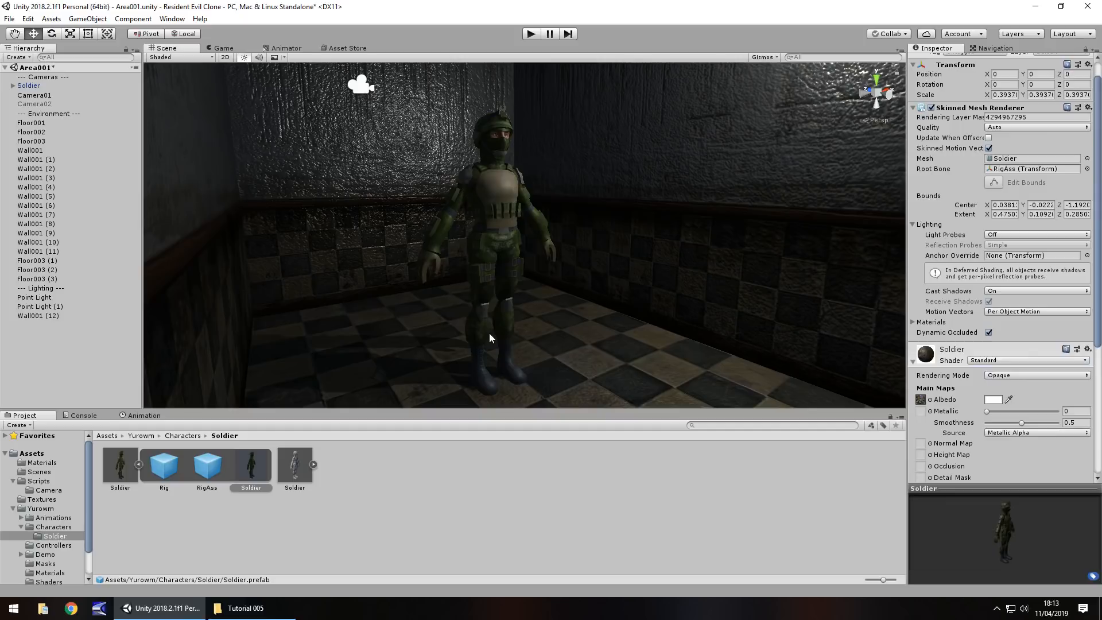
{"action": "mouse_move", "coordinate": [496, 204]}
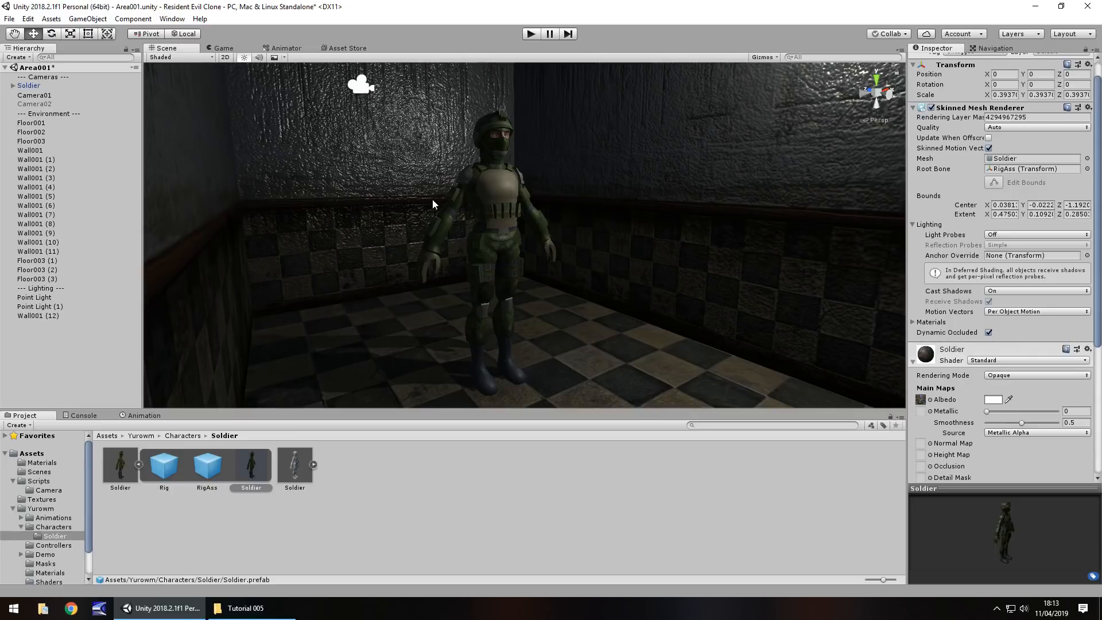
{"action": "mouse_move", "coordinate": [796, 209]}
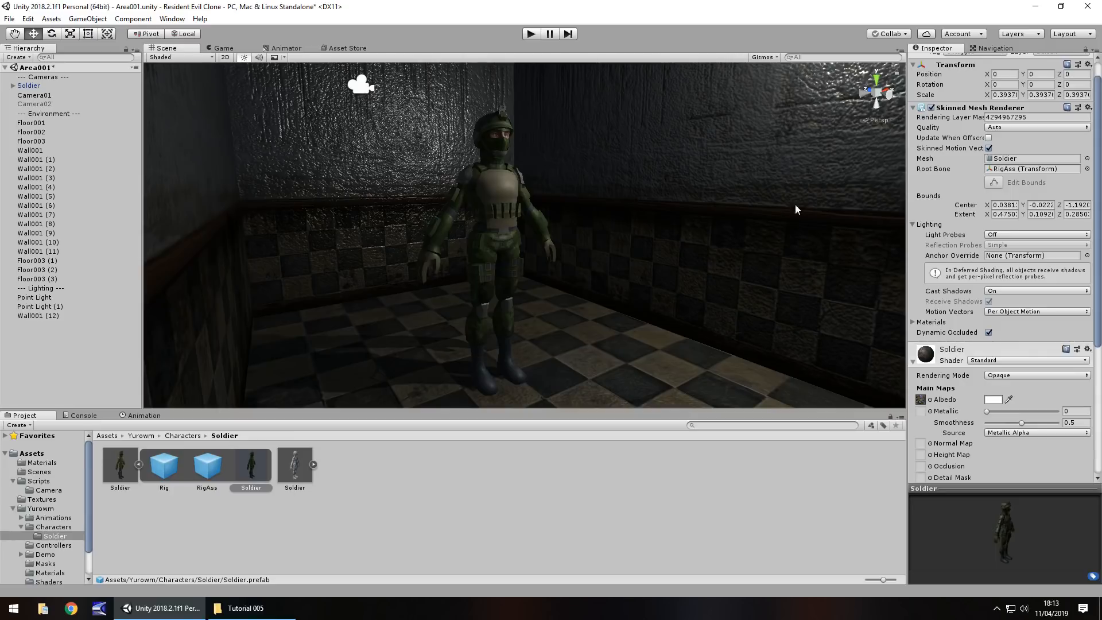
{"action": "mouse_move", "coordinate": [919, 356]}
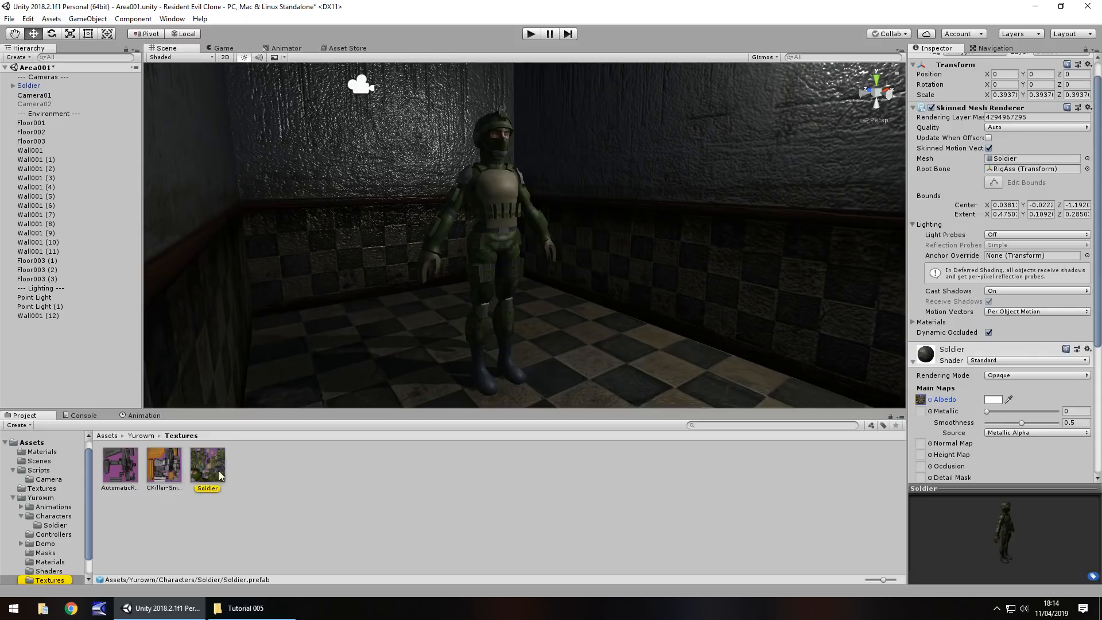
Step: Duplicate the Soldier texture as Soldier_N and import it as a Normal map
{"action": "left_click", "coordinate": [207, 464]}
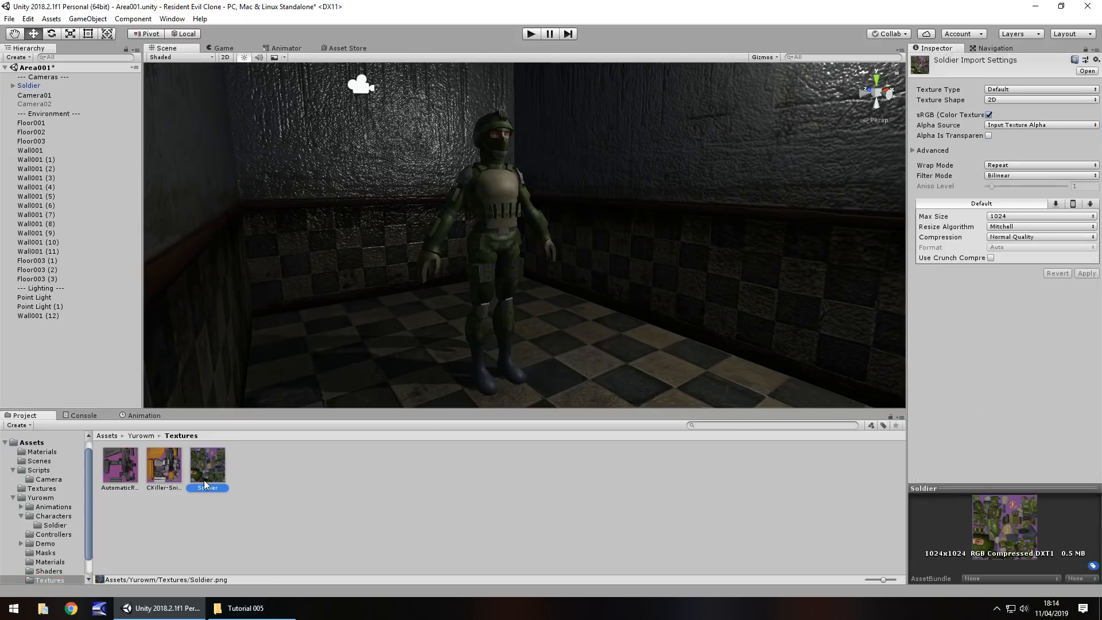
{"action": "mouse_move", "coordinate": [208, 478]}
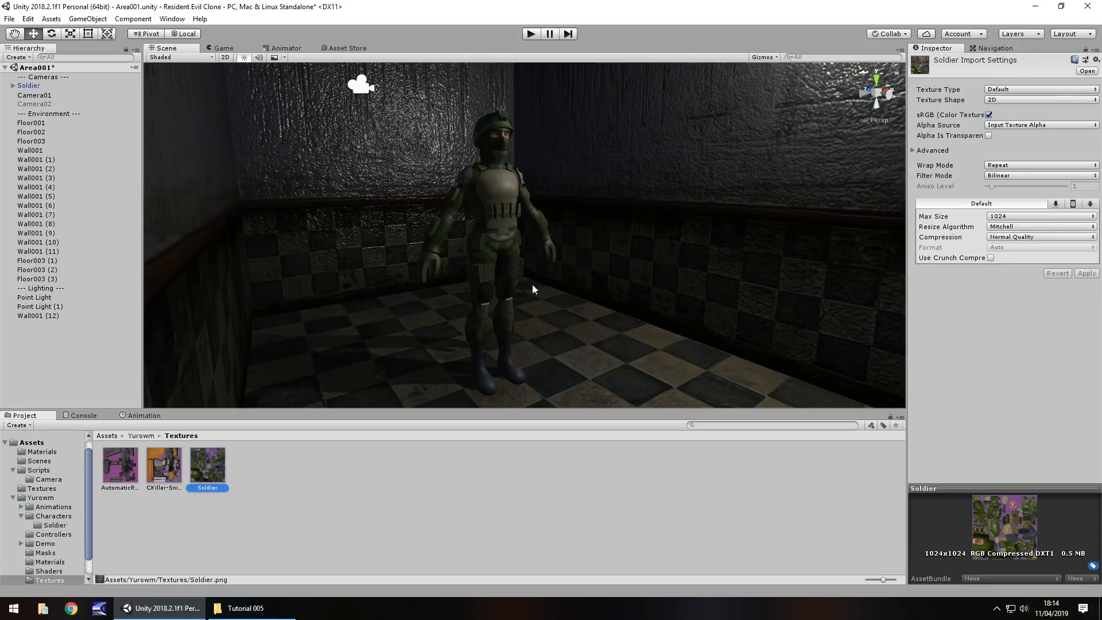
{"action": "mouse_move", "coordinate": [215, 499]}
{"action": "type", "text": "Soldier_H"}
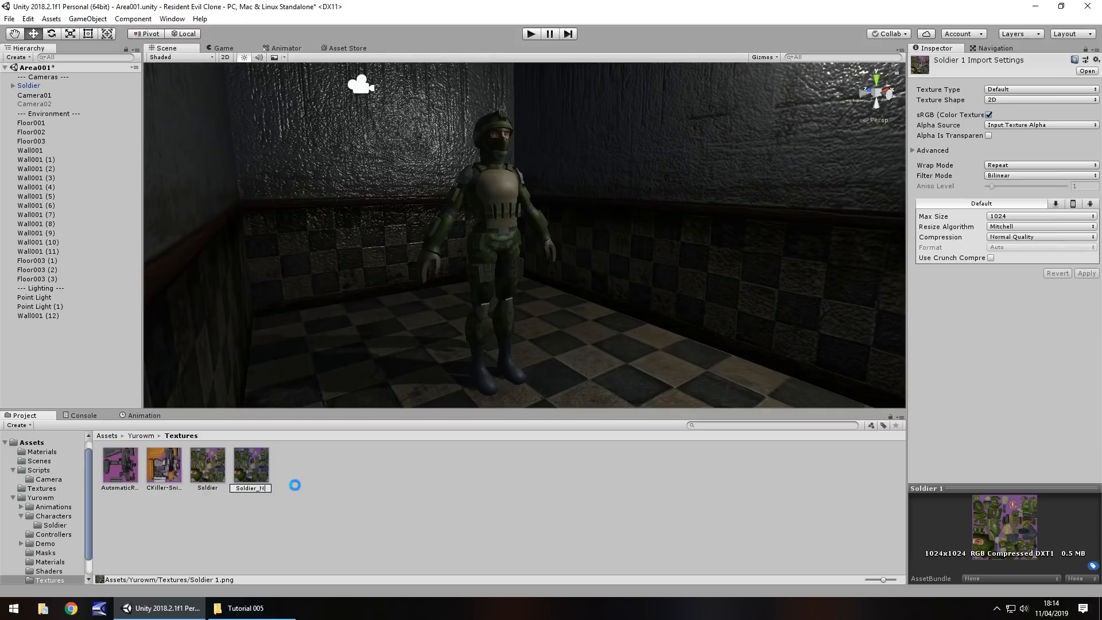
{"action": "left_click", "coordinate": [250, 465]}
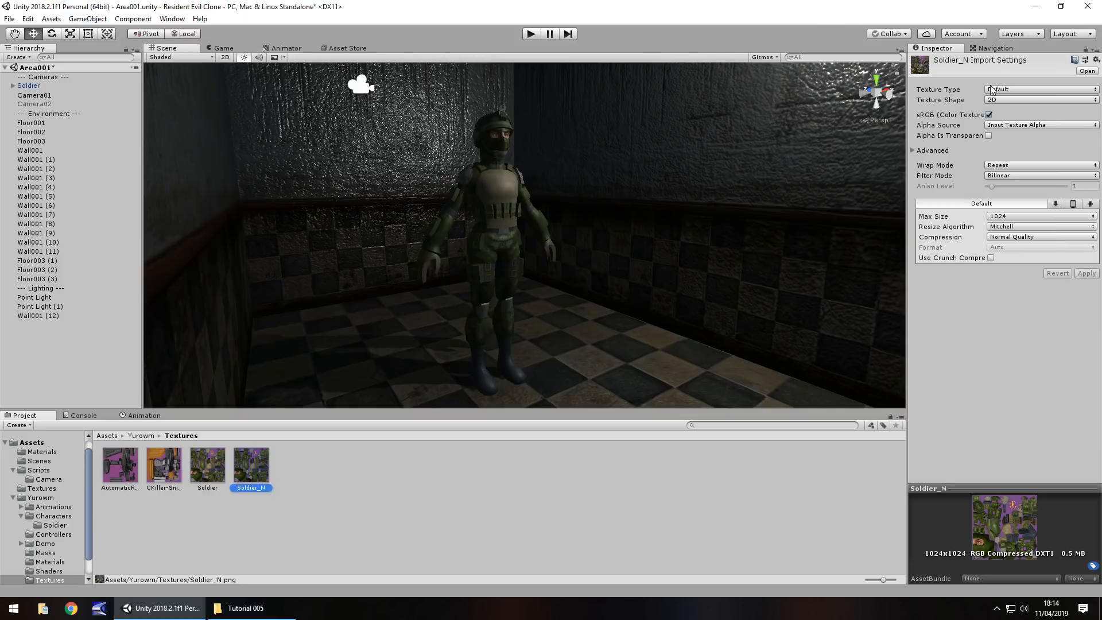
{"action": "left_click", "coordinate": [1040, 90]}
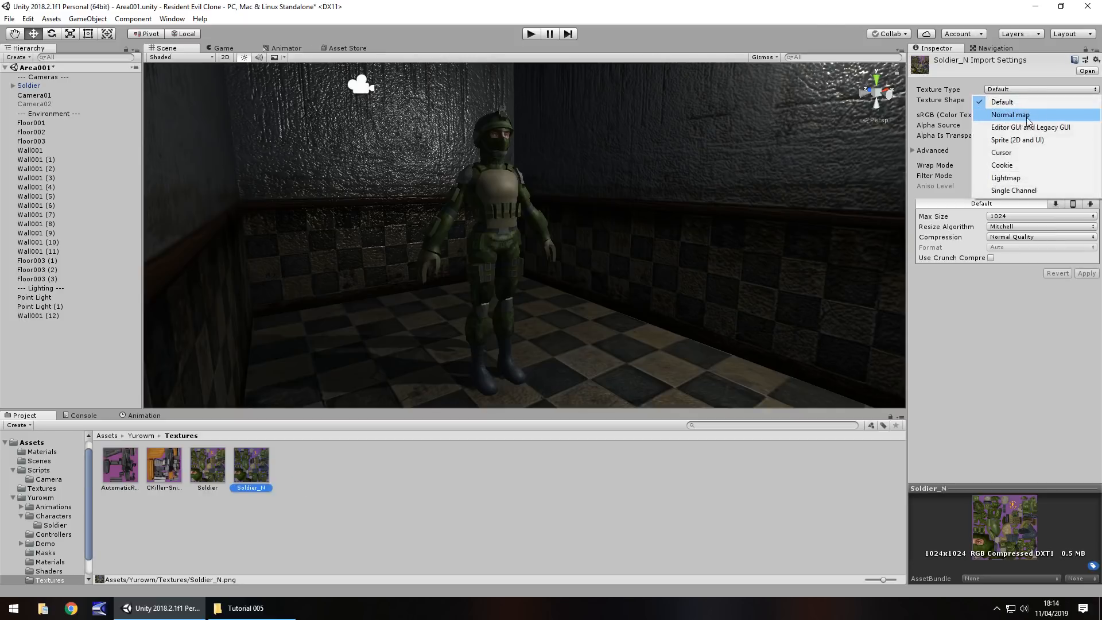
{"action": "left_click", "coordinate": [1010, 114]}
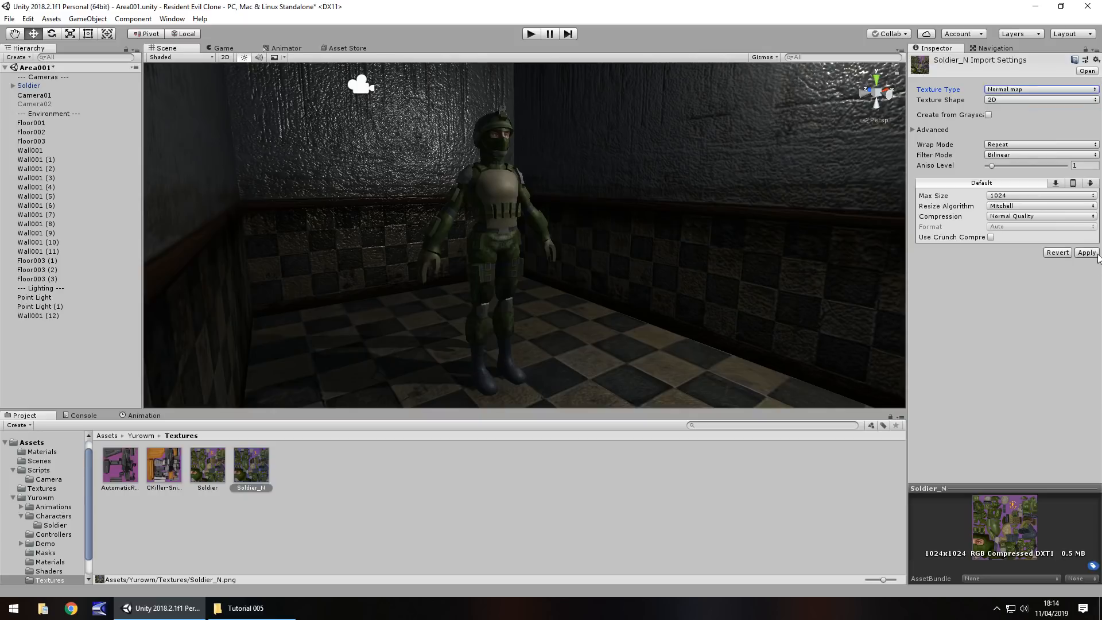
{"action": "left_click", "coordinate": [1087, 252]}
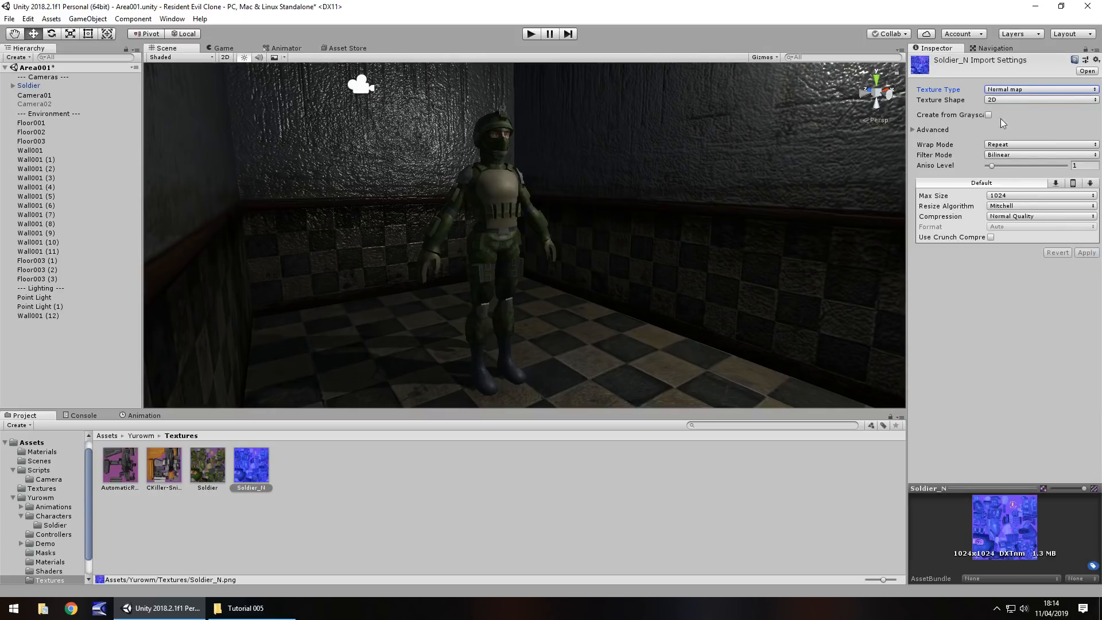
{"action": "mouse_move", "coordinate": [465, 274]}
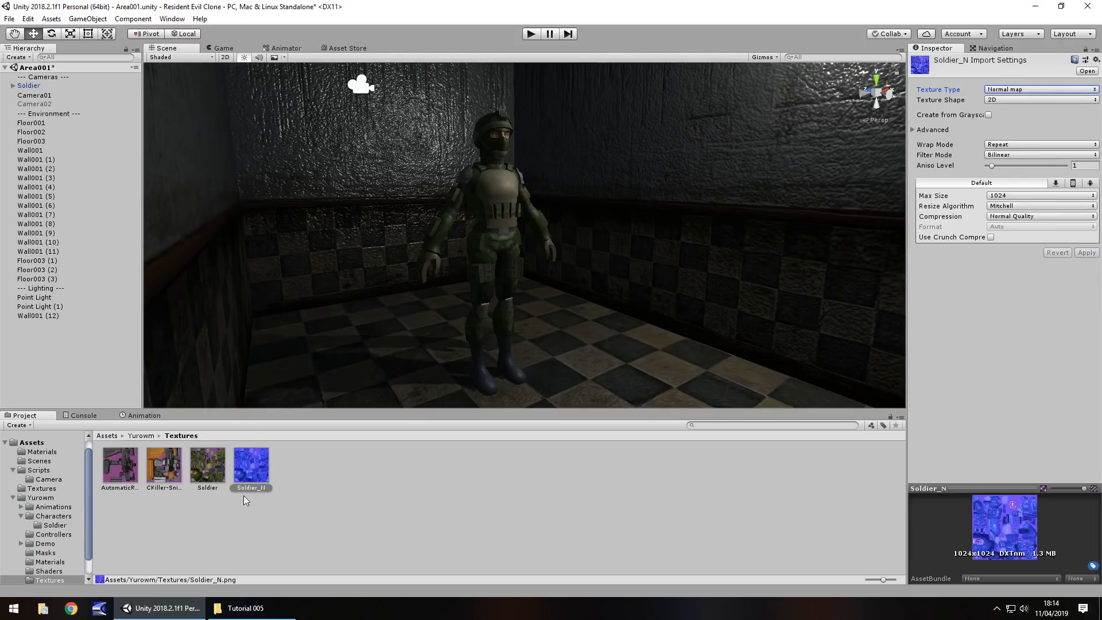
Step: Select the Soldier character in the scene hierarchy
{"action": "left_click", "coordinate": [27, 85]}
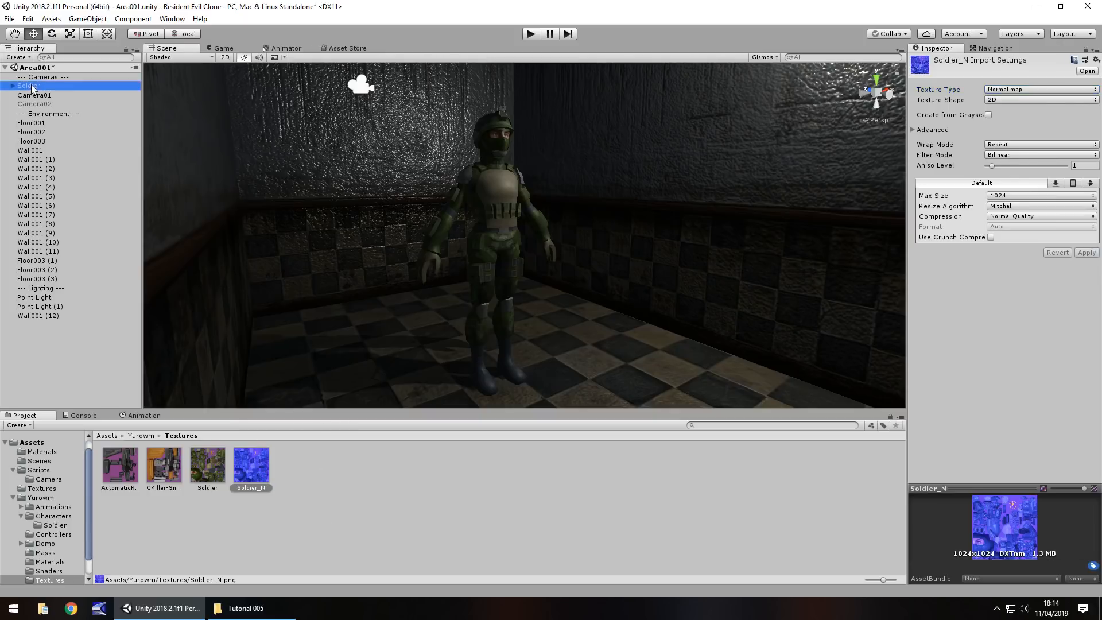
Step: Assign the Soldier_N texture to the soldier's Standard material Normal Map slot
{"action": "left_click", "coordinate": [29, 85]}
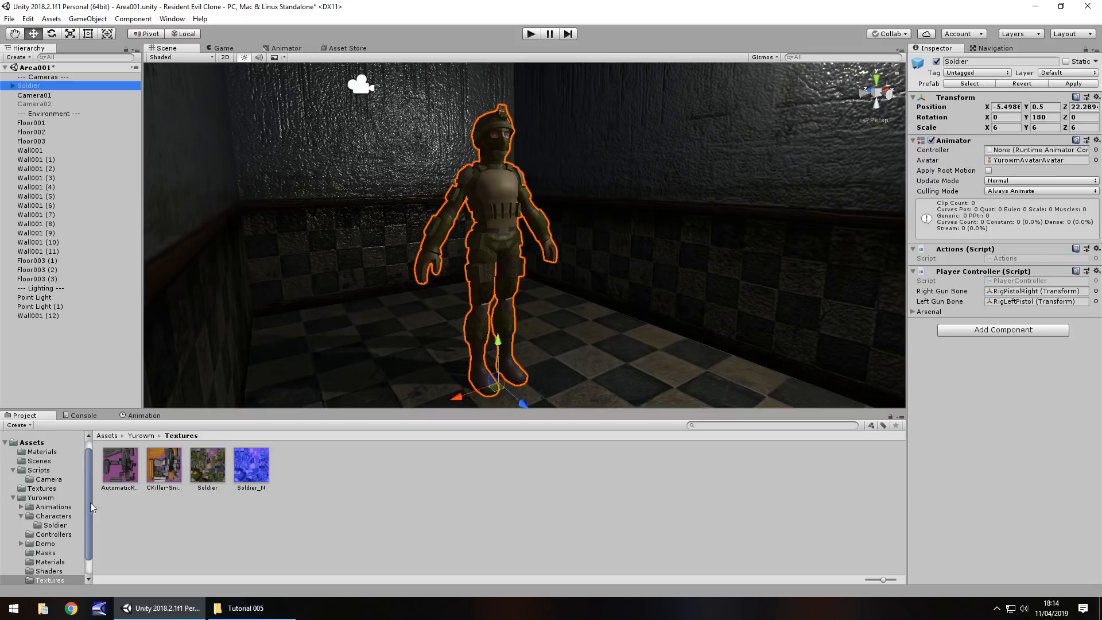
{"action": "left_click", "coordinate": [56, 524]}
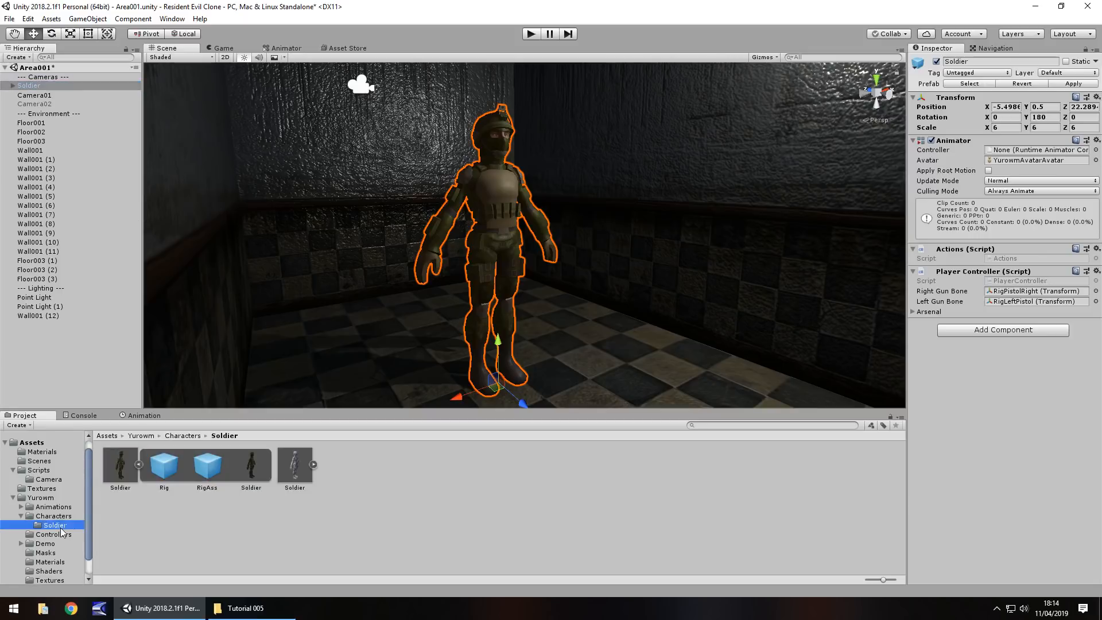
{"action": "mouse_move", "coordinate": [251, 469]}
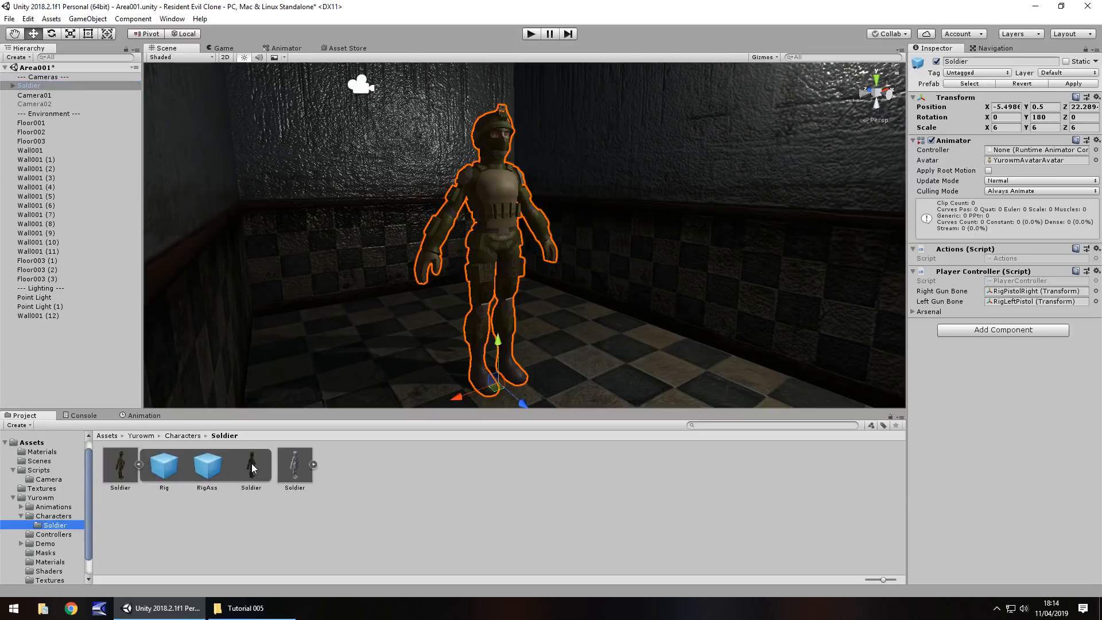
{"action": "left_click", "coordinate": [250, 467]}
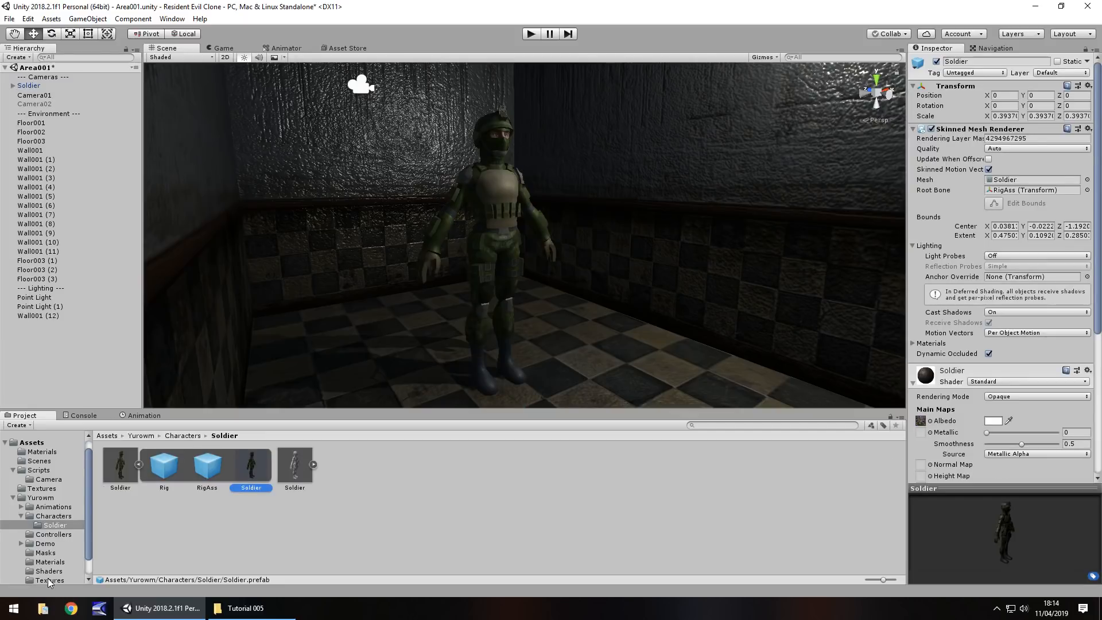
{"action": "left_click", "coordinate": [41, 580]}
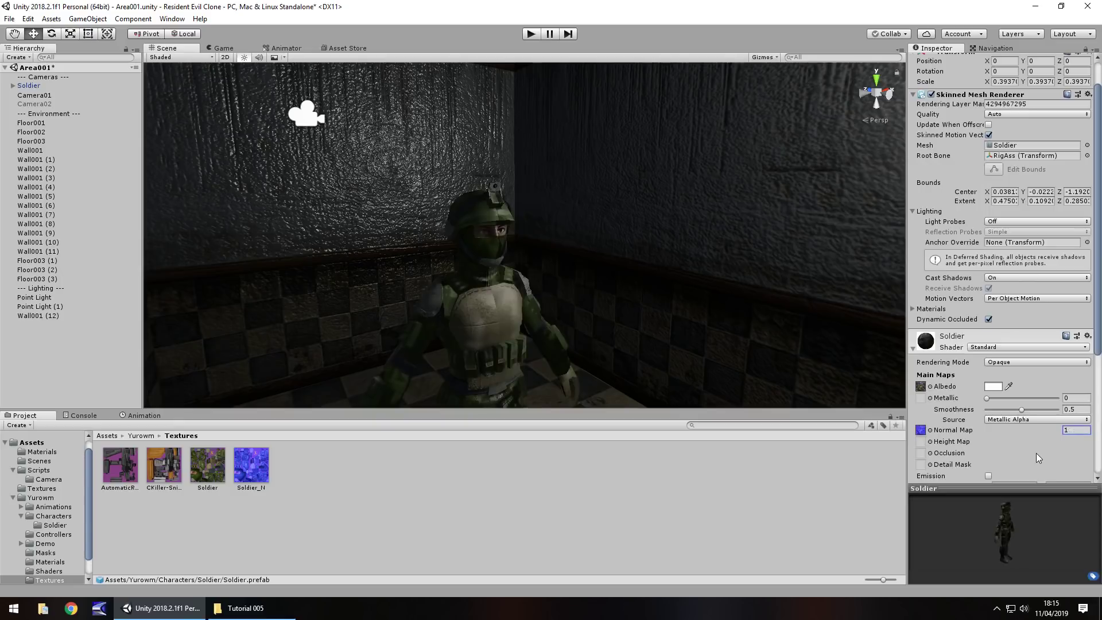
Step: Build Soldier_N's normal map from grayscale and lower its bumpiness to about 0.057
{"action": "left_click", "coordinate": [250, 463]}
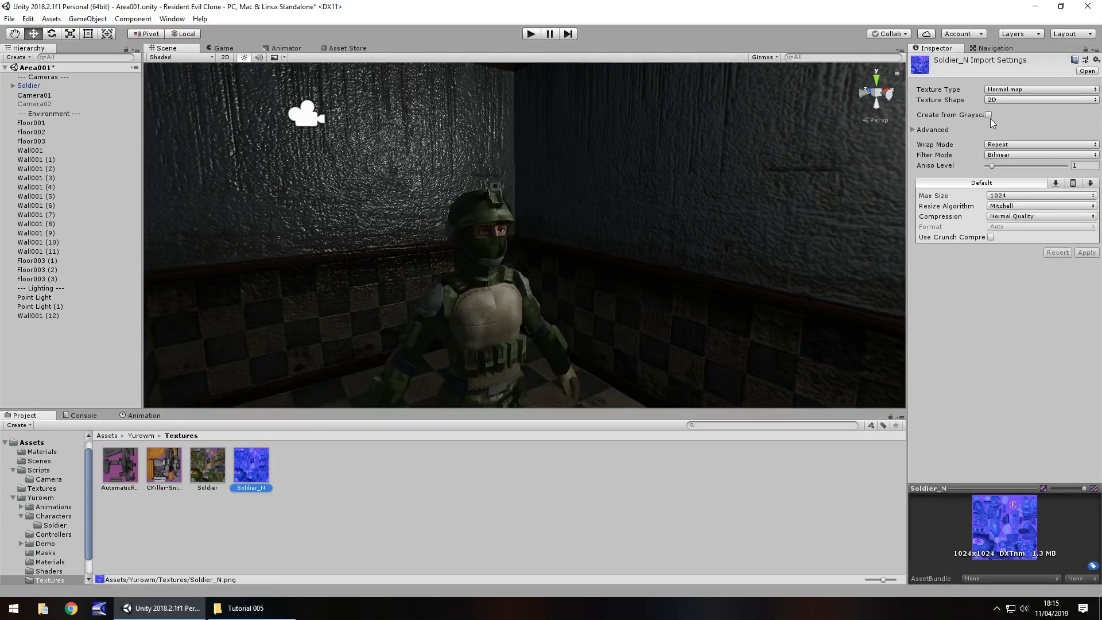
{"action": "left_click", "coordinate": [987, 115]}
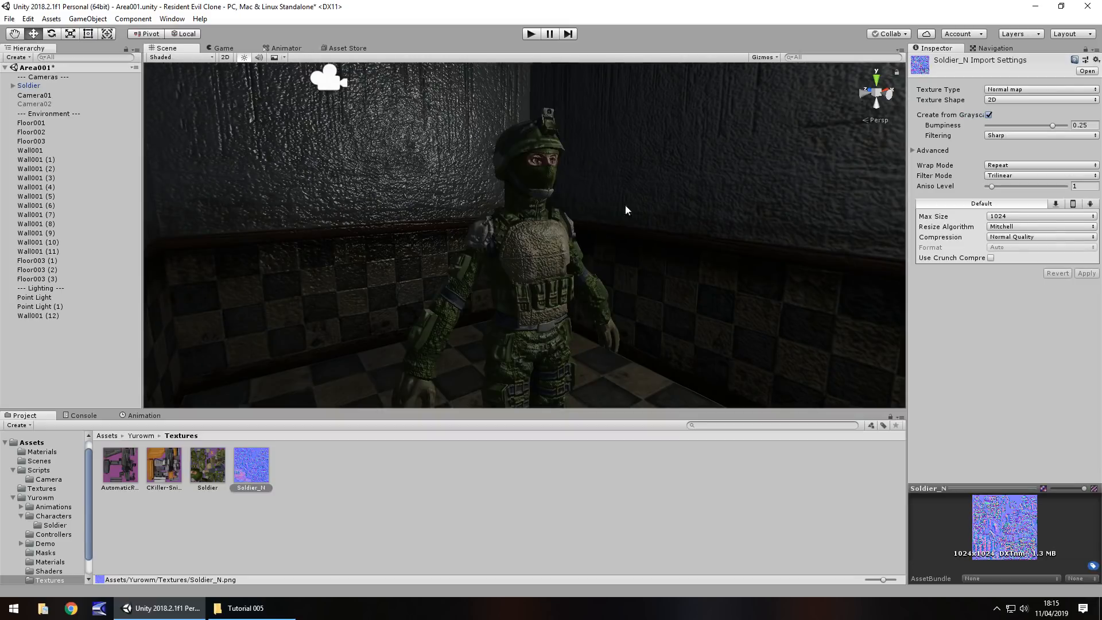
{"action": "left_click_drag", "start_coordinate": [1050, 125], "coordinate": [1016, 125]}
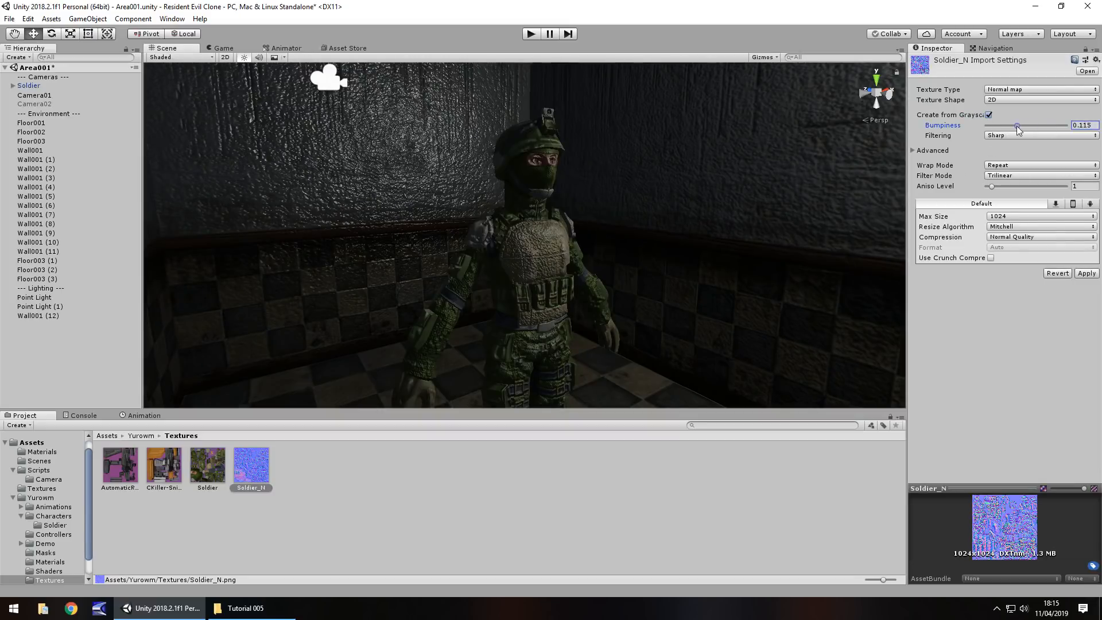
{"action": "left_click_drag", "start_coordinate": [1018, 125], "coordinate": [992, 125]}
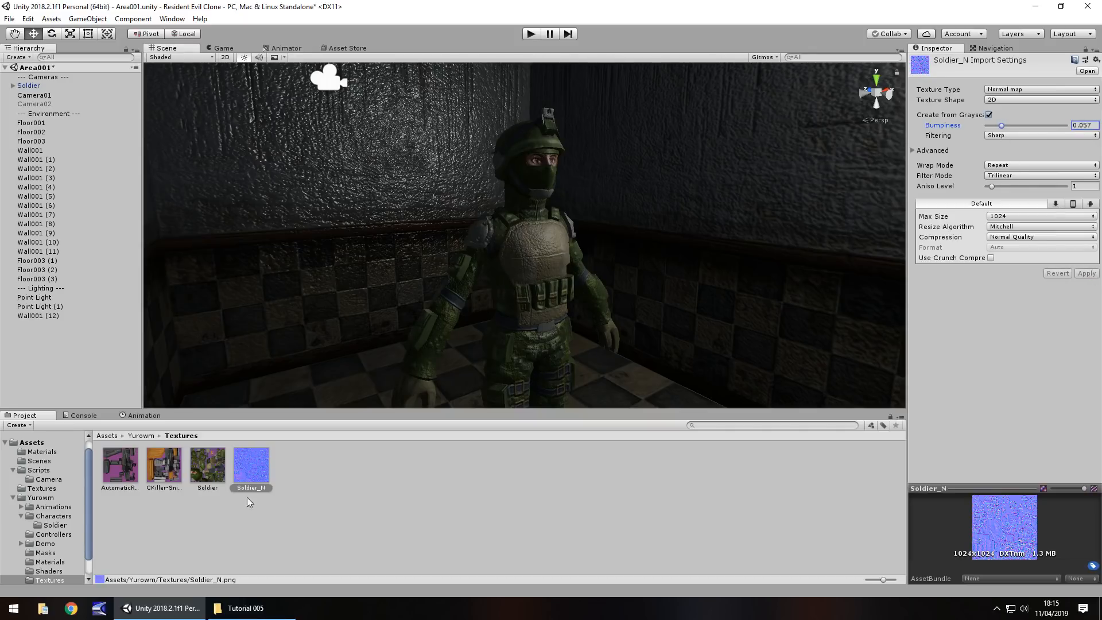
Step: Give the Soldier material normal strength 1.1 and take smoothness from Albedo Alpha
{"action": "left_click", "coordinate": [55, 526]}
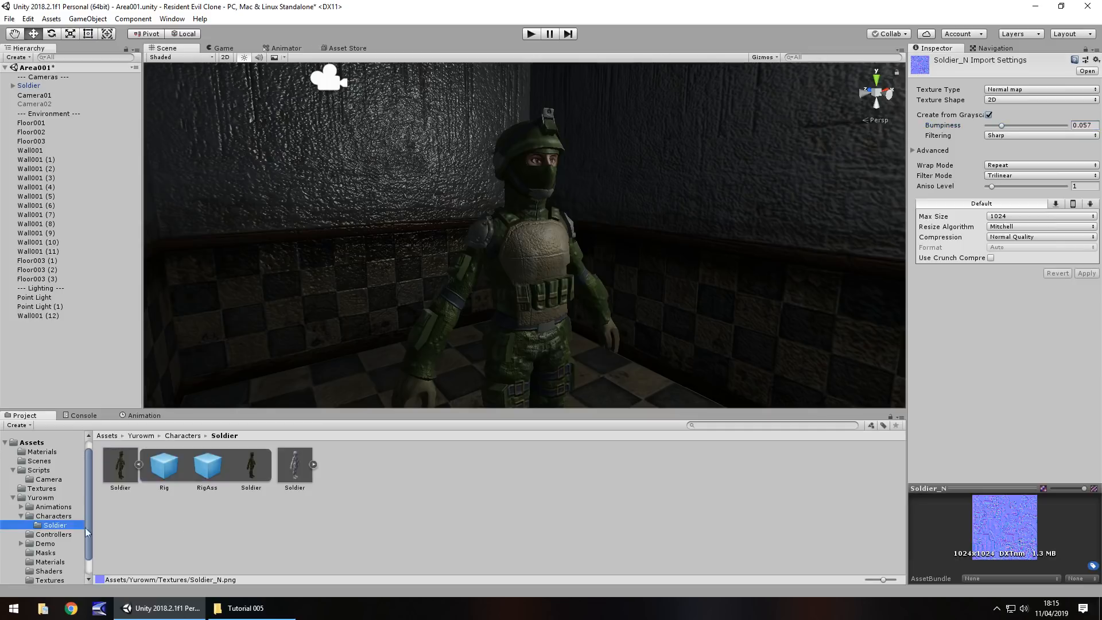
{"action": "left_click", "coordinate": [250, 465]}
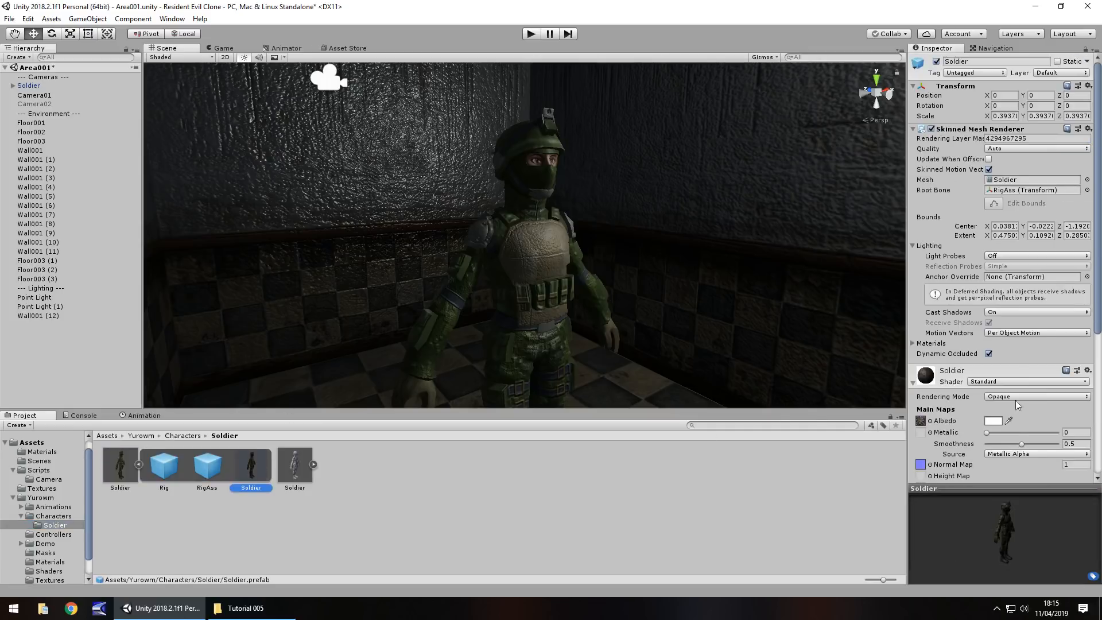
{"action": "scroll", "scroll_direction": "down", "scroll_amount": 3}
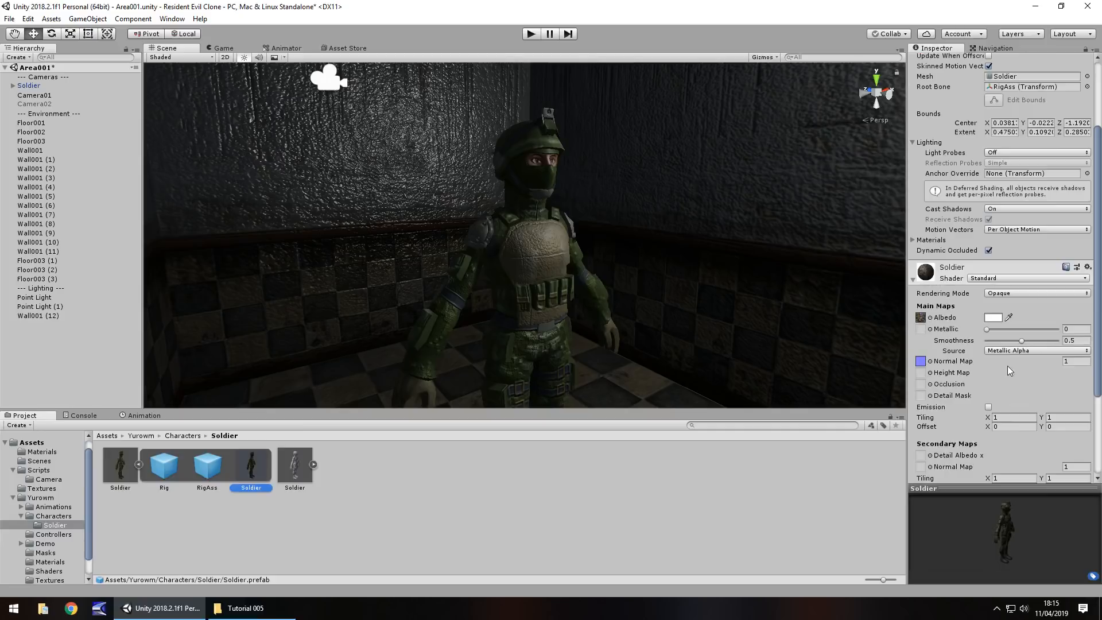
{"action": "left_click", "coordinate": [1074, 361]}
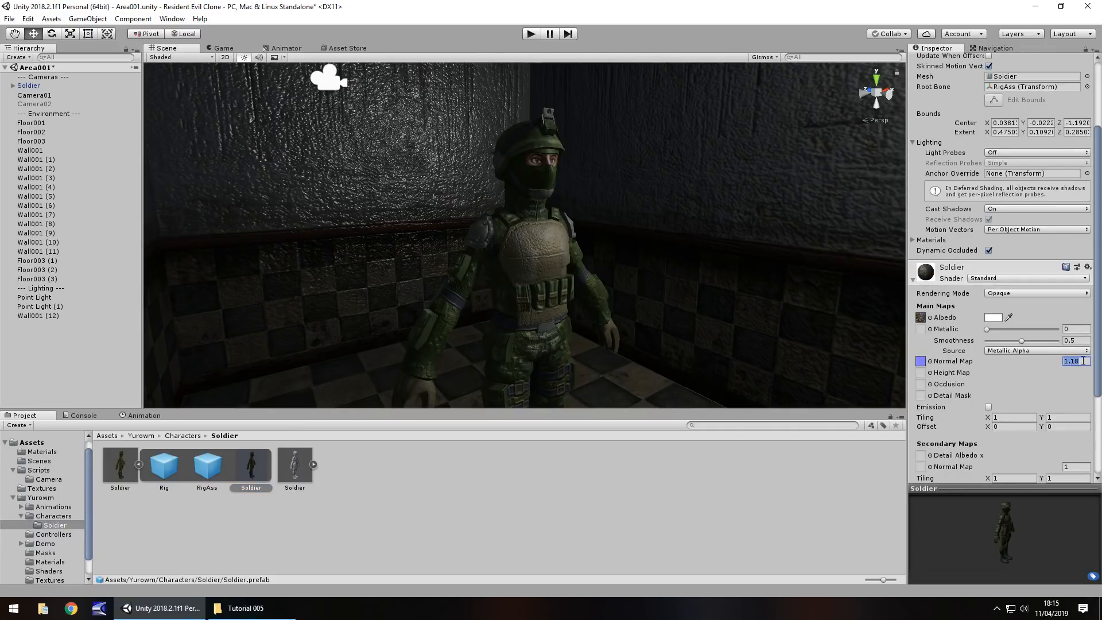
{"action": "type", "text": "1"}
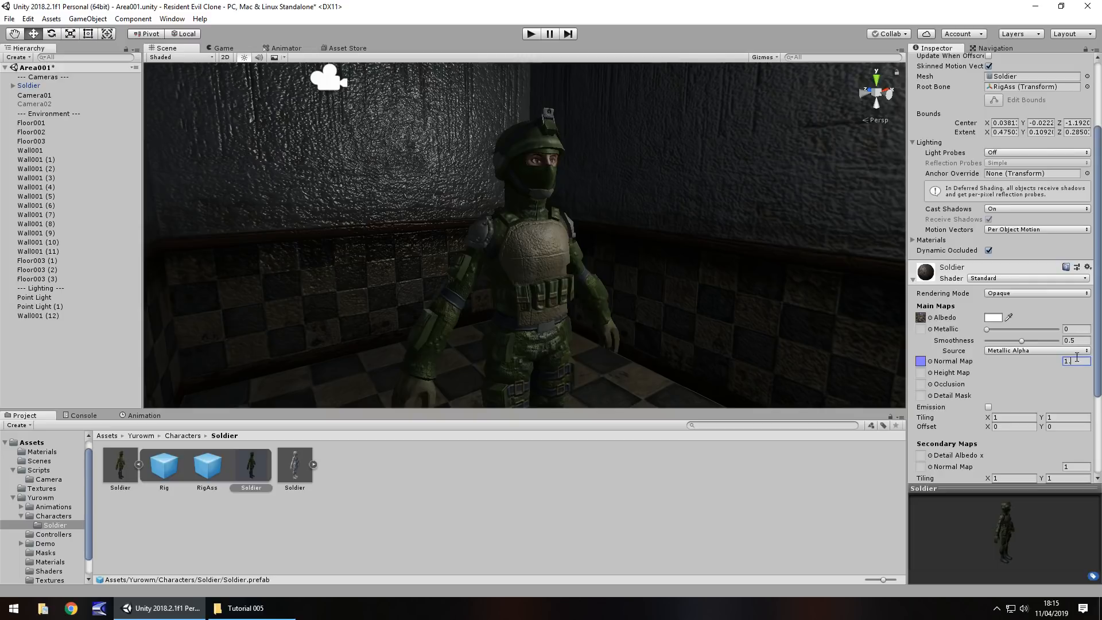
{"action": "left_click", "coordinate": [1036, 351]}
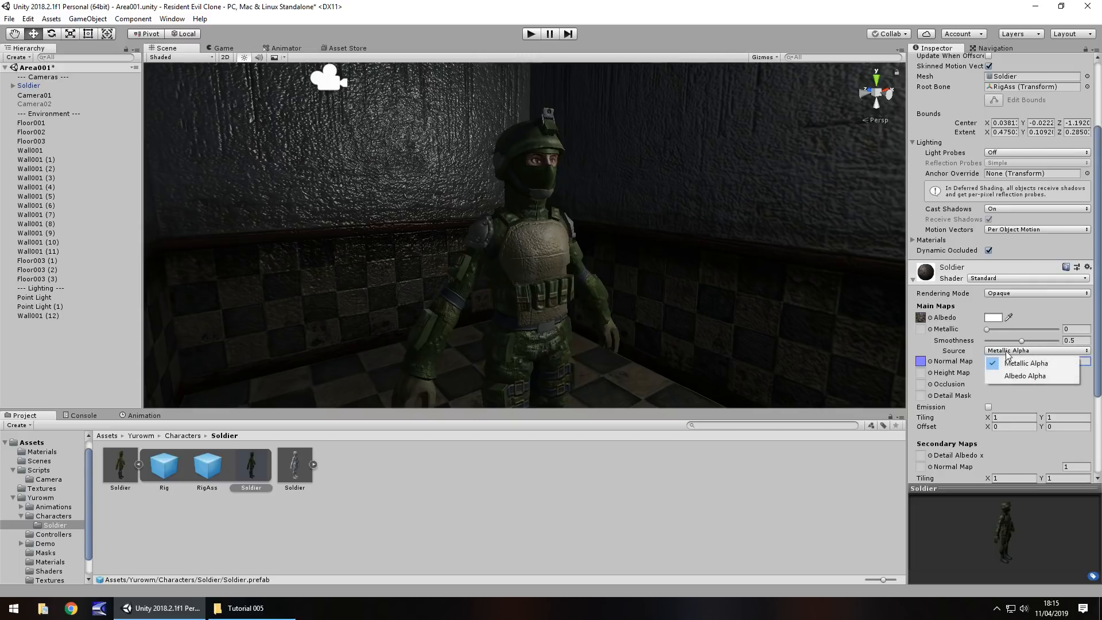
{"action": "left_click", "coordinate": [1024, 375]}
{"action": "type", "text": "1"}
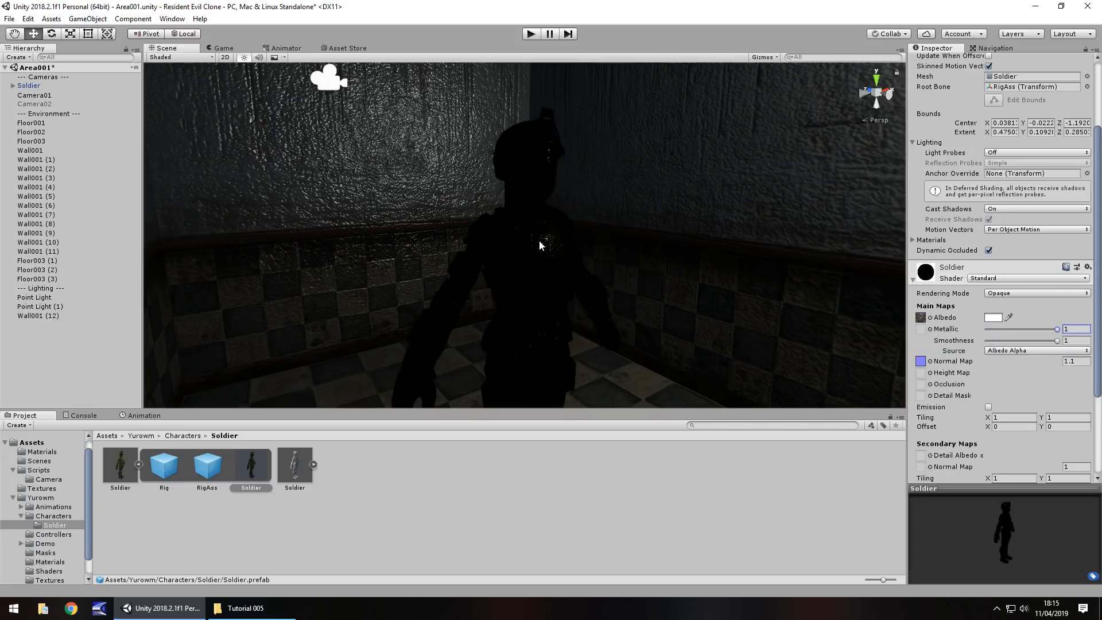
{"action": "mouse_move", "coordinate": [542, 257]}
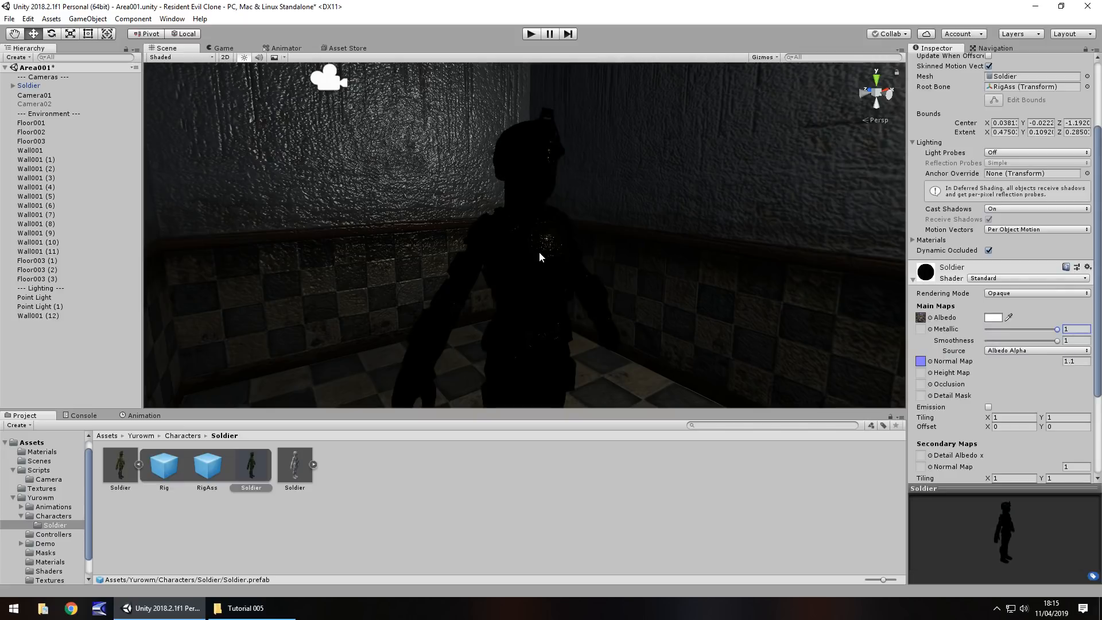
{"action": "mouse_move", "coordinate": [514, 255]}
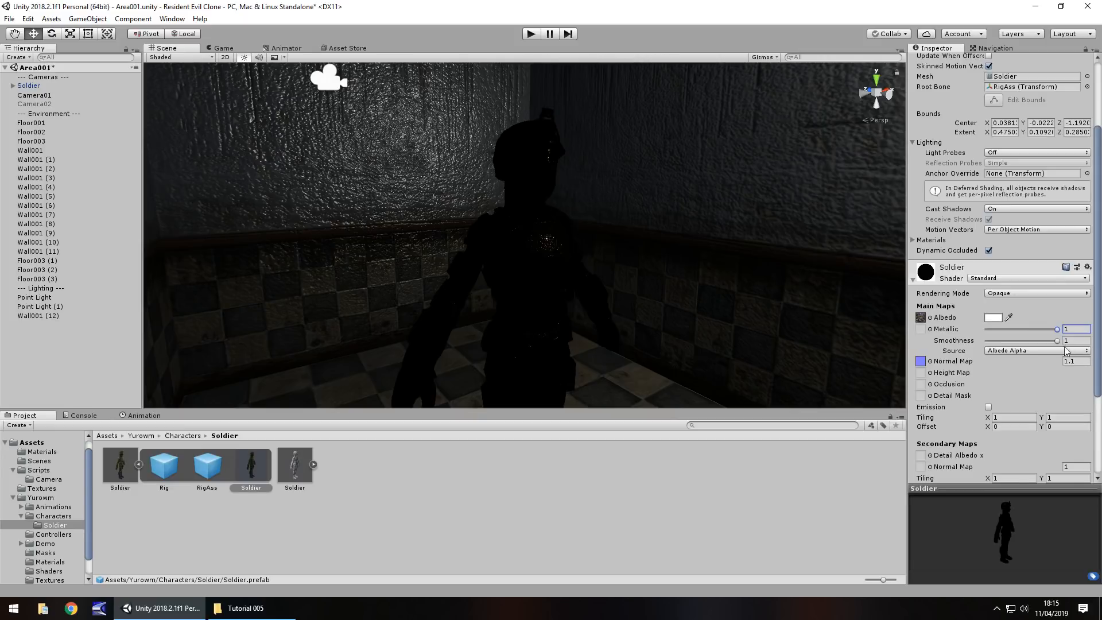
Step: Lower the Soldier material's metallic to about 0.07 and smoothness to about 0.6
{"action": "left_click_drag", "start_coordinate": [1054, 339], "coordinate": [1028, 340]}
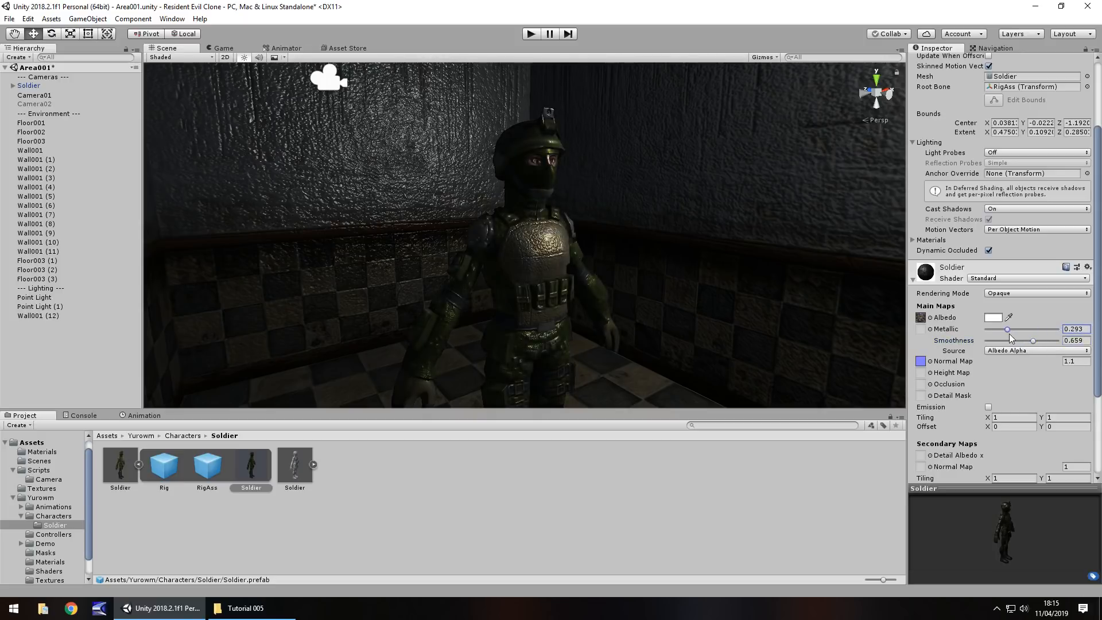
{"action": "left_click_drag", "start_coordinate": [1008, 329], "coordinate": [991, 329]}
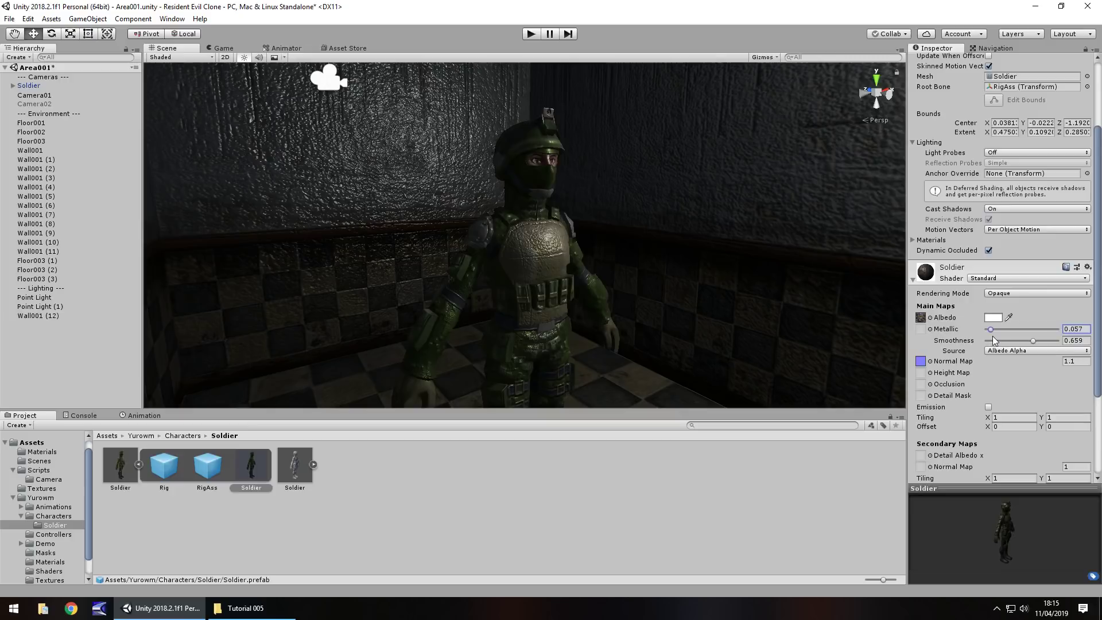
{"action": "left_click_drag", "start_coordinate": [1033, 340], "coordinate": [1016, 340]}
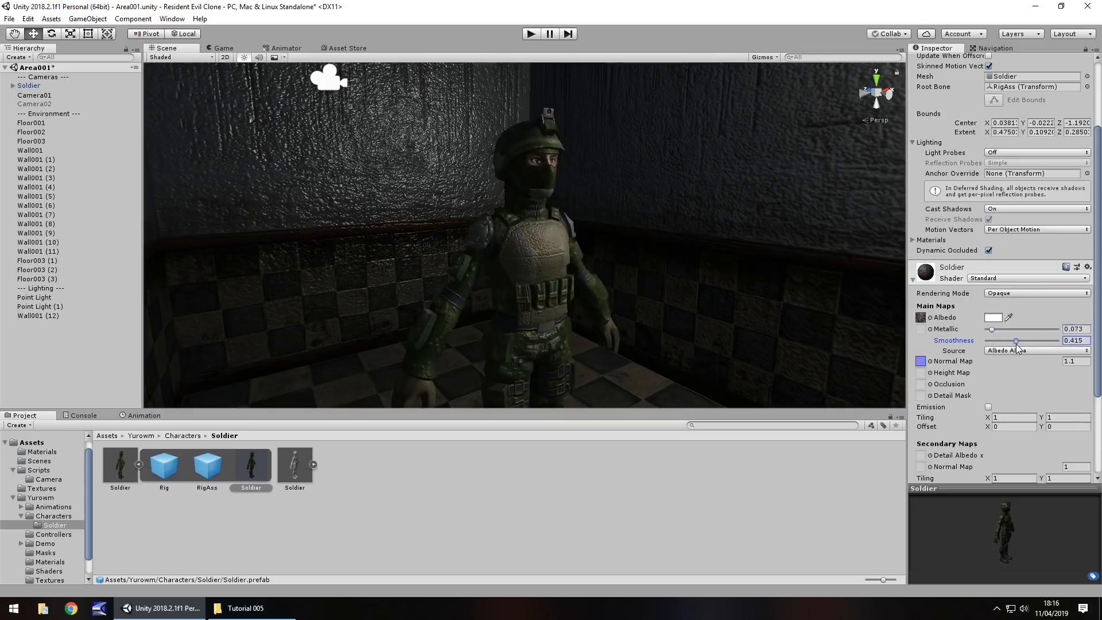
{"action": "left_click_drag", "start_coordinate": [1016, 339], "coordinate": [1031, 340]}
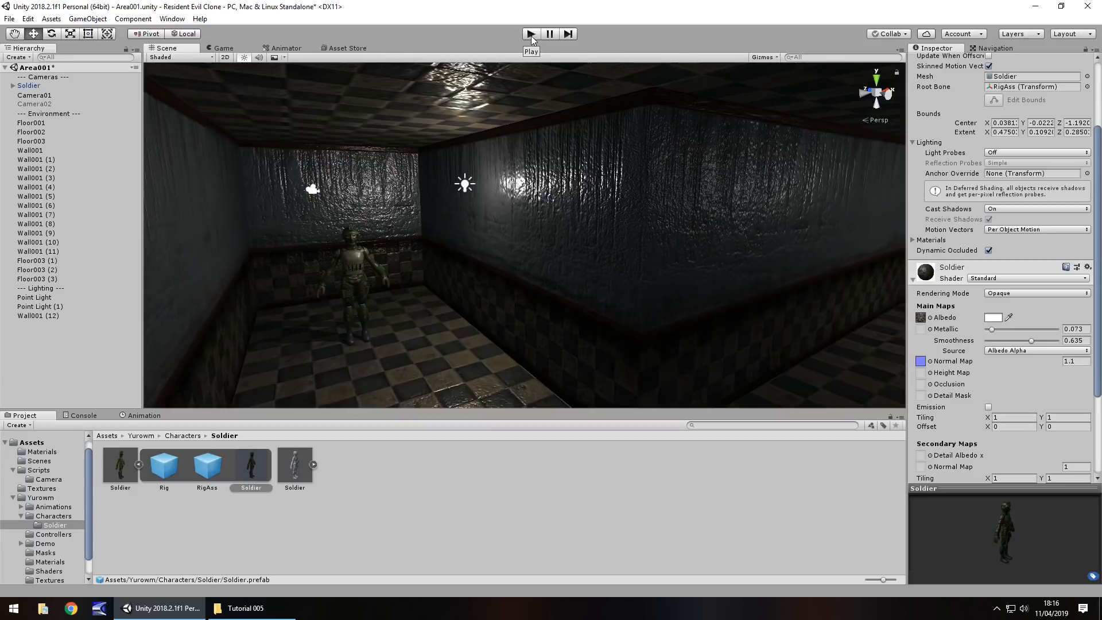
Step: Test-play the scene, scale the Soldier to 7 on all axes, and play again
{"action": "left_click", "coordinate": [530, 33]}
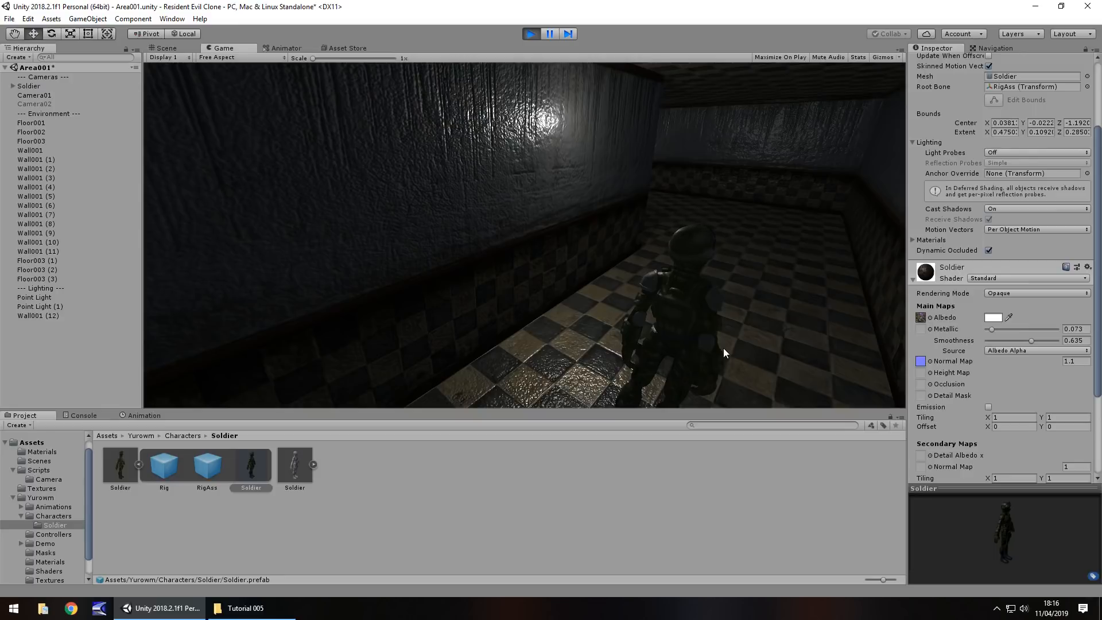
{"action": "left_click", "coordinate": [165, 49]}
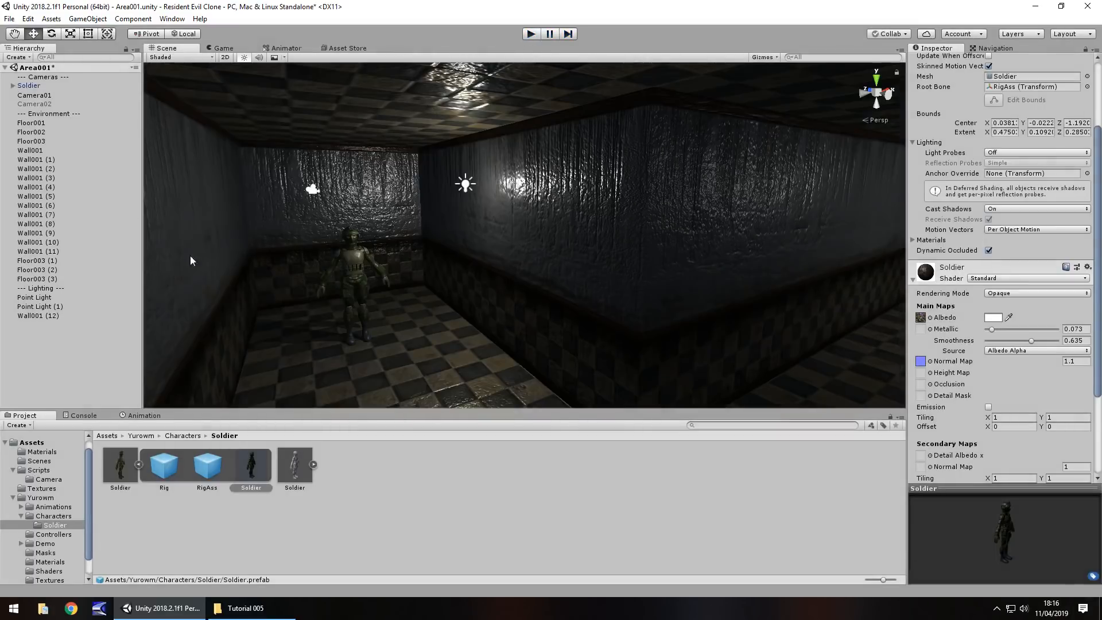
{"action": "left_click", "coordinate": [29, 85]}
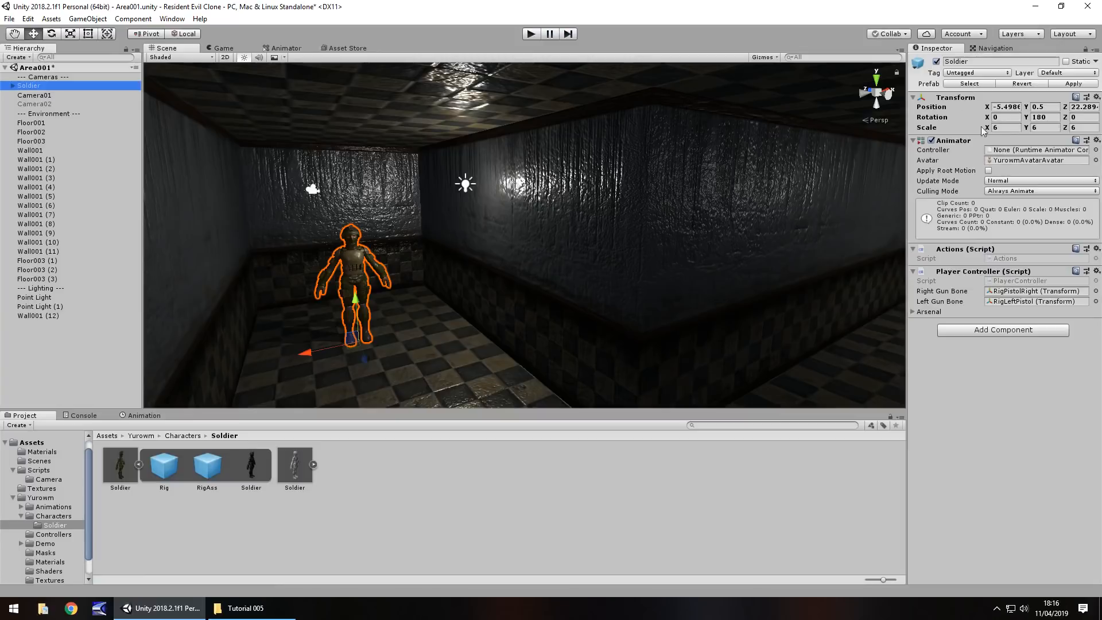
{"action": "left_click", "coordinate": [1004, 128]}
{"action": "type", "text": "7"}
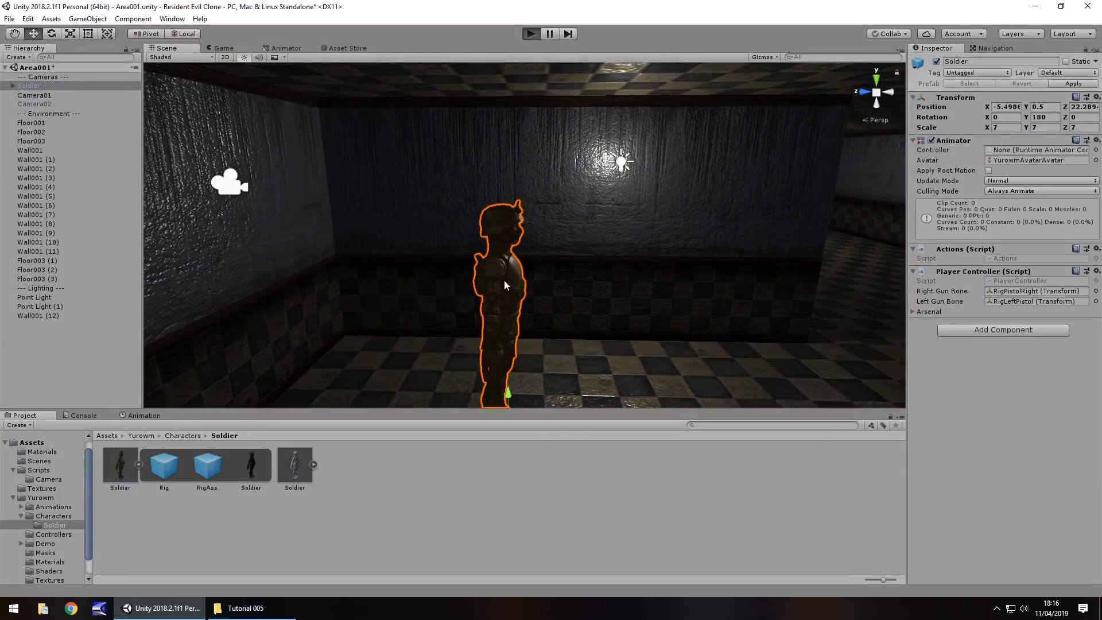
{"action": "left_click", "coordinate": [220, 48]}
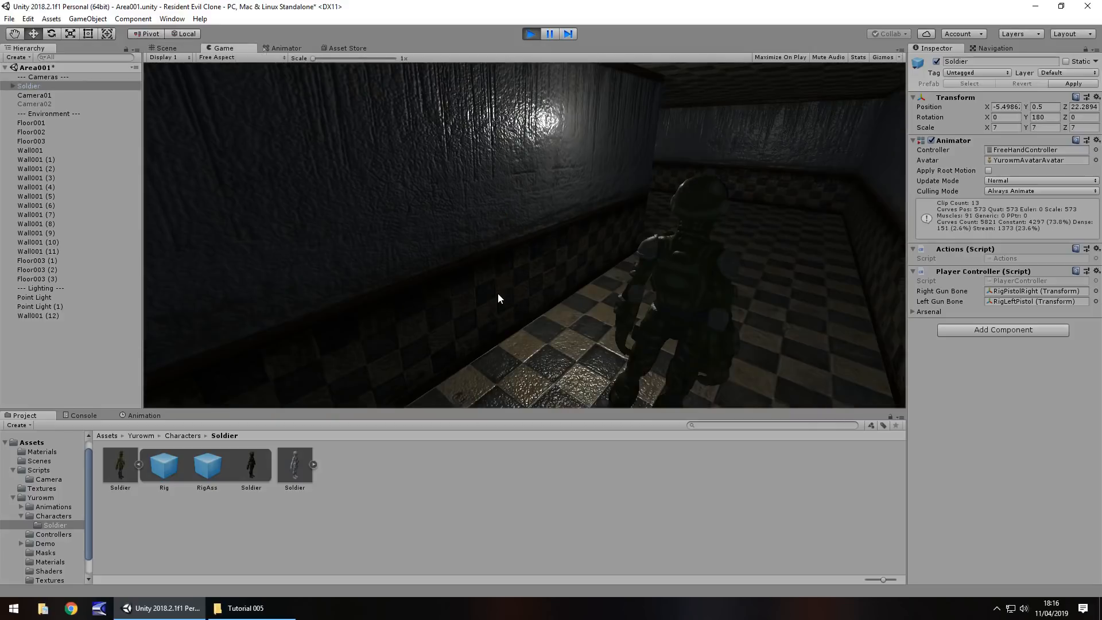
{"action": "mouse_move", "coordinate": [719, 302]}
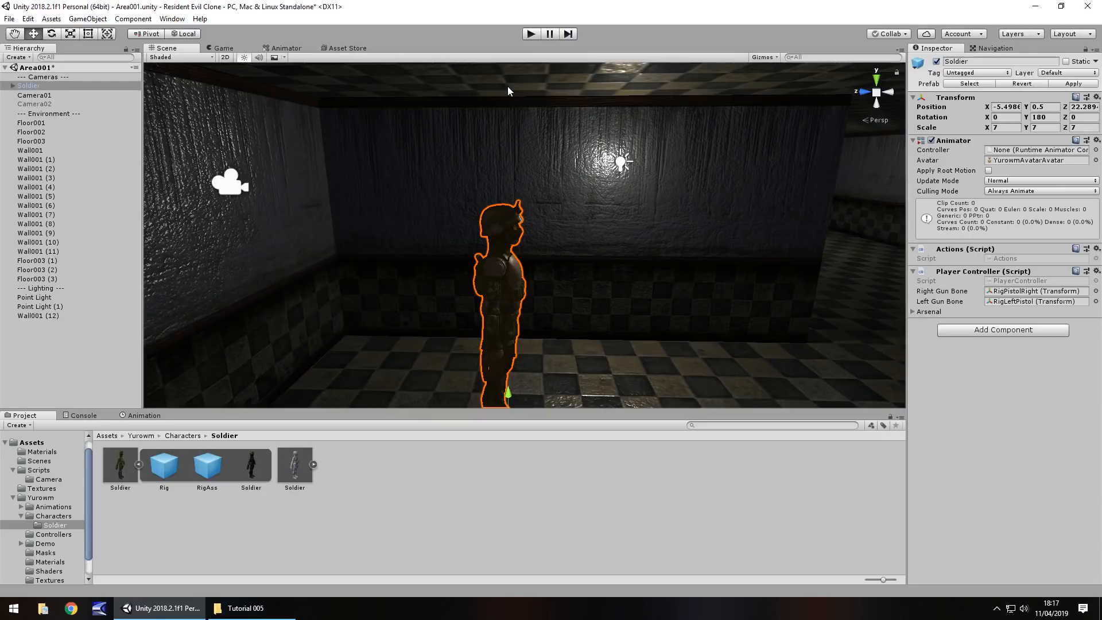
{"action": "mouse_move", "coordinate": [335, 441]}
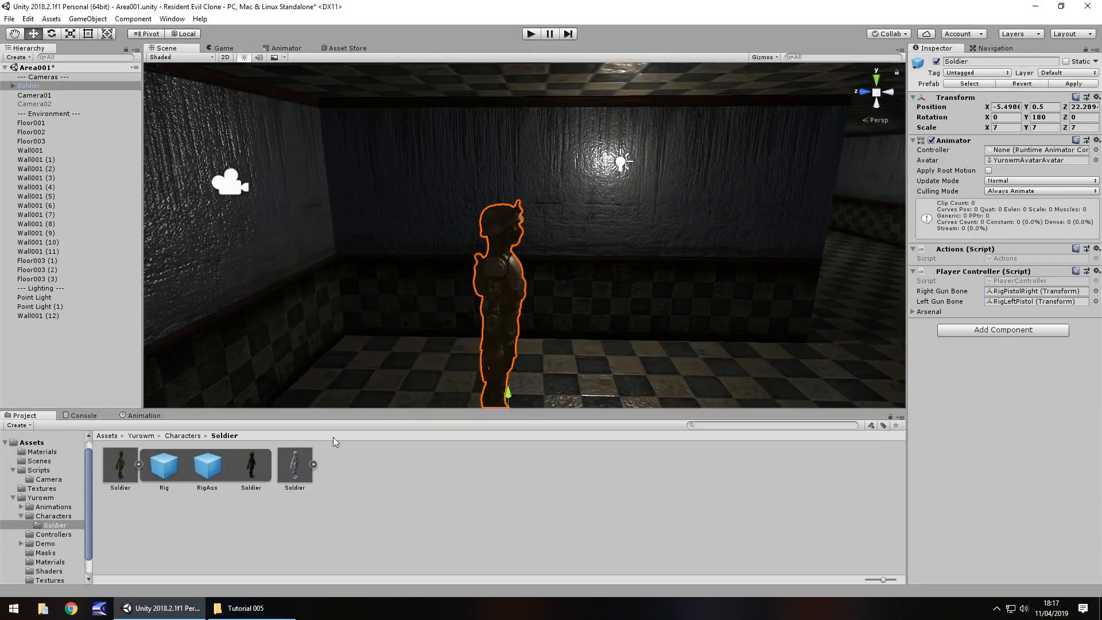
{"action": "mouse_move", "coordinate": [418, 480]}
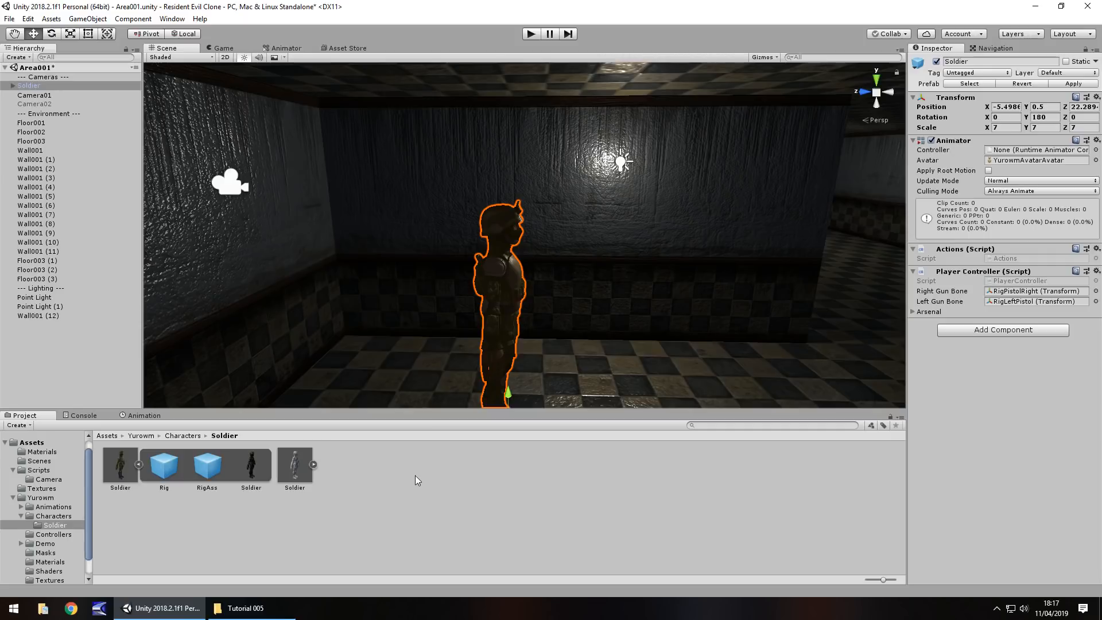
{"action": "mouse_move", "coordinate": [424, 486]}
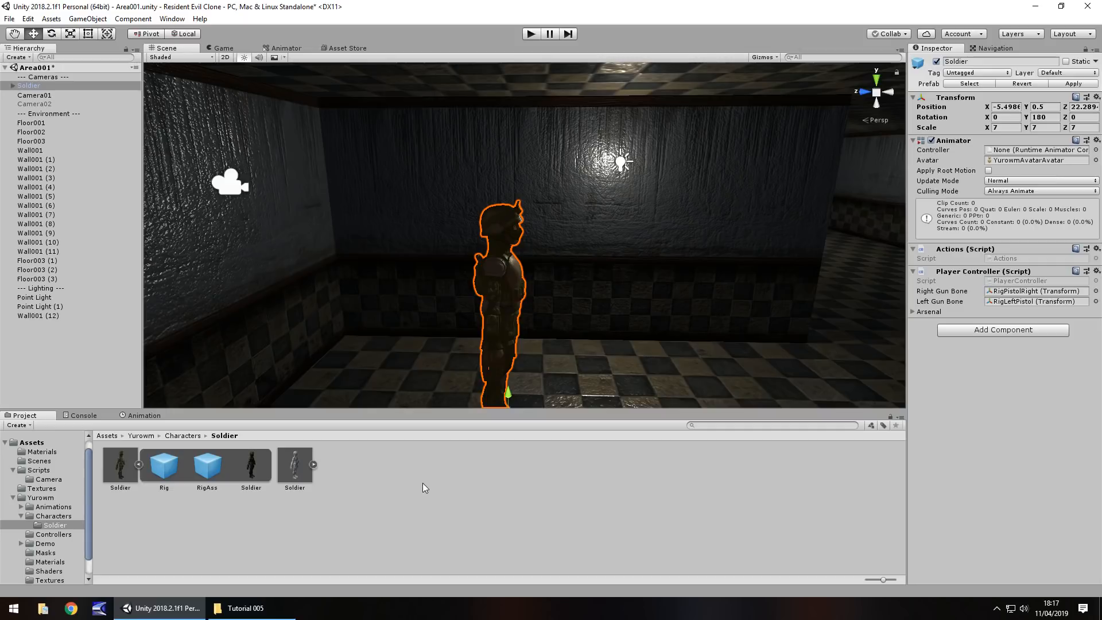
{"action": "mouse_move", "coordinate": [588, 325]}
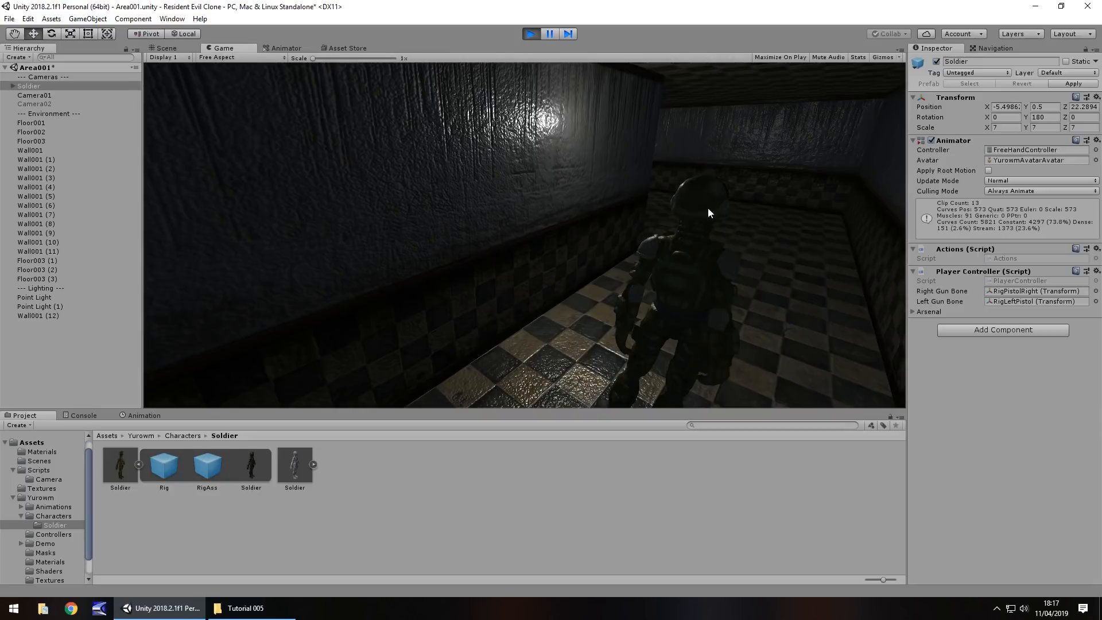
{"action": "mouse_move", "coordinate": [725, 216]}
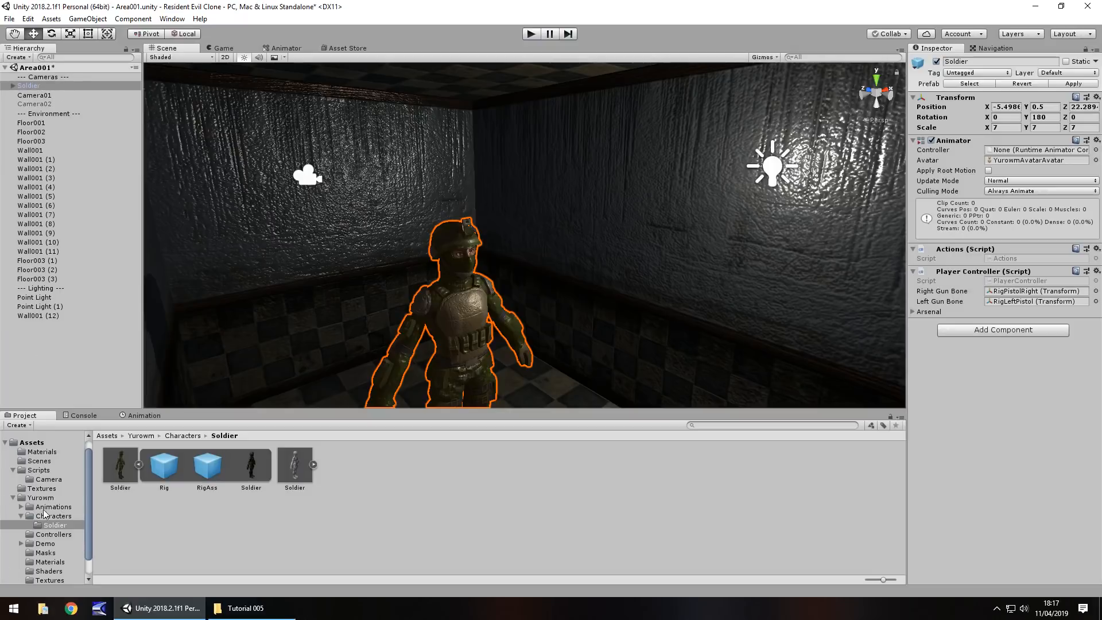
Step: Browse the Legacy animations folder and show the Soldier's Animator and script components
{"action": "left_click", "coordinate": [53, 506]}
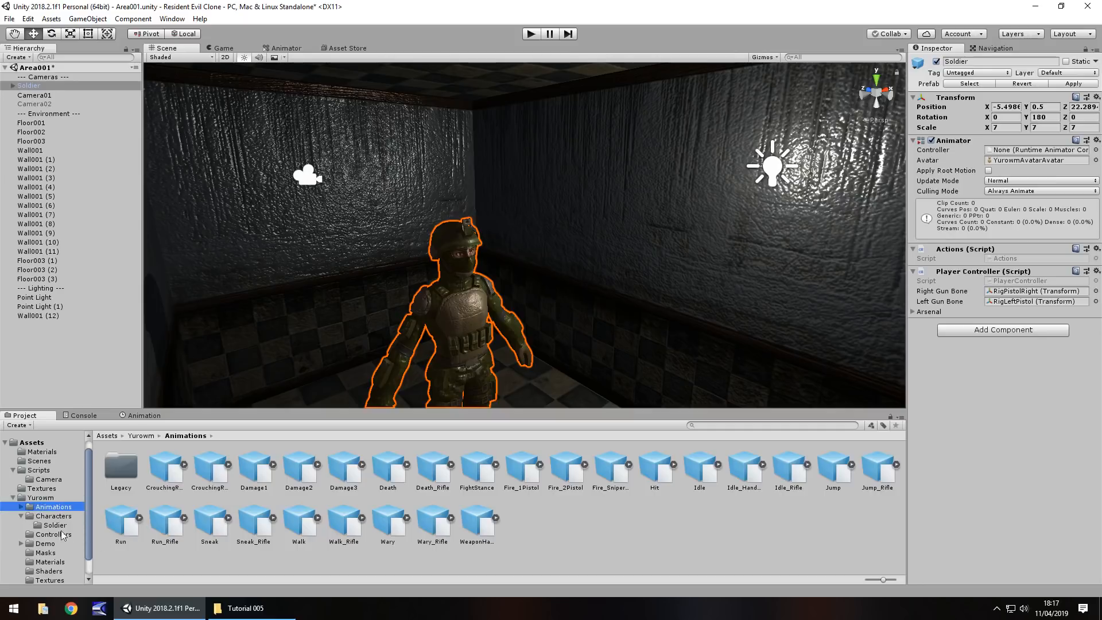
{"action": "mouse_move", "coordinate": [497, 524]}
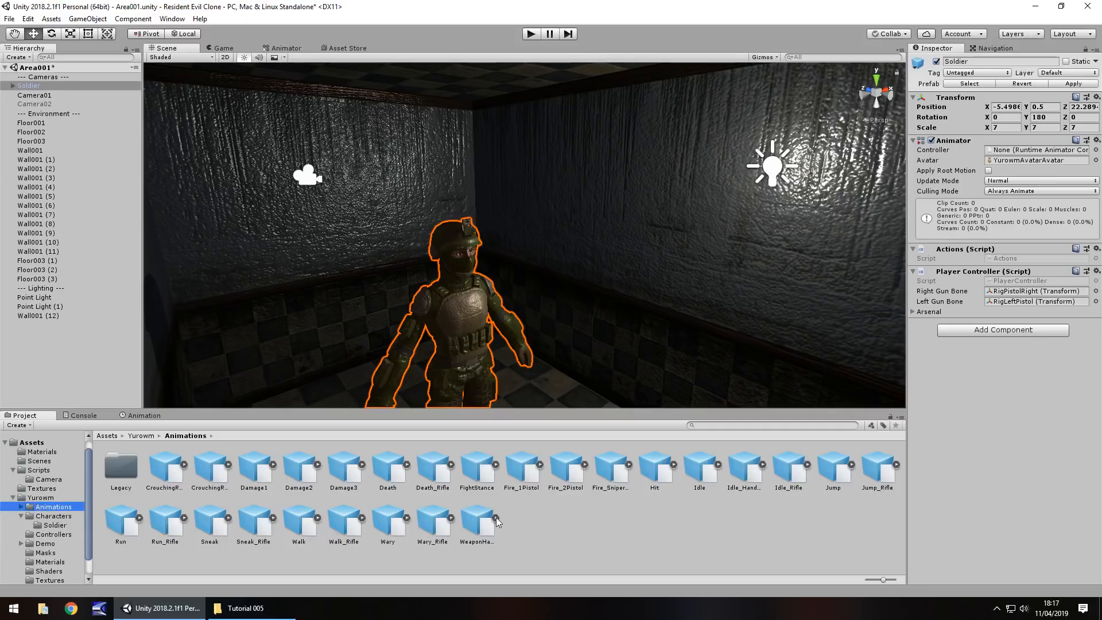
{"action": "mouse_move", "coordinate": [200, 461]}
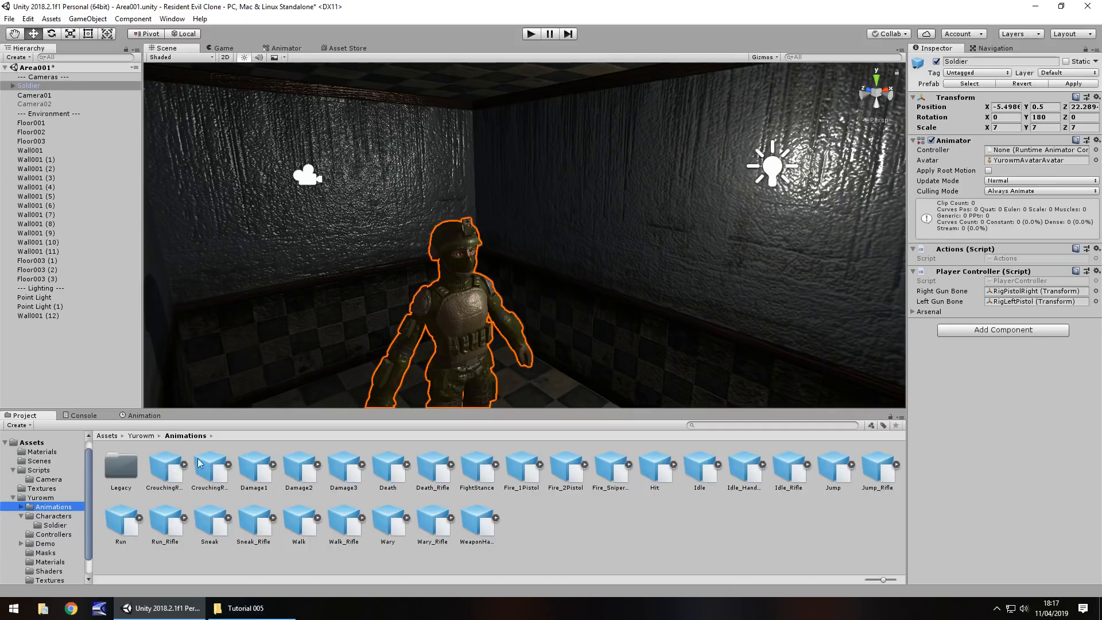
{"action": "mouse_move", "coordinate": [680, 528]}
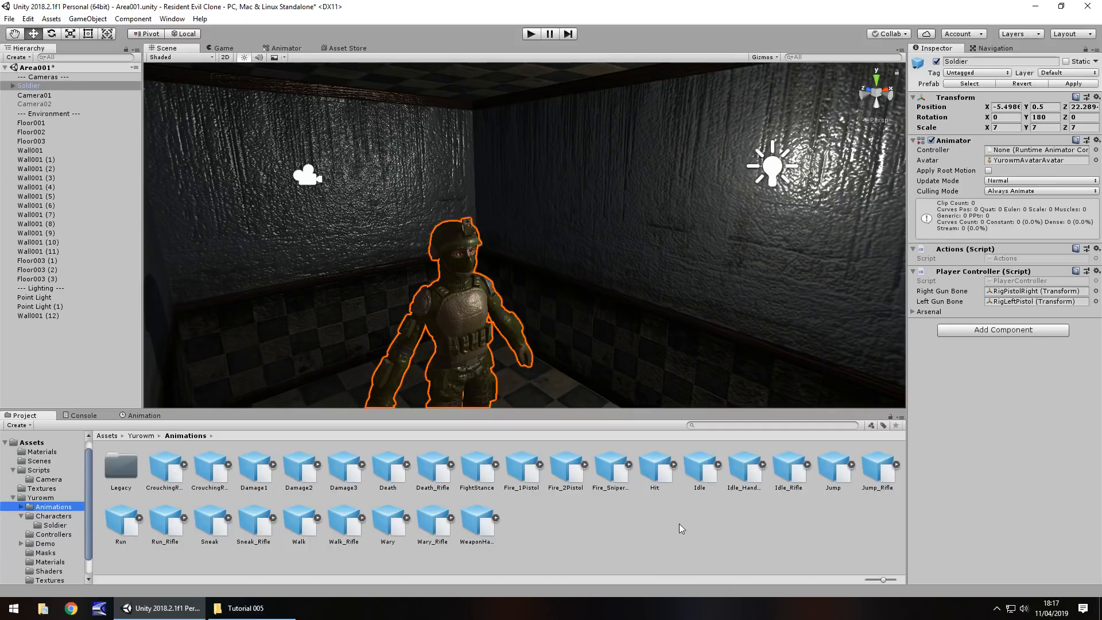
{"action": "double_click", "coordinate": [121, 466]}
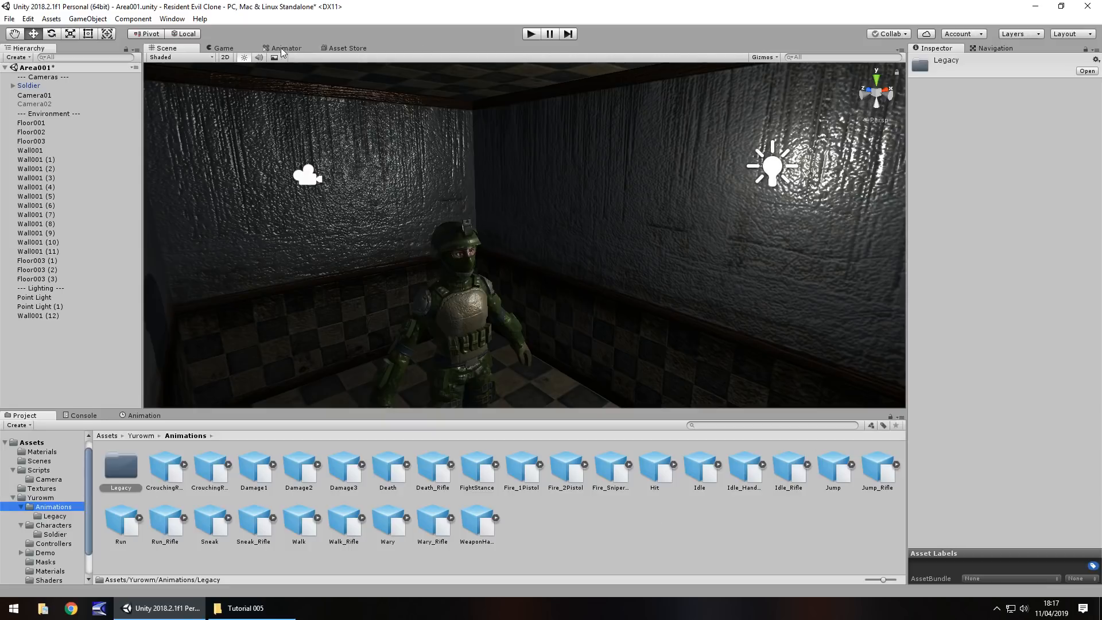
{"action": "left_click", "coordinate": [900, 48]}
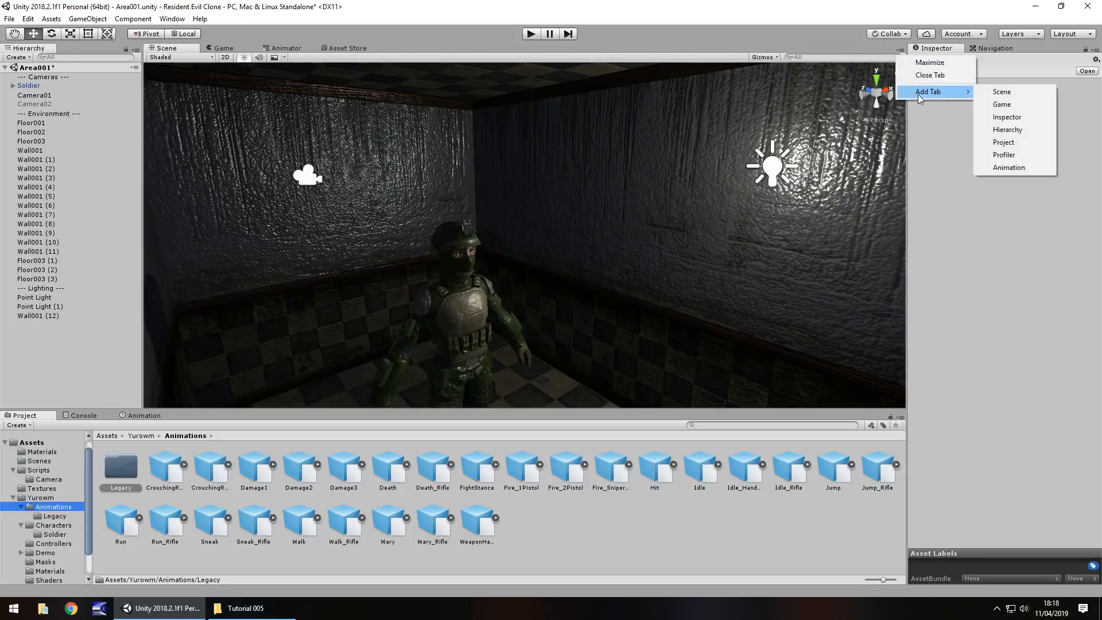
{"action": "mouse_move", "coordinate": [1028, 172]}
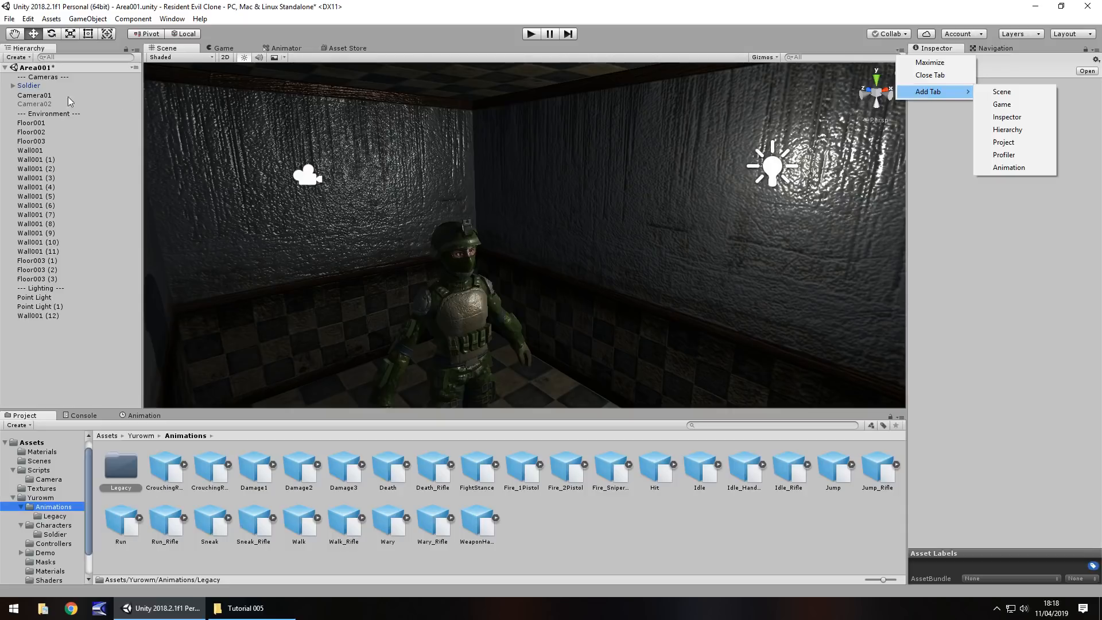
{"action": "left_click", "coordinate": [27, 85]}
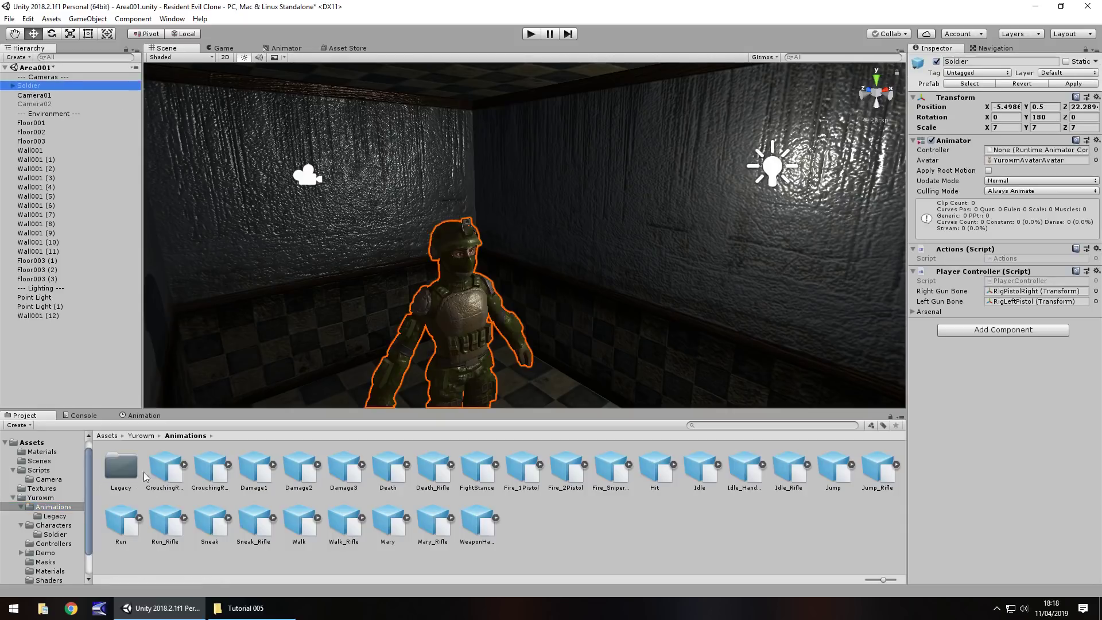
{"action": "mouse_move", "coordinate": [230, 368]}
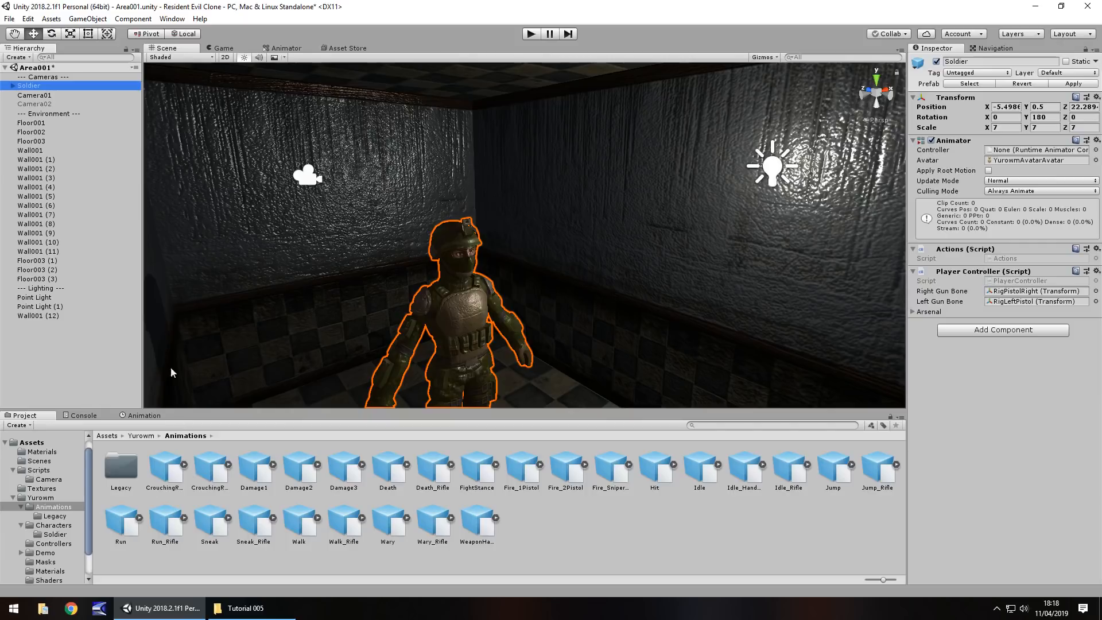
{"action": "mouse_move", "coordinate": [854, 312]}
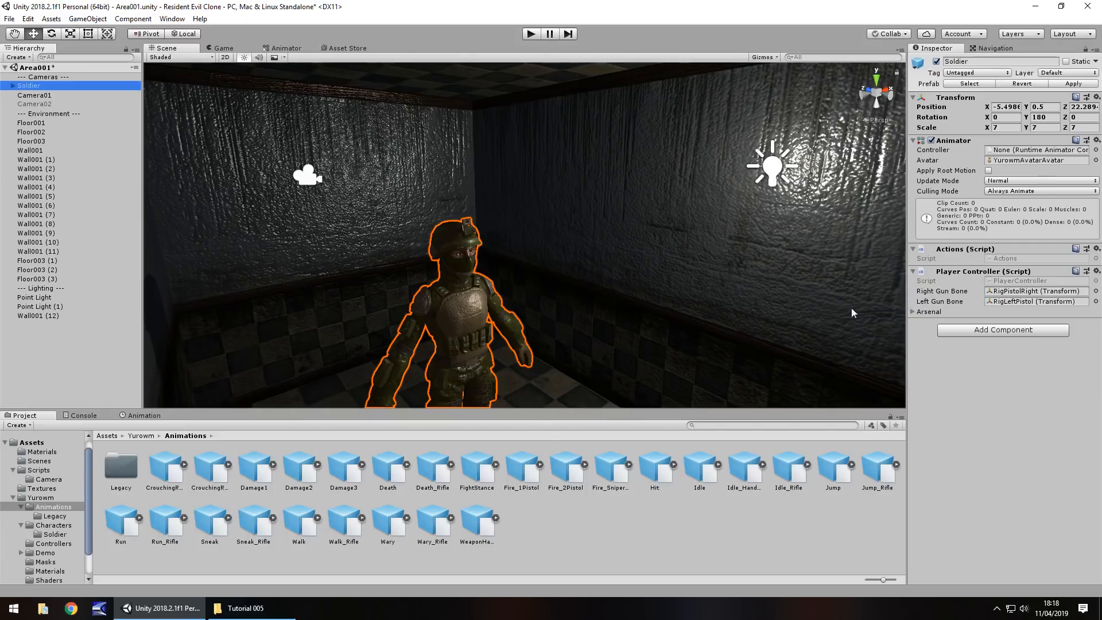
{"action": "mouse_move", "coordinate": [795, 264]}
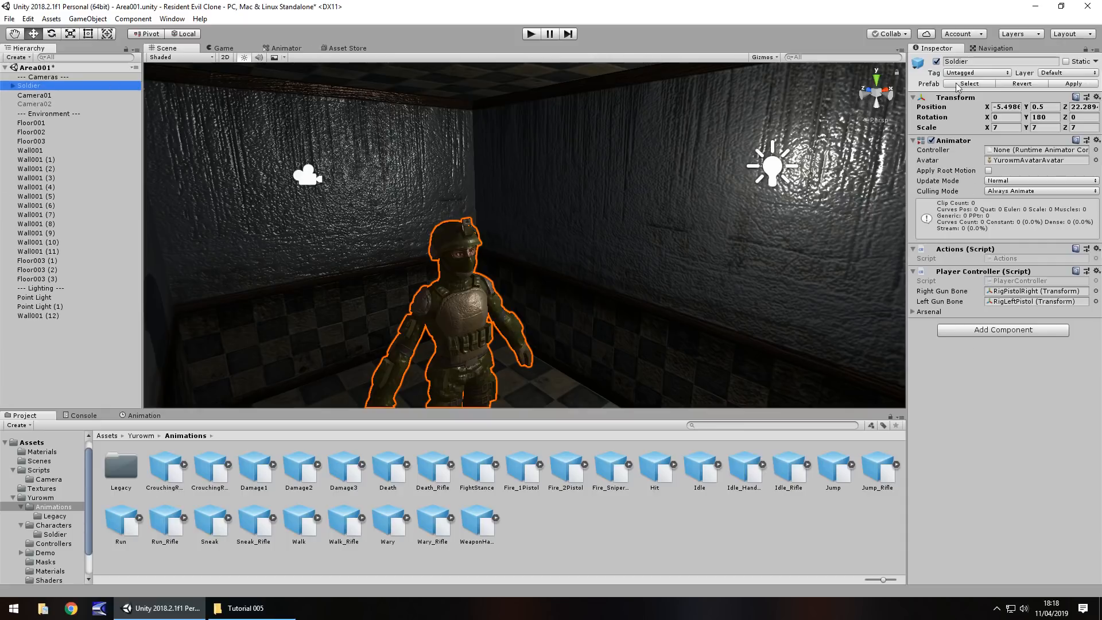
Step: Remove the Player Controller component from the Soldier
{"action": "right_click", "coordinate": [961, 271]}
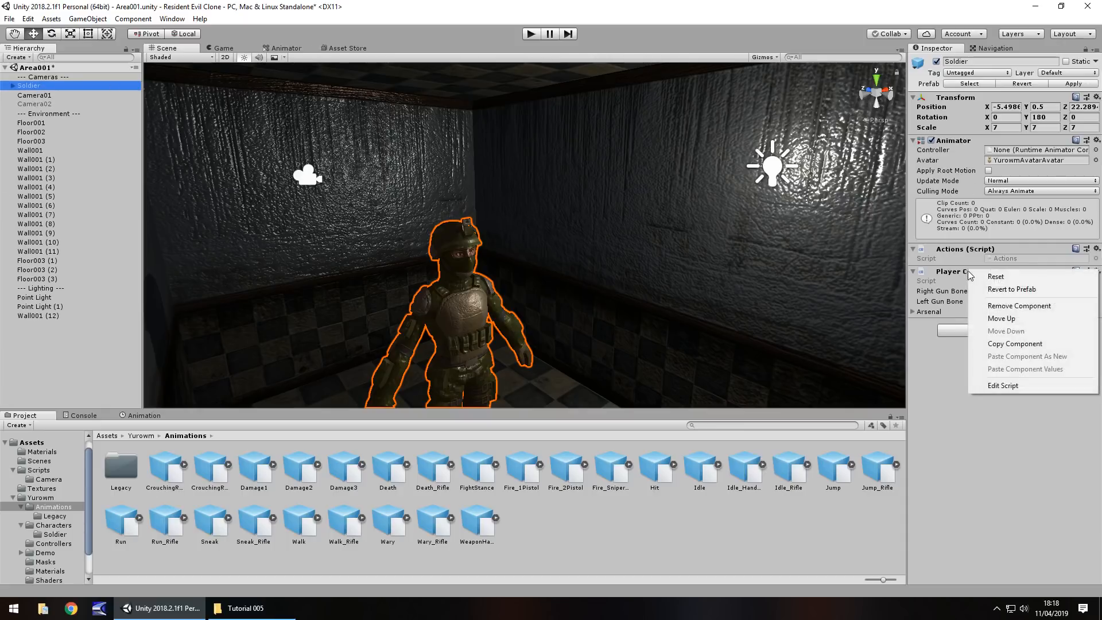
{"action": "left_click", "coordinate": [1019, 306]}
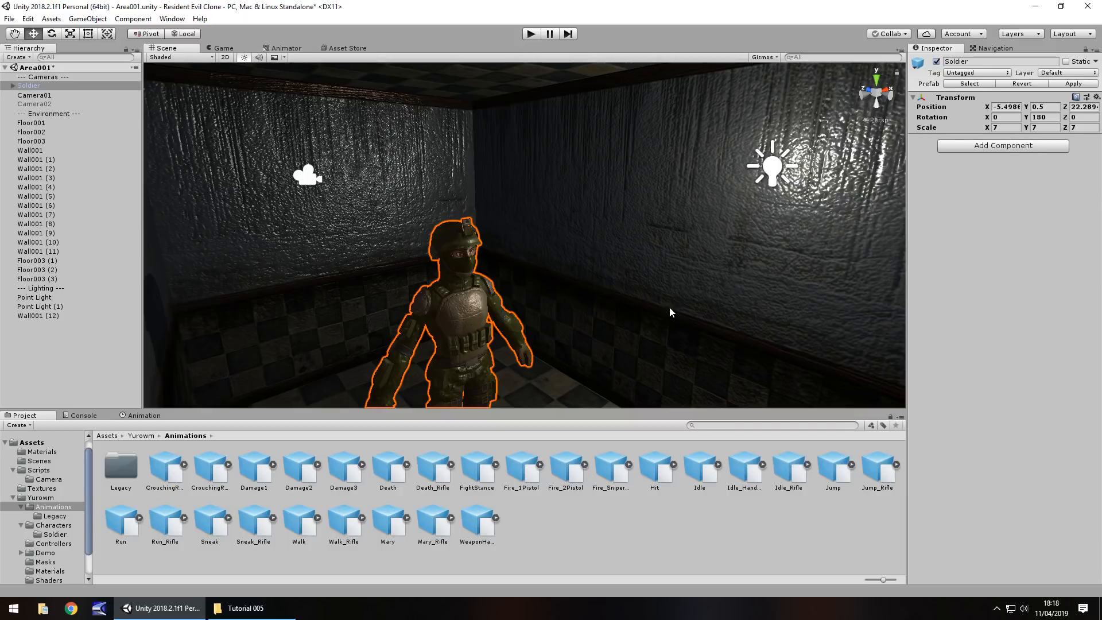
{"action": "mouse_move", "coordinate": [223, 237]}
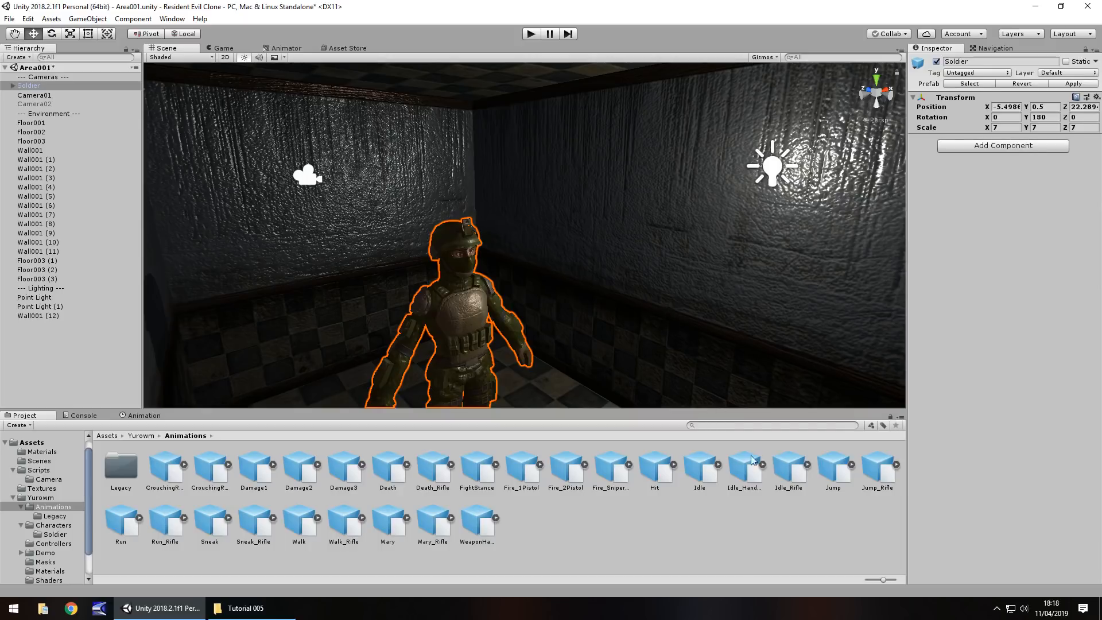
{"action": "mouse_move", "coordinate": [700, 471]}
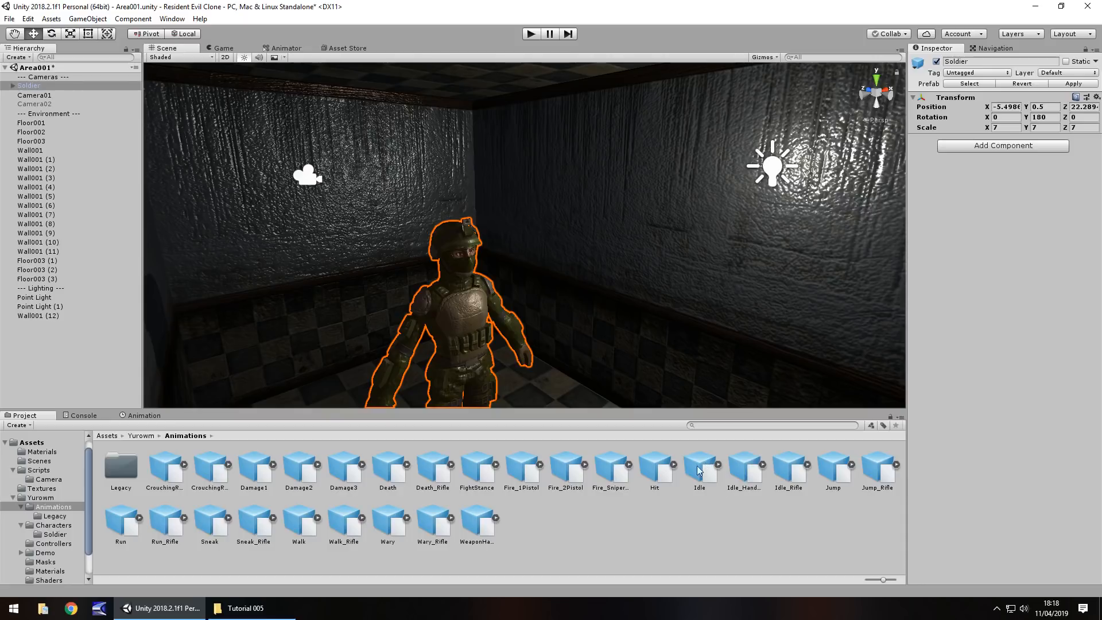
{"action": "mouse_move", "coordinate": [717, 469]}
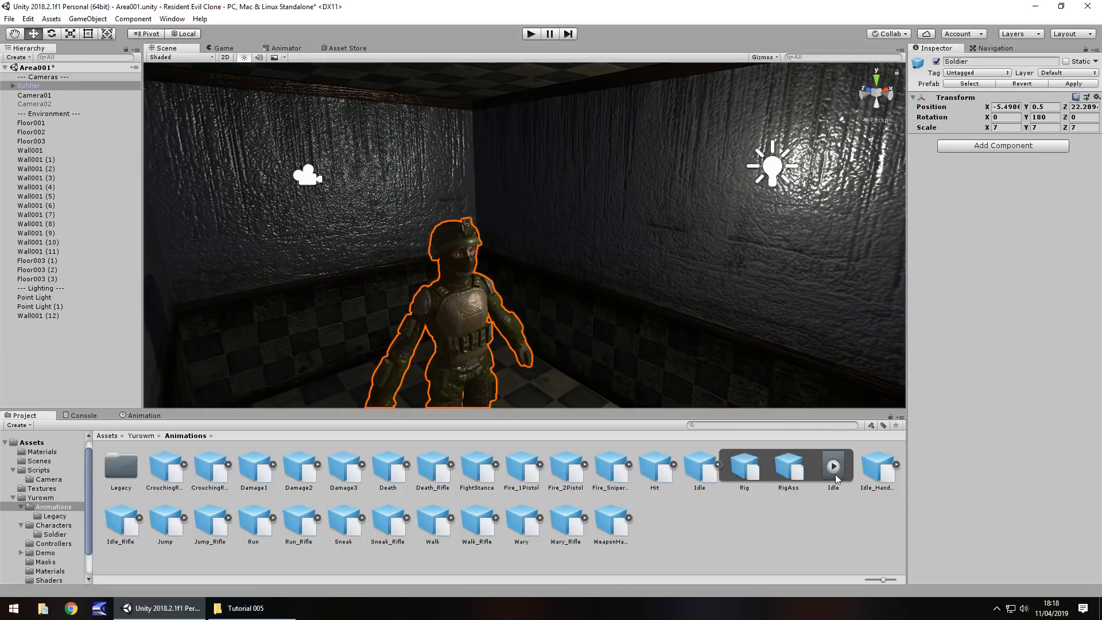
Step: Reveal the clip inside the Idle animation file
{"action": "left_click", "coordinate": [833, 466]}
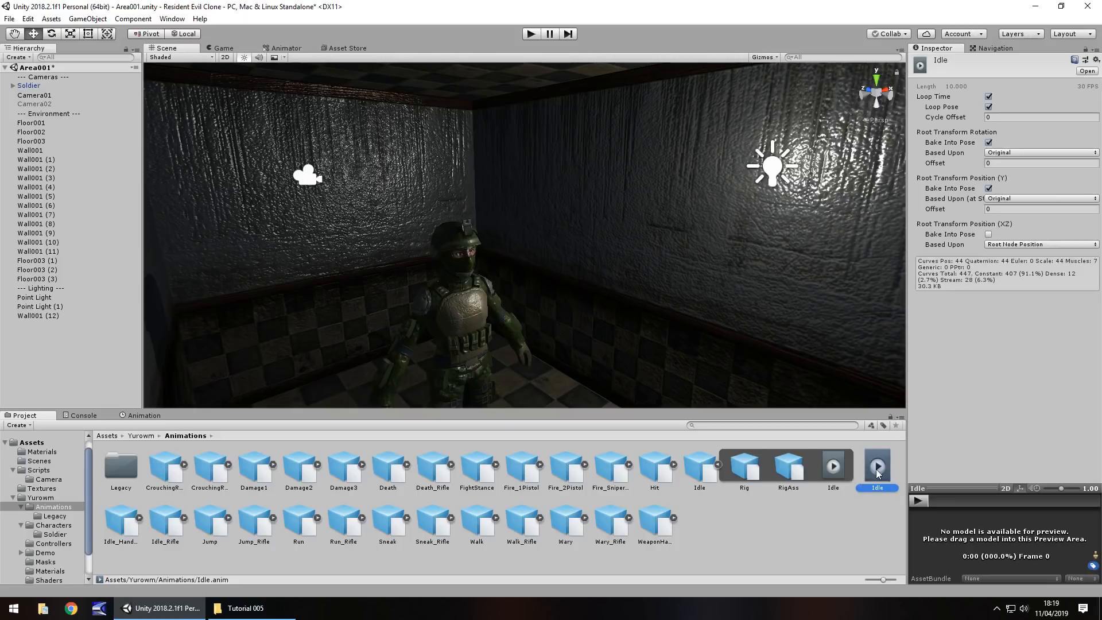
{"action": "mouse_move", "coordinate": [879, 475]}
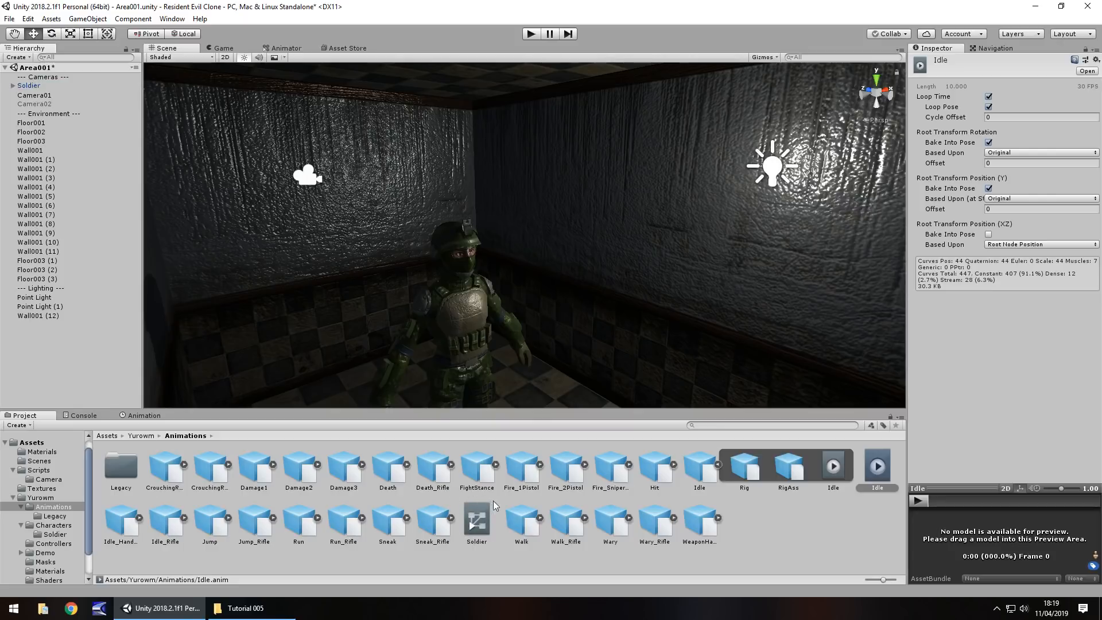
Step: Open the Soldier controller in the Animator editor, with Idle as its default state
{"action": "double_click", "coordinate": [477, 525]}
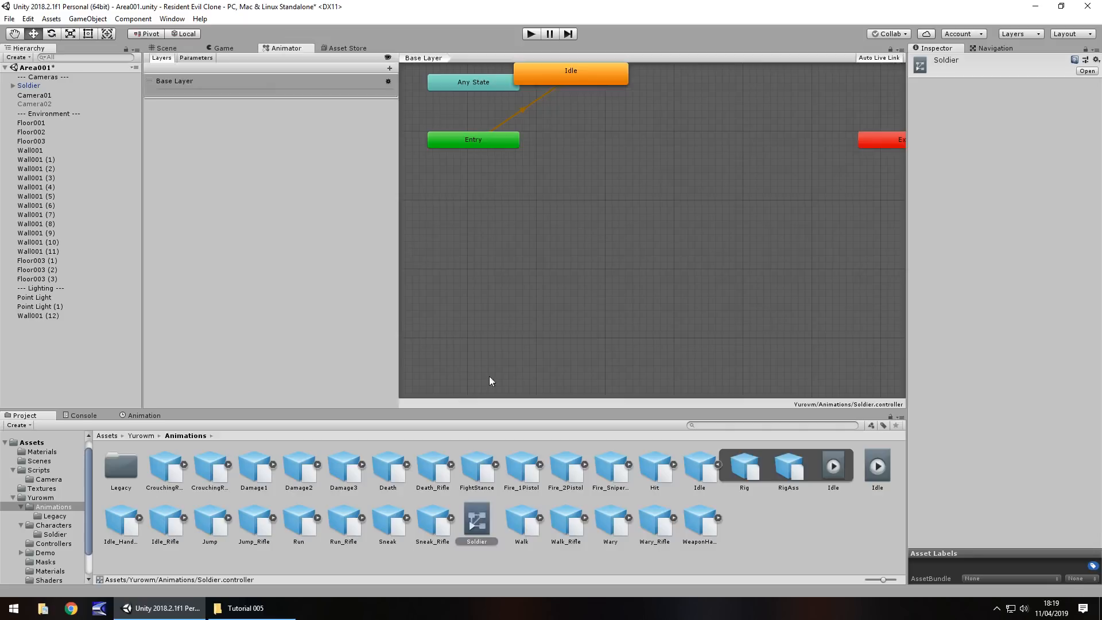
{"action": "mouse_move", "coordinate": [611, 170]}
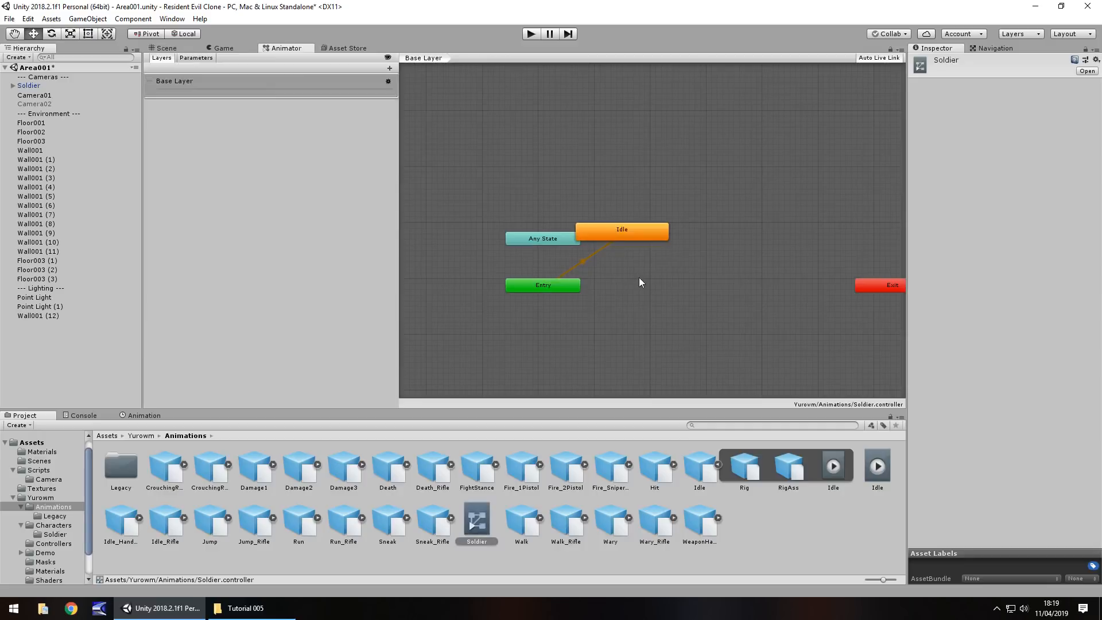
{"action": "mouse_move", "coordinate": [599, 301]}
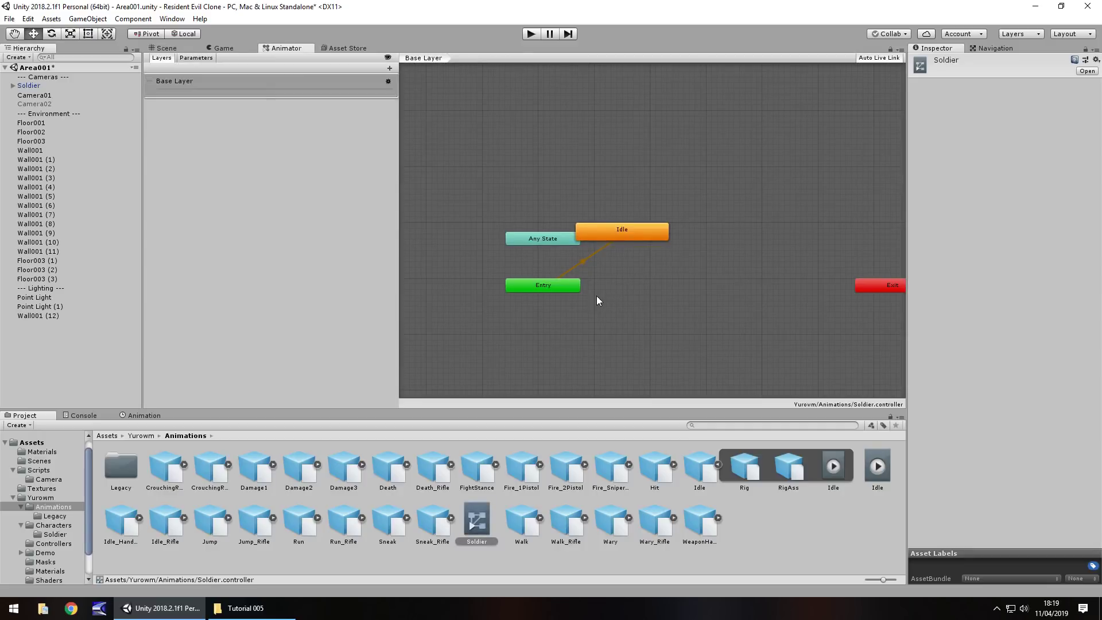
{"action": "mouse_move", "coordinate": [602, 323]}
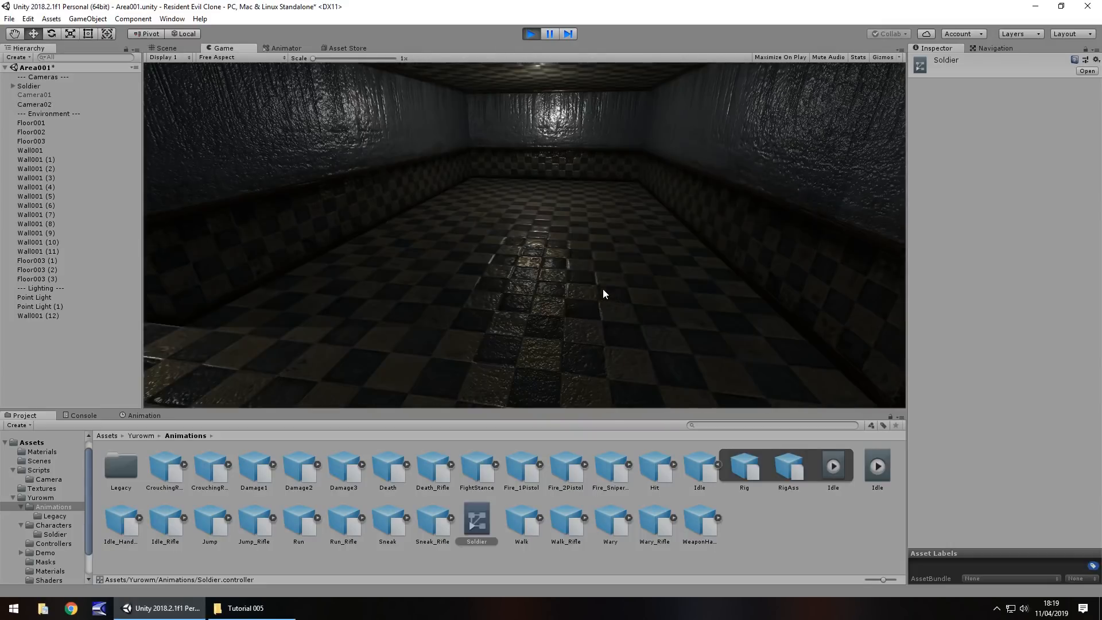
{"action": "mouse_move", "coordinate": [494, 86]}
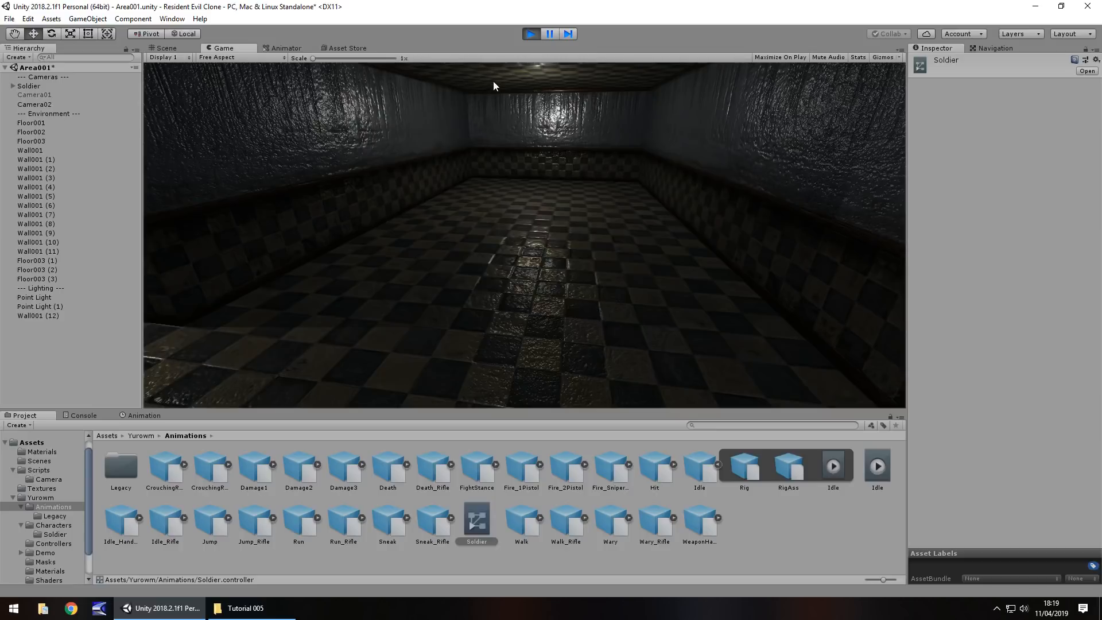
Step: Stop the running game test to return to the scene
{"action": "left_click", "coordinate": [165, 48]}
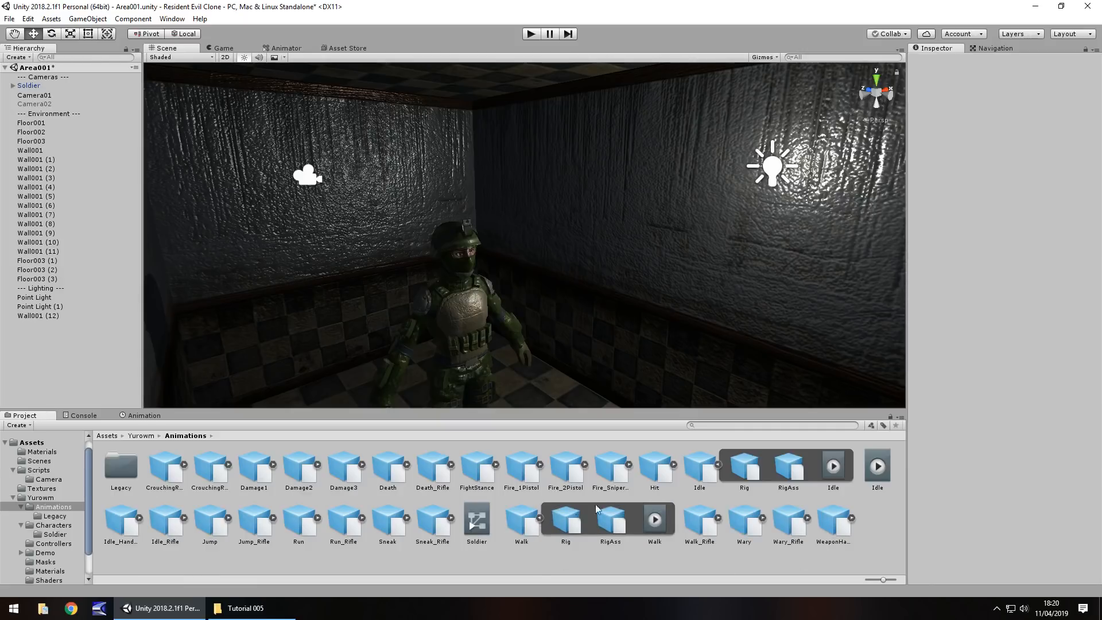
Step: Add the Walk clip from the Walk FBX as a grey state beside the orange Idle state
{"action": "left_click", "coordinate": [654, 521]}
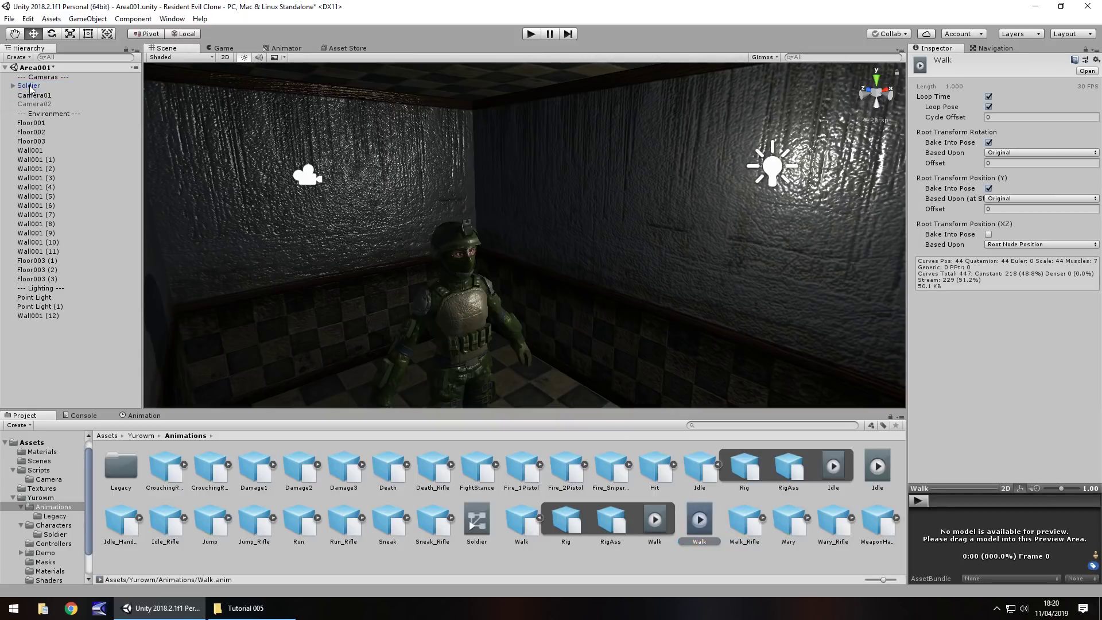
{"action": "left_click", "coordinate": [287, 48]}
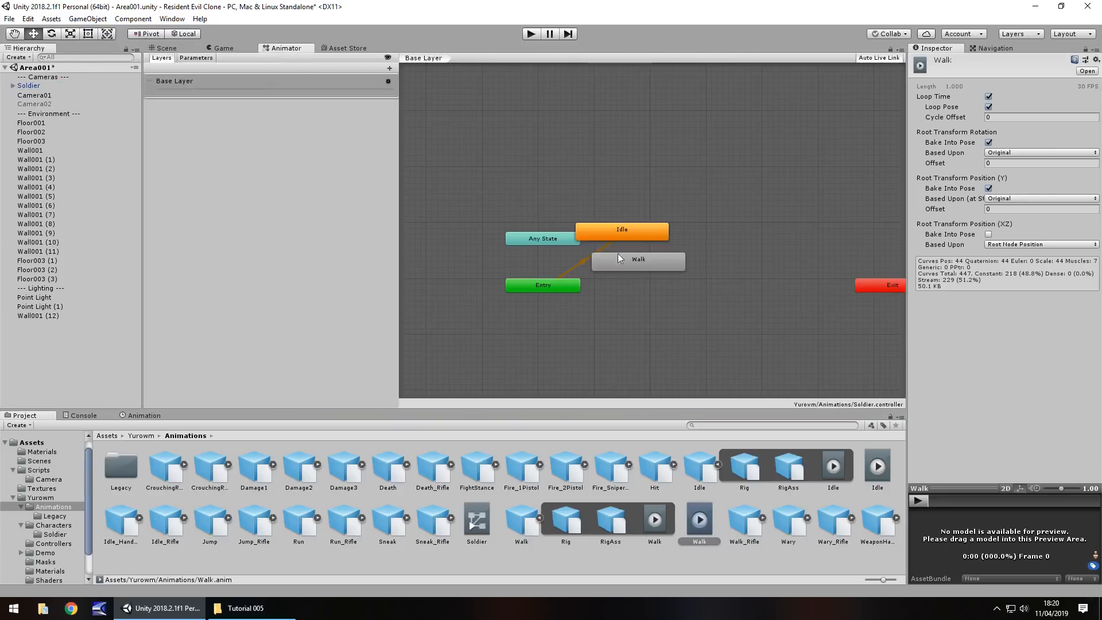
{"action": "mouse_move", "coordinate": [573, 271]}
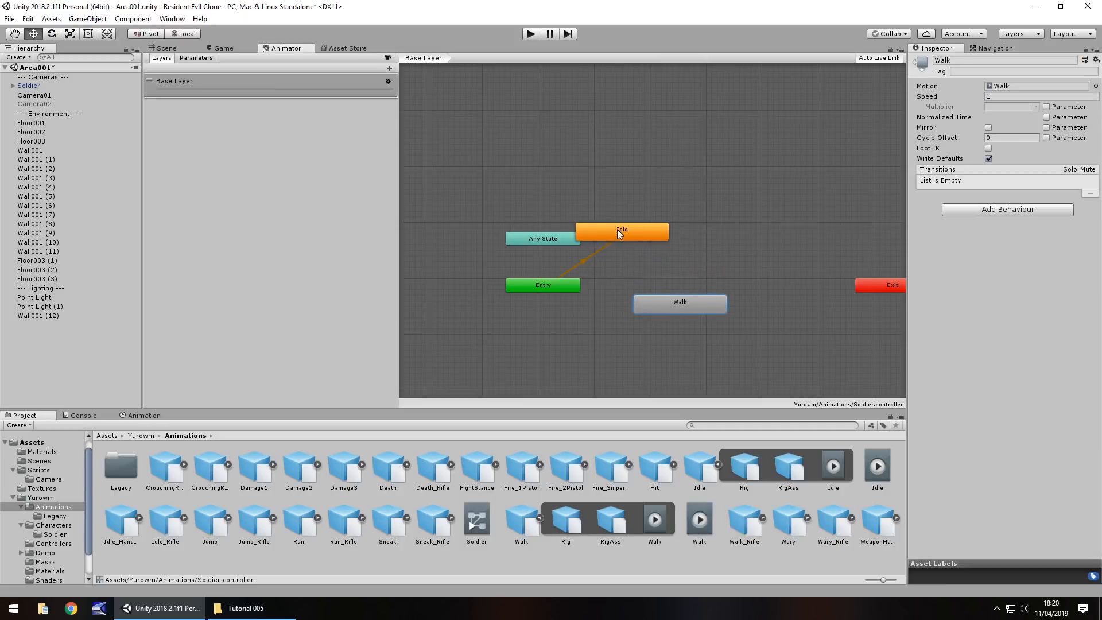
{"action": "left_click_drag", "start_coordinate": [621, 231], "coordinate": [651, 242]}
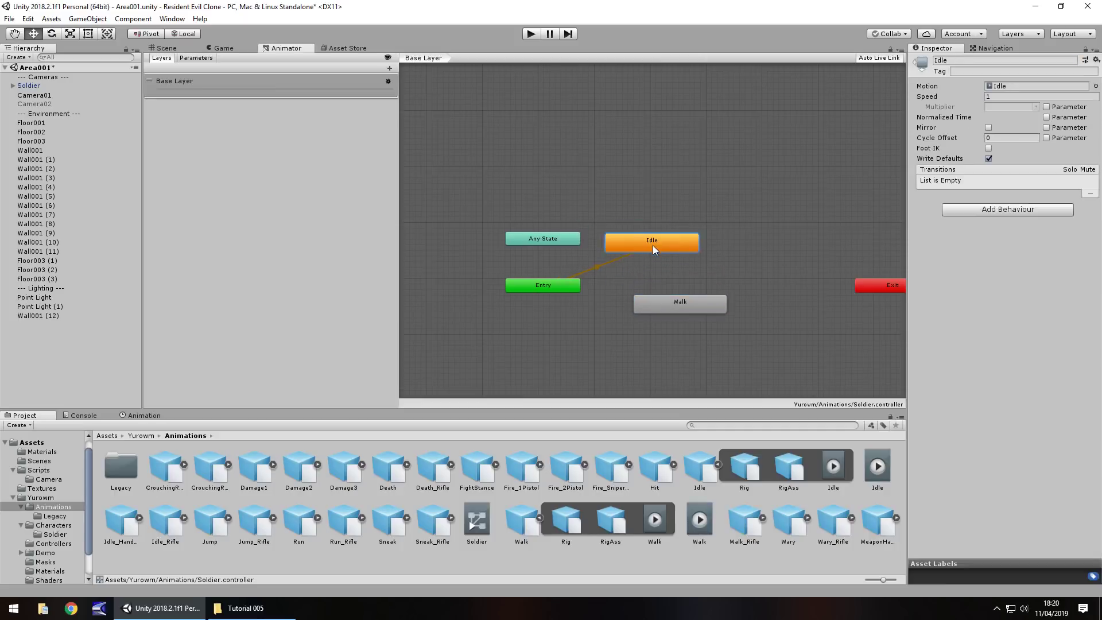
{"action": "mouse_move", "coordinate": [611, 310]}
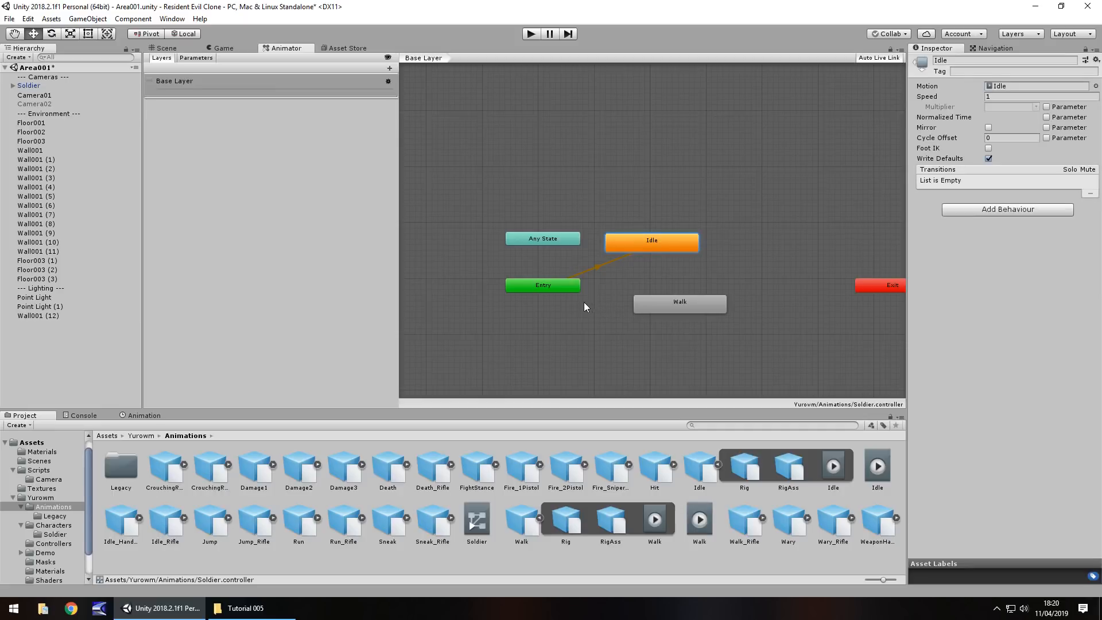
{"action": "mouse_move", "coordinate": [593, 321]}
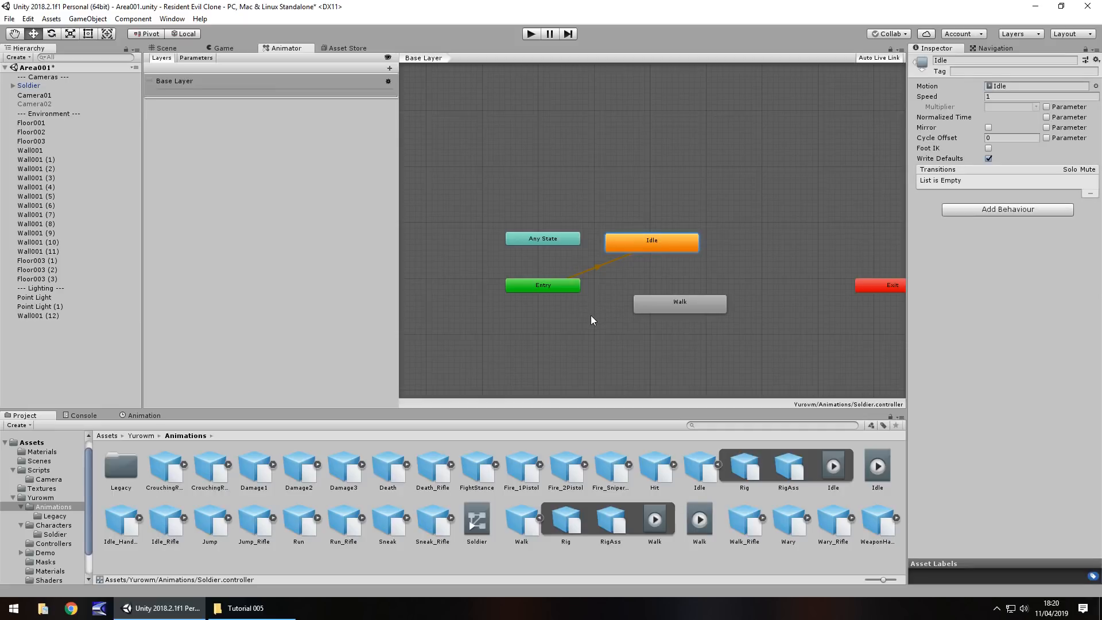
{"action": "mouse_move", "coordinate": [610, 324]}
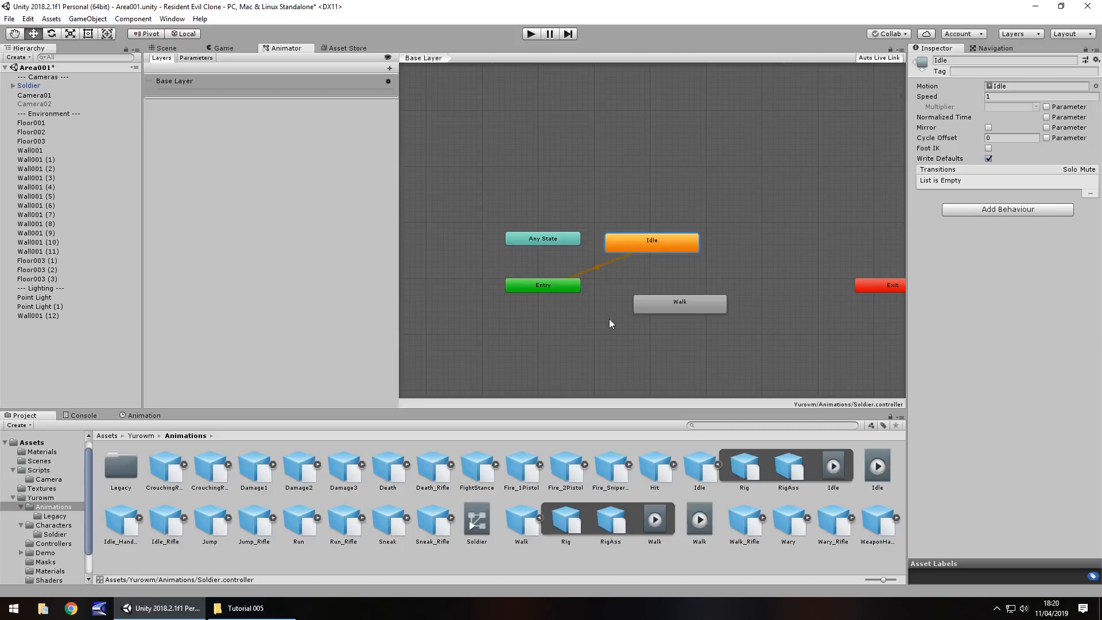
{"action": "mouse_move", "coordinate": [531, 286]}
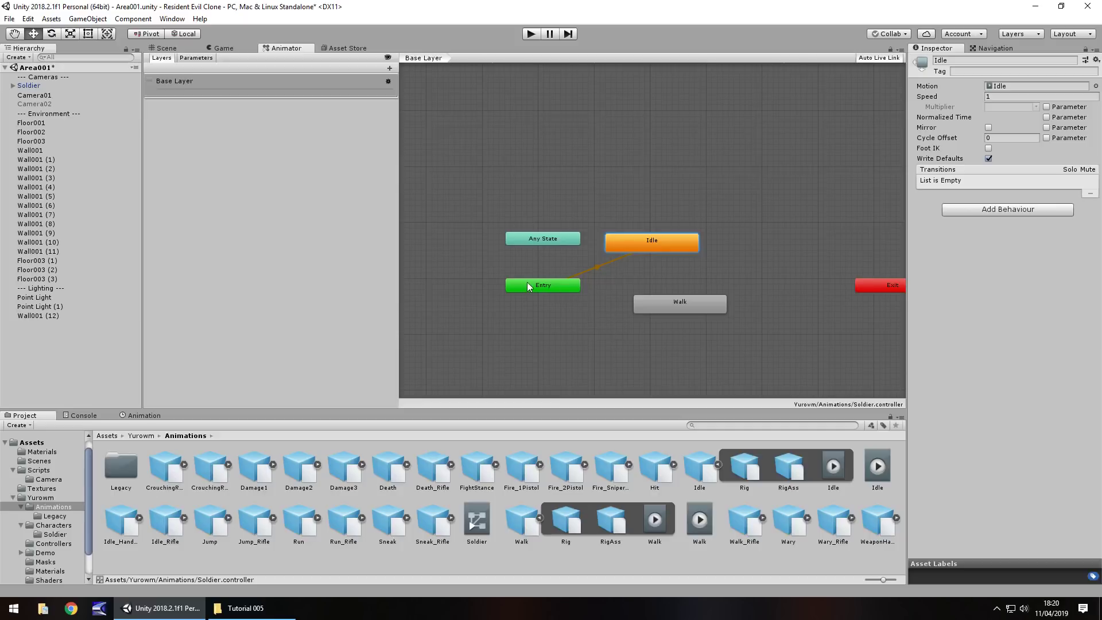
{"action": "mouse_move", "coordinate": [563, 266]}
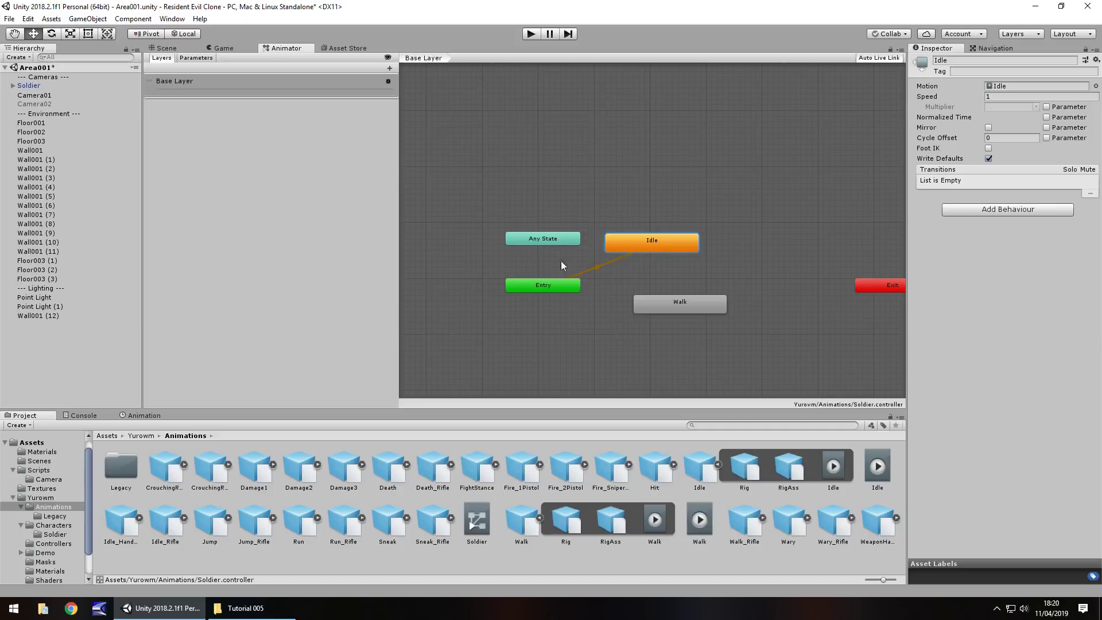
{"action": "mouse_move", "coordinate": [666, 247]}
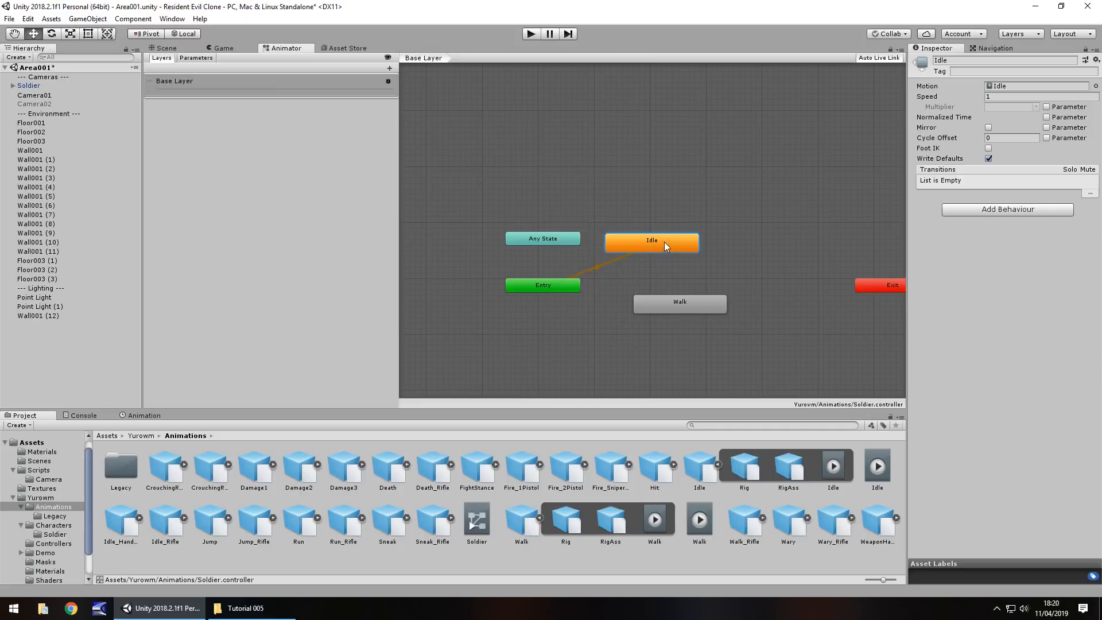
{"action": "mouse_move", "coordinate": [656, 252]}
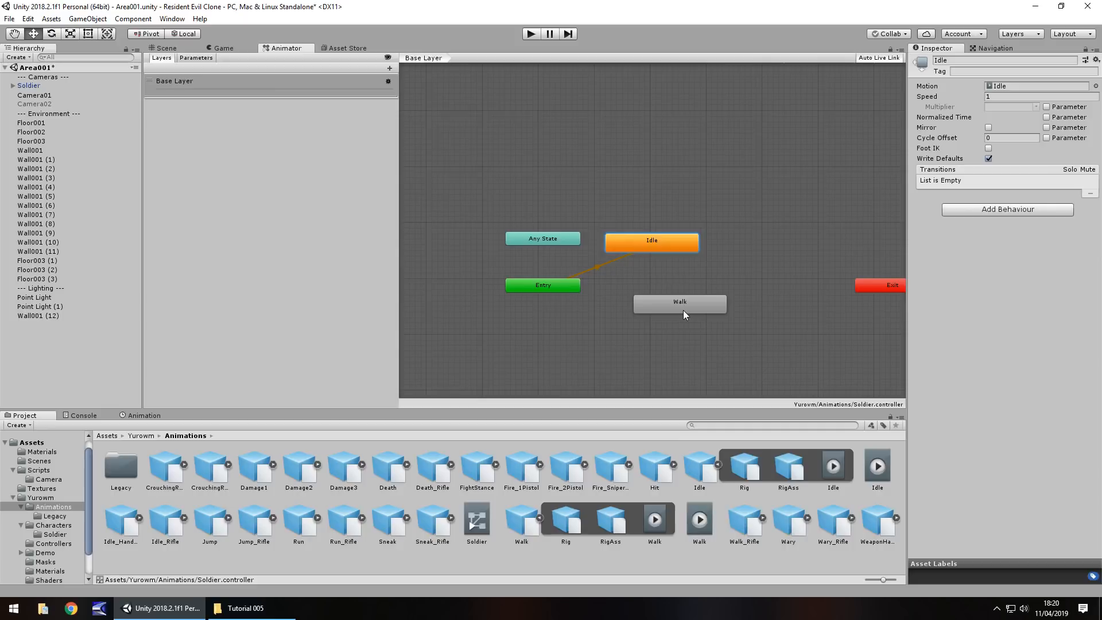
Step: Make Walk the layer's default state via its context menu, then run the game
{"action": "left_click", "coordinate": [679, 303]}
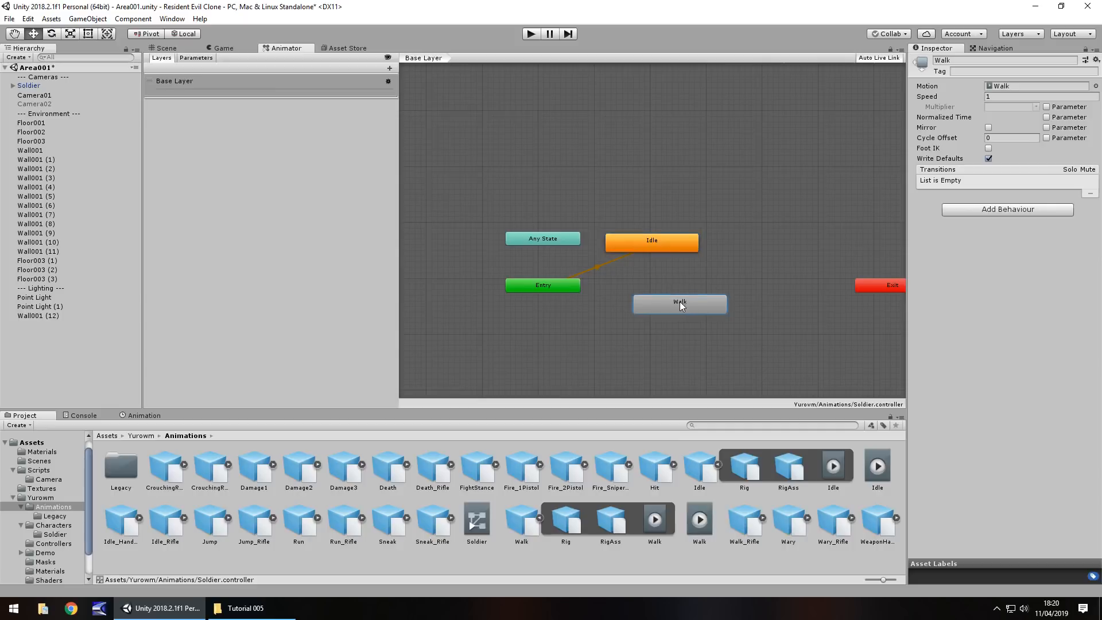
{"action": "right_click", "coordinate": [679, 303]}
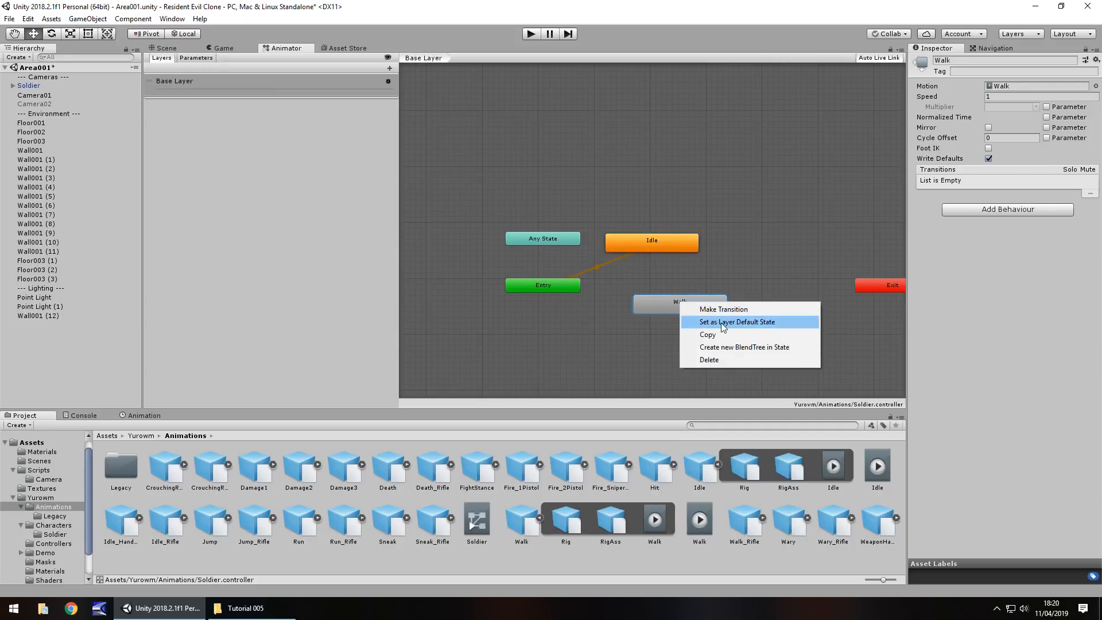
{"action": "left_click", "coordinate": [737, 321]}
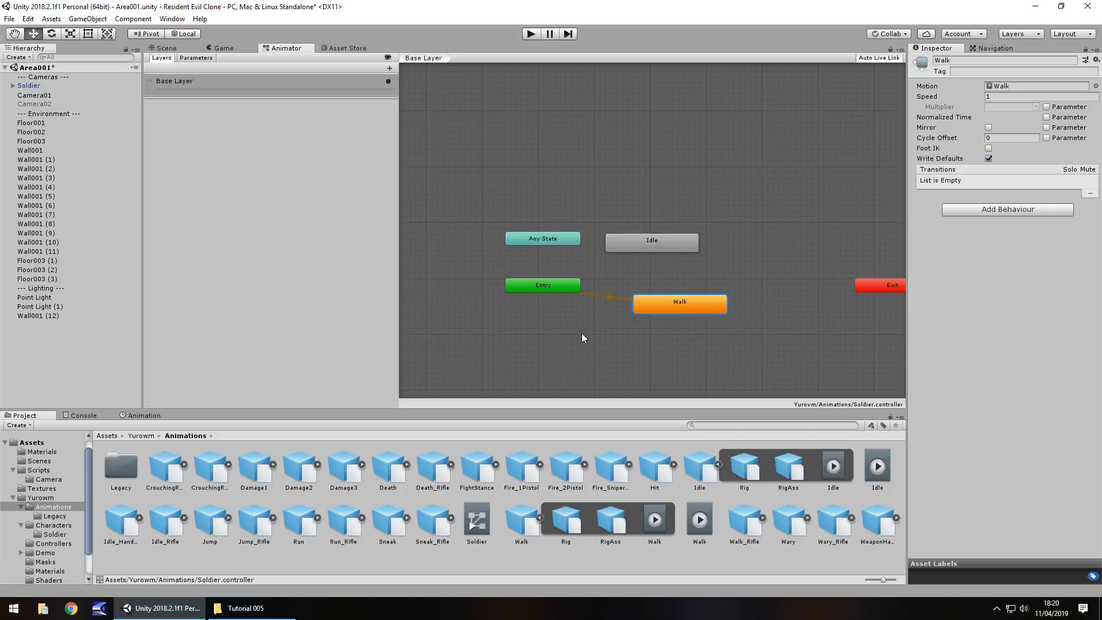
{"action": "mouse_move", "coordinate": [739, 309]}
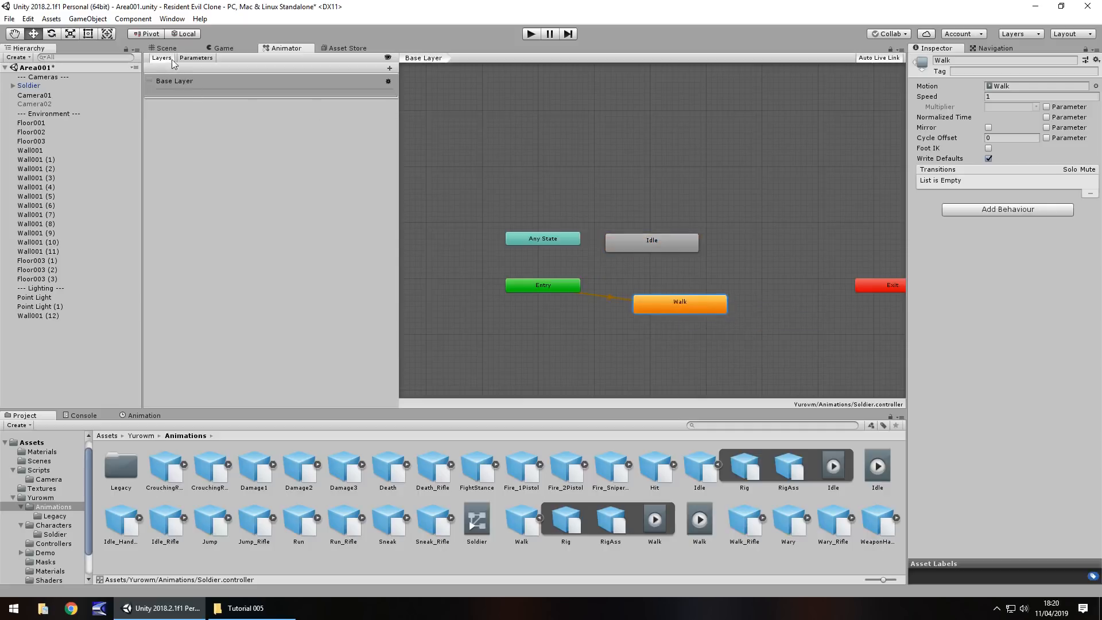
{"action": "left_click", "coordinate": [169, 48]}
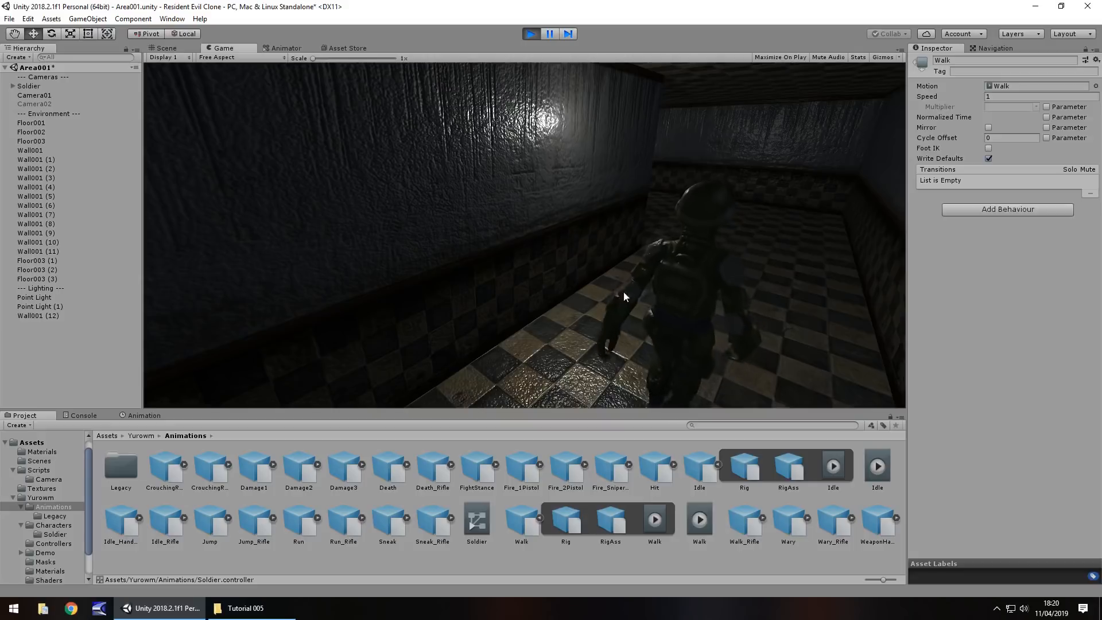
{"action": "mouse_move", "coordinate": [688, 342]}
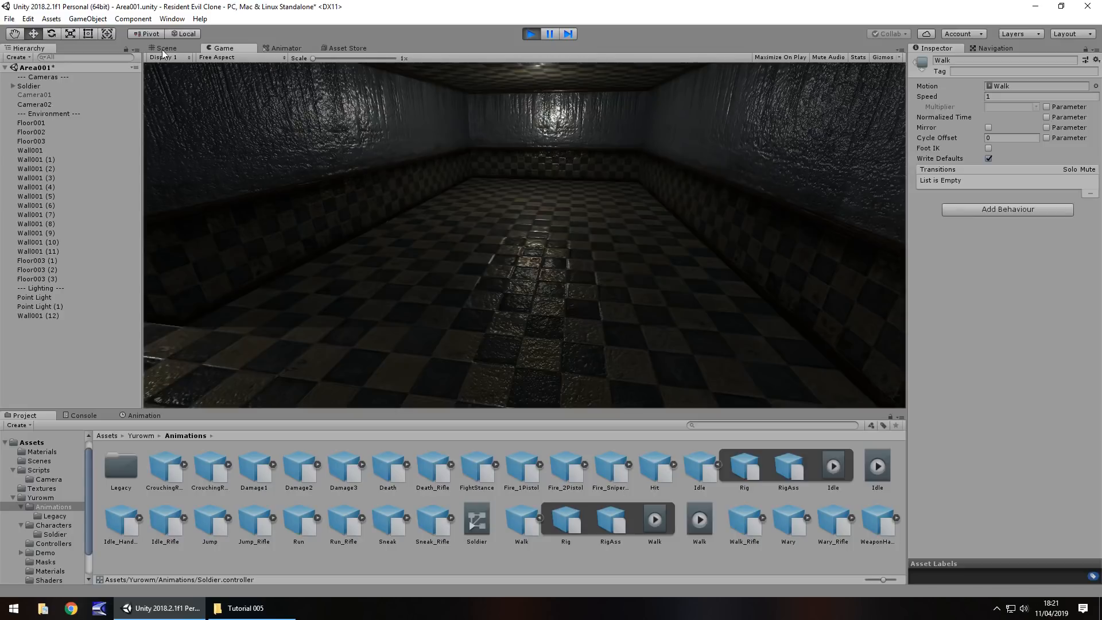
Step: Switch to the Scene view to watch the soldier walking during play
{"action": "left_click", "coordinate": [166, 48]}
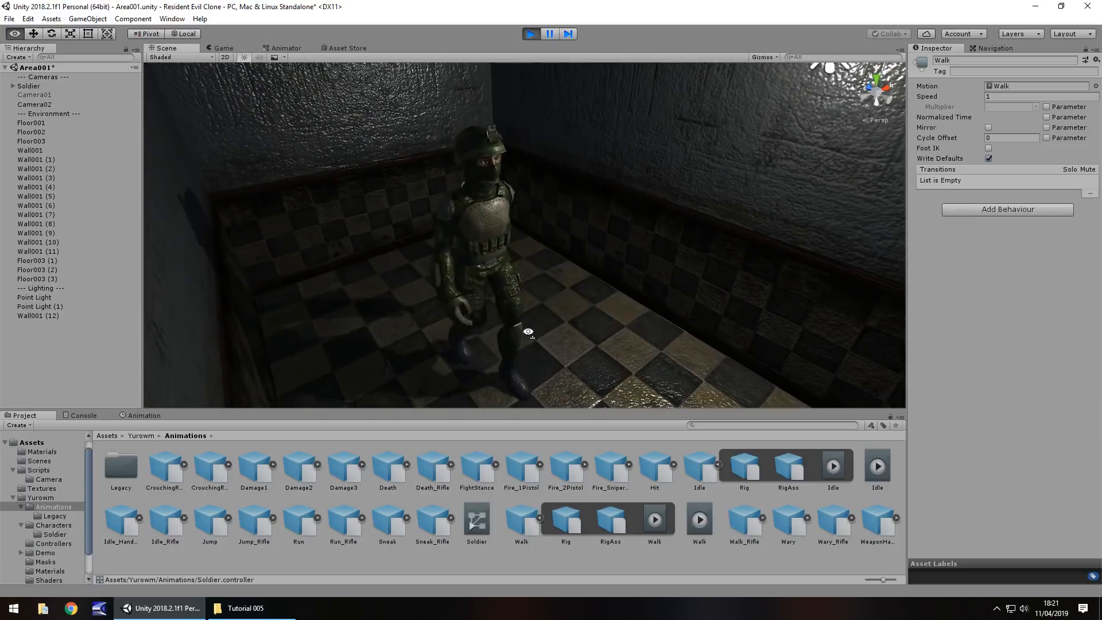
{"action": "mouse_move", "coordinate": [586, 336]}
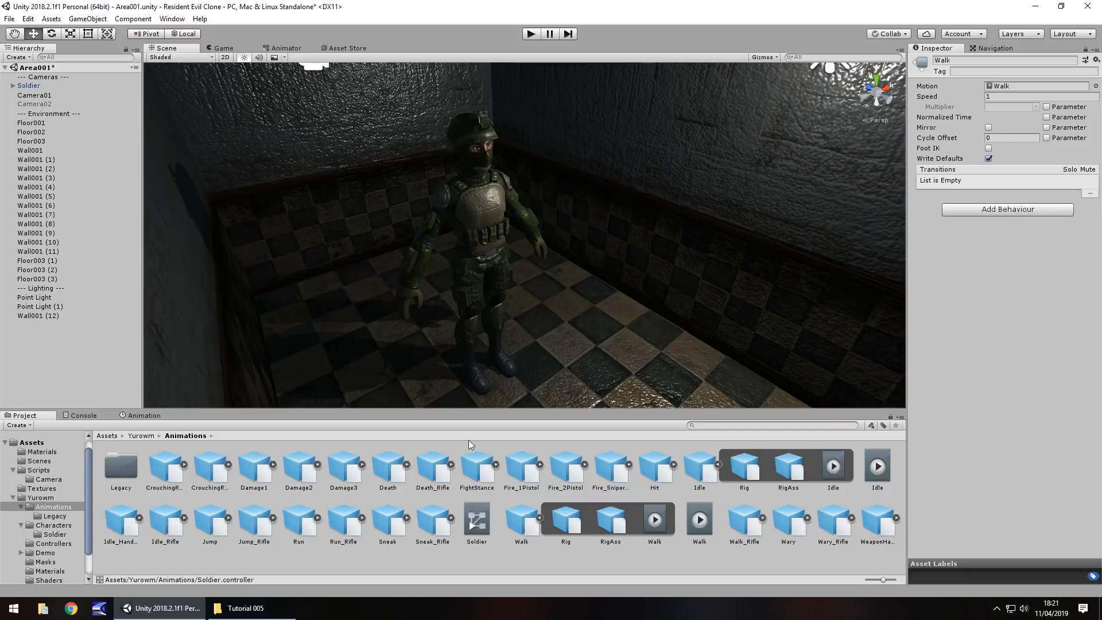
{"action": "mouse_move", "coordinate": [403, 480]}
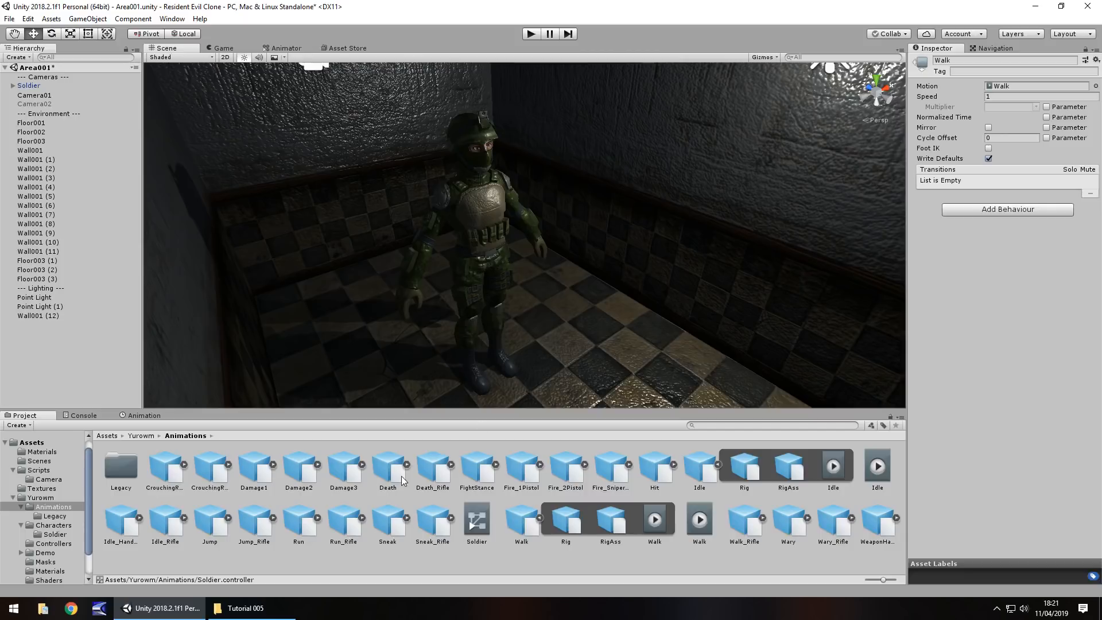
{"action": "mouse_move", "coordinate": [407, 467]}
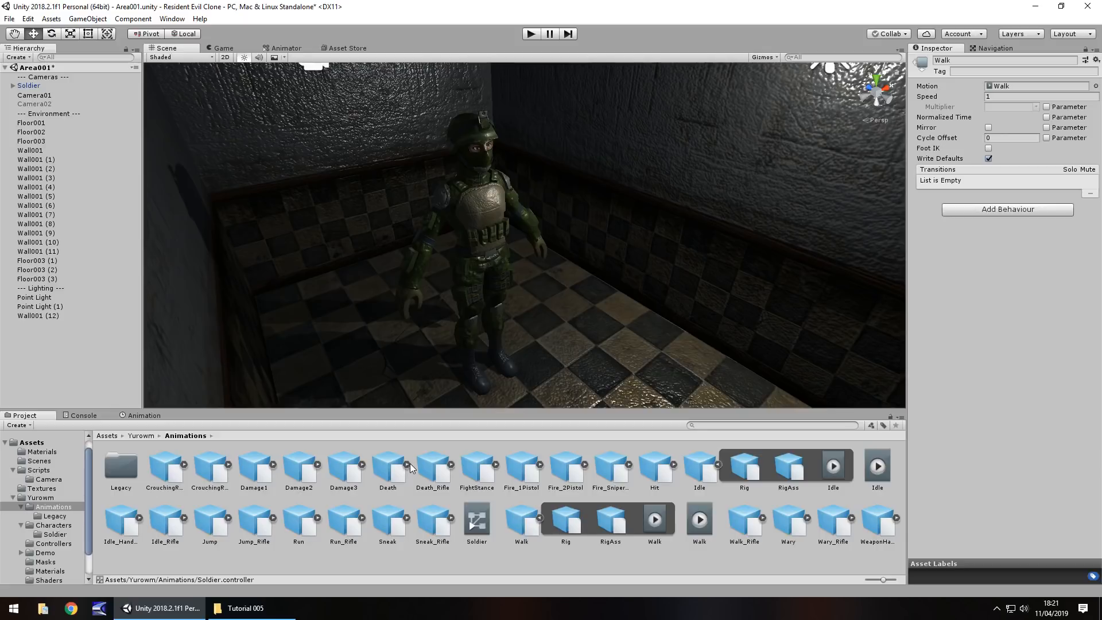
{"action": "mouse_move", "coordinate": [366, 501]}
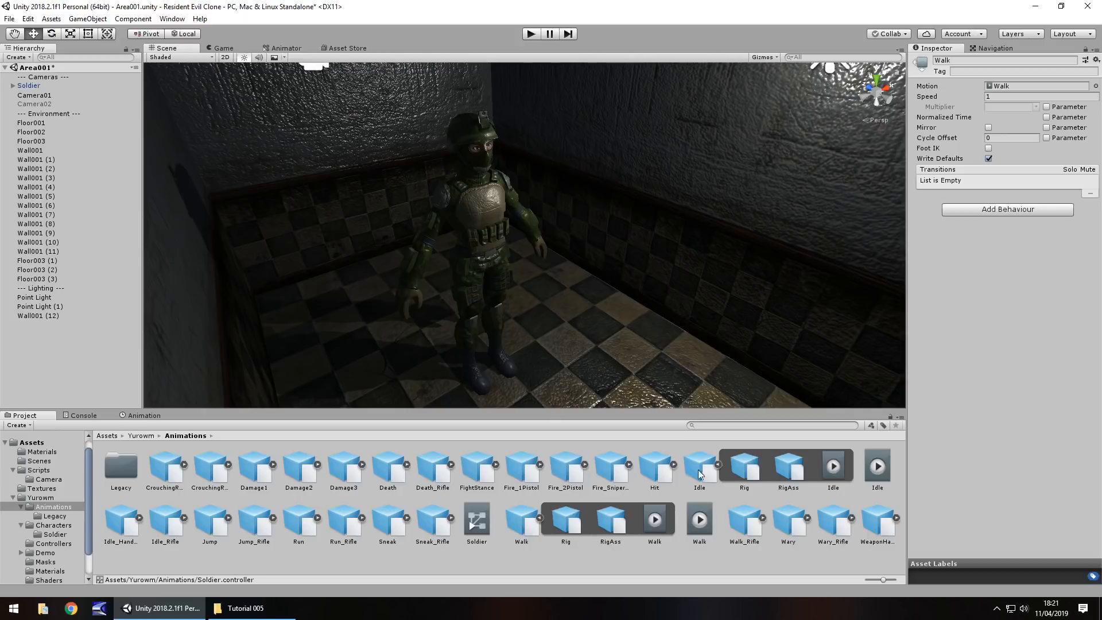
{"action": "mouse_move", "coordinate": [418, 487]}
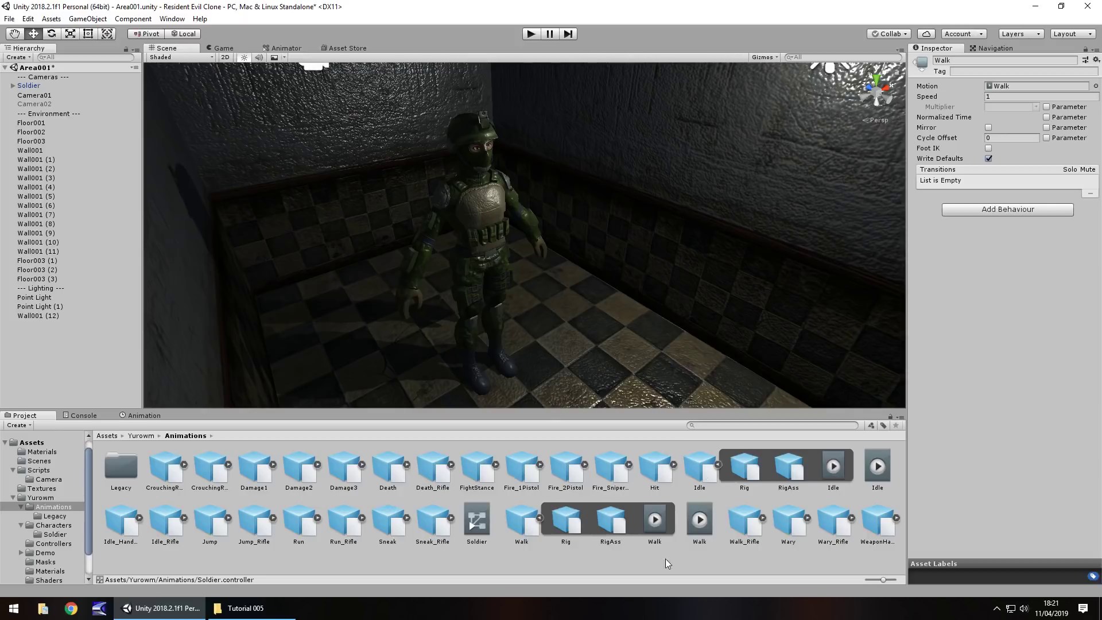
{"action": "mouse_move", "coordinate": [708, 569]}
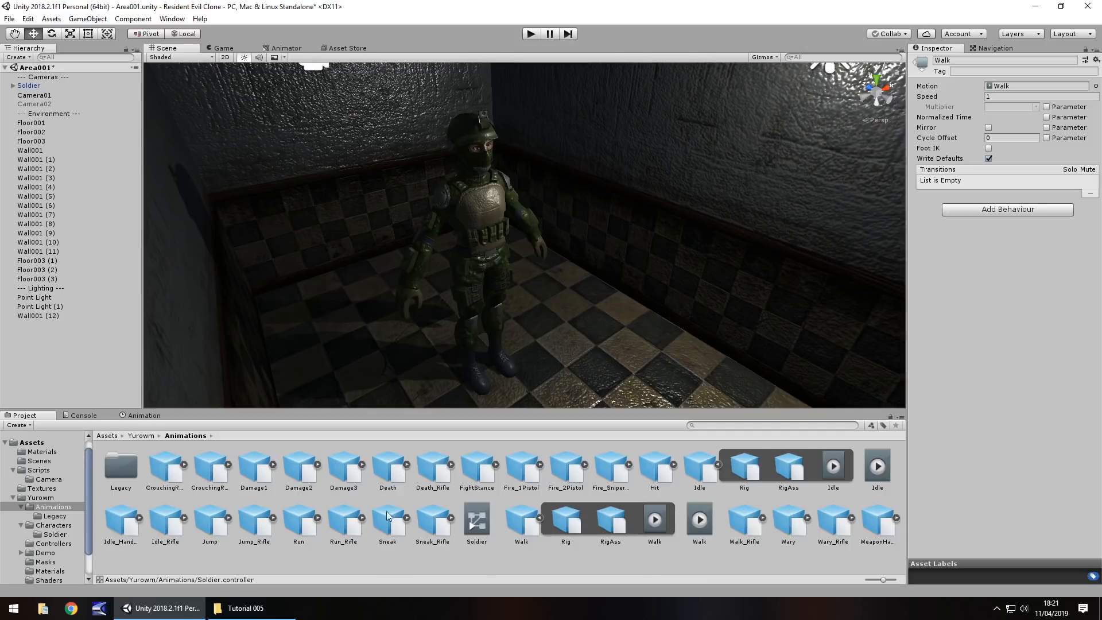
{"action": "mouse_move", "coordinate": [650, 551]}
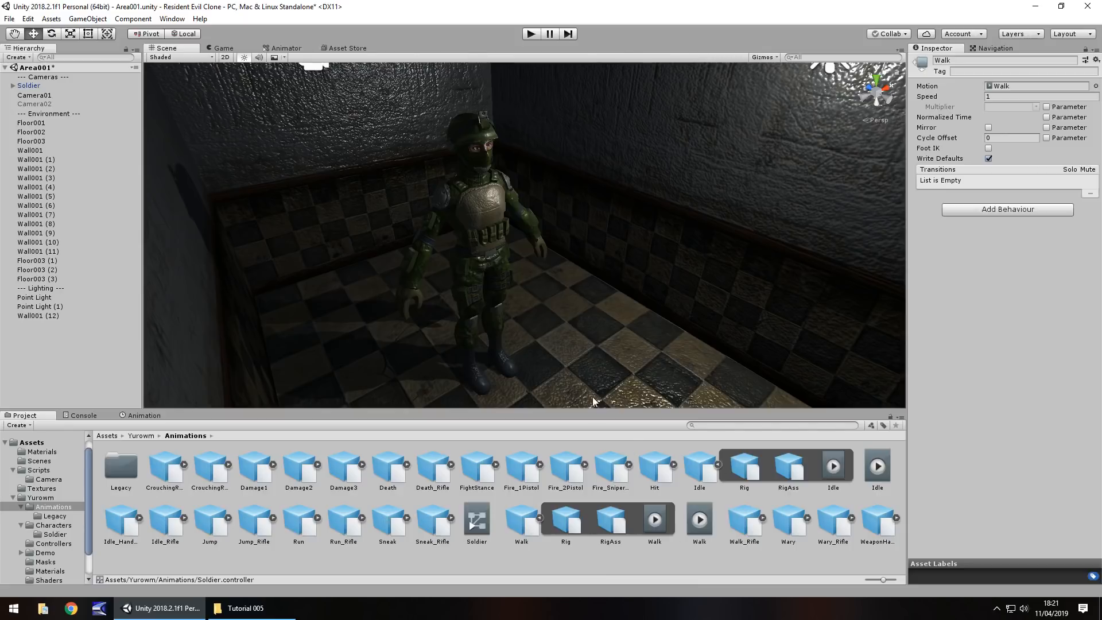
{"action": "mouse_move", "coordinate": [268, 39]}
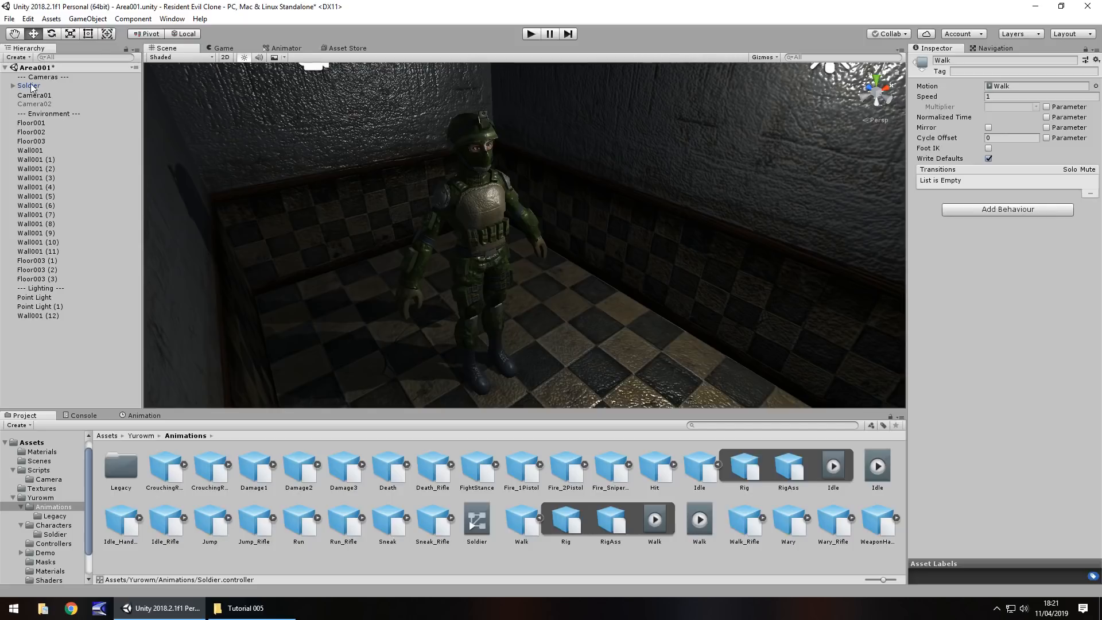
Step: Run the game and set the Walk state's speed to 0 while watching the Scene view
{"action": "left_click", "coordinate": [287, 48]}
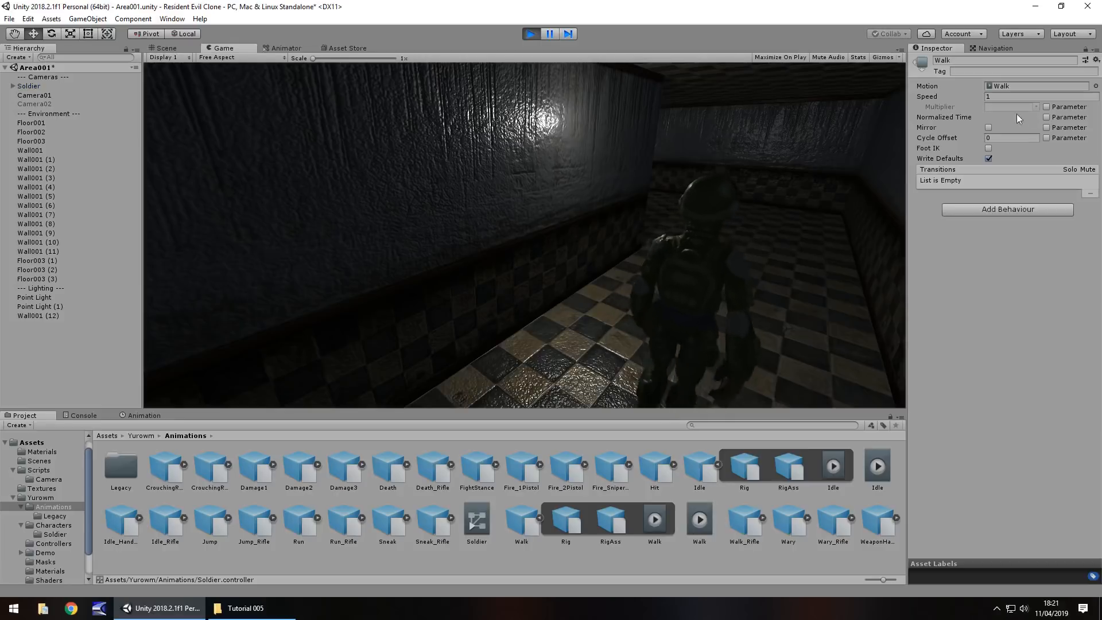
{"action": "left_click", "coordinate": [1035, 96]}
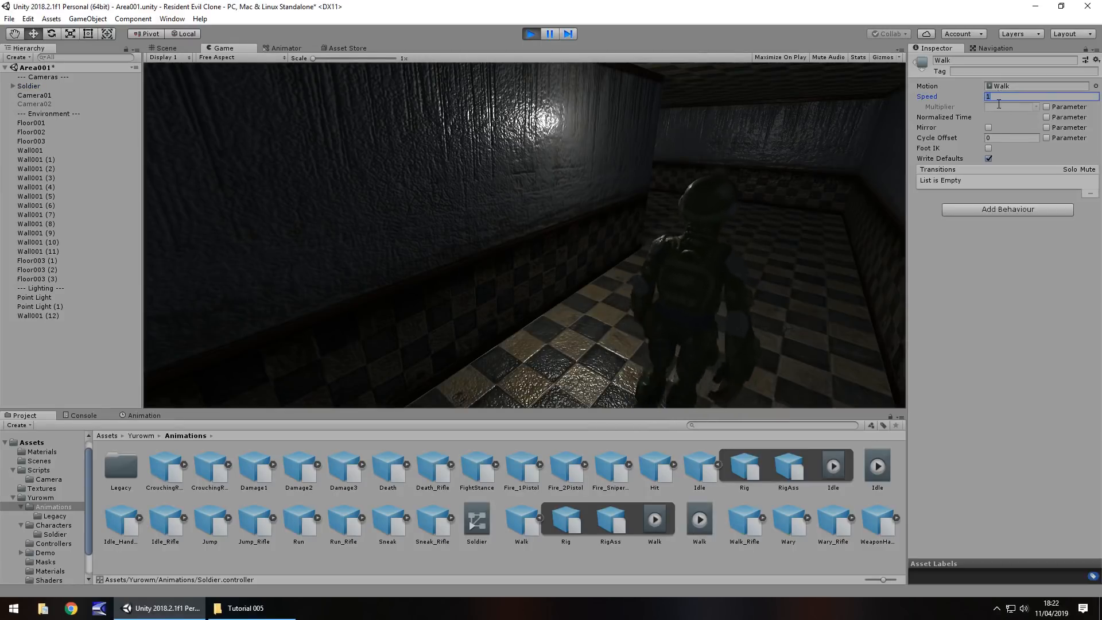
{"action": "type", "text": "0"}
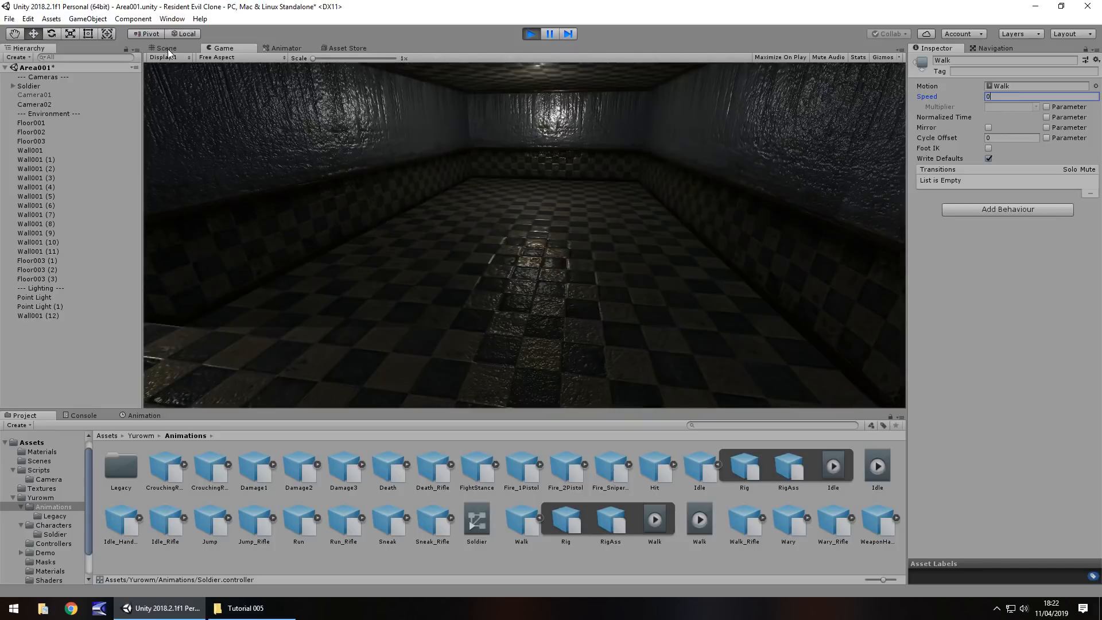
{"action": "left_click", "coordinate": [165, 48]}
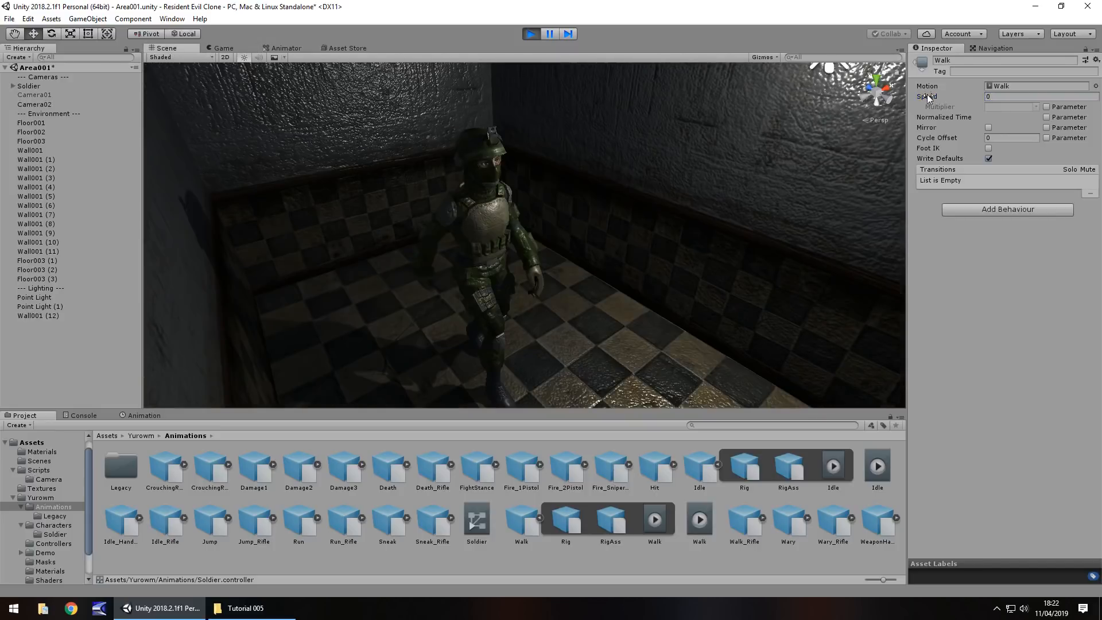
Step: Try Walk speeds 1.15, 3, 1 and .3 to see the soldier's pace change
{"action": "type", "text": "1.15"}
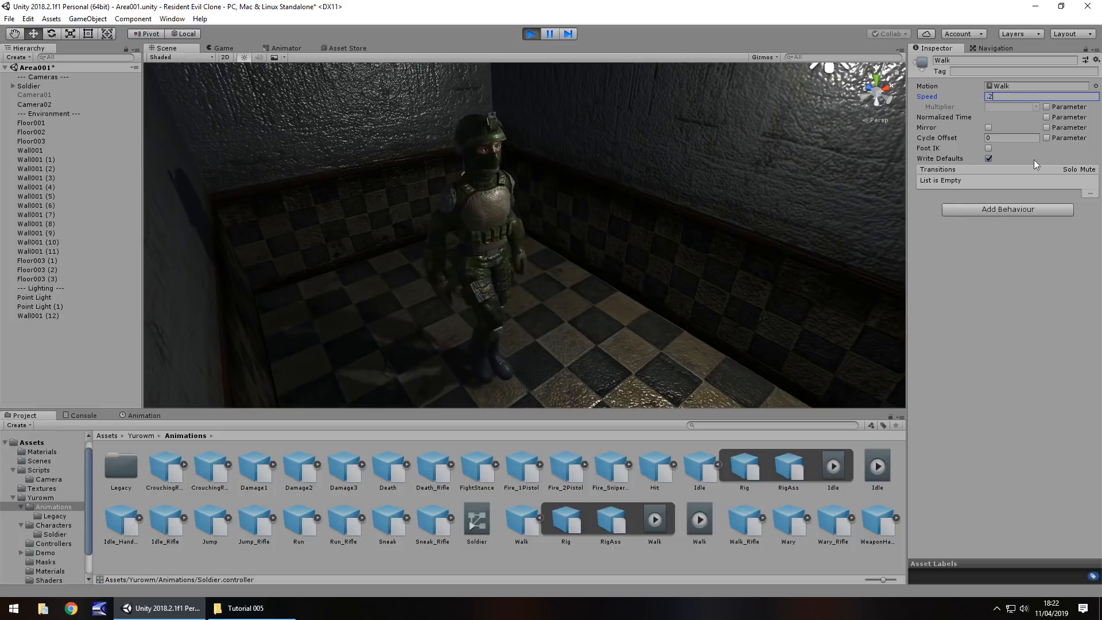
{"action": "type", "text": "3"}
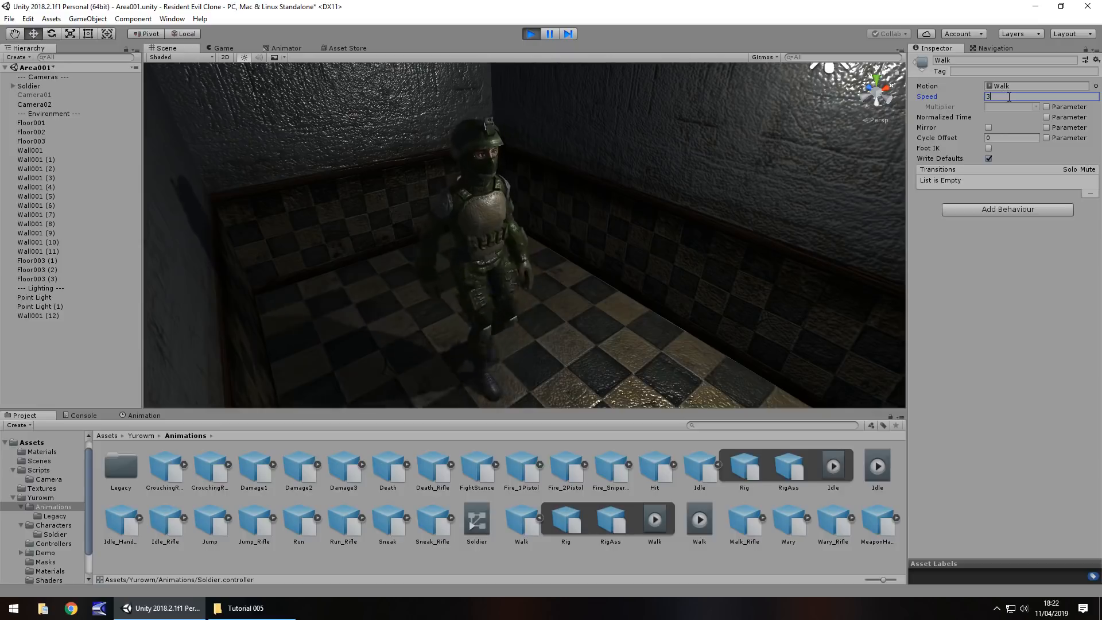
{"action": "type", "text": "1"}
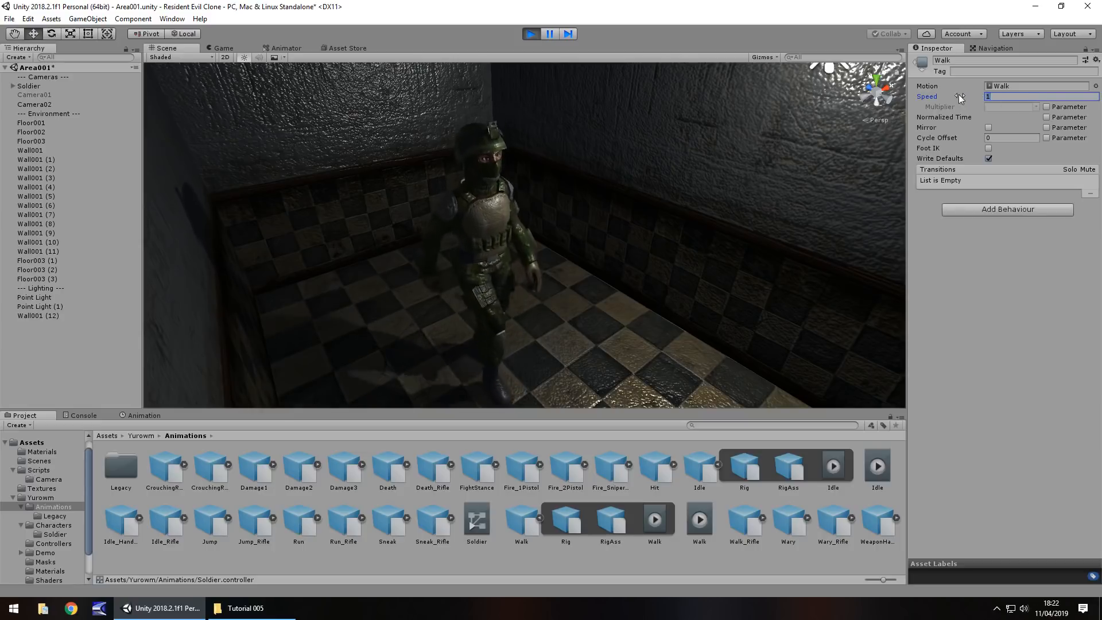
{"action": "type", "text": ".3"}
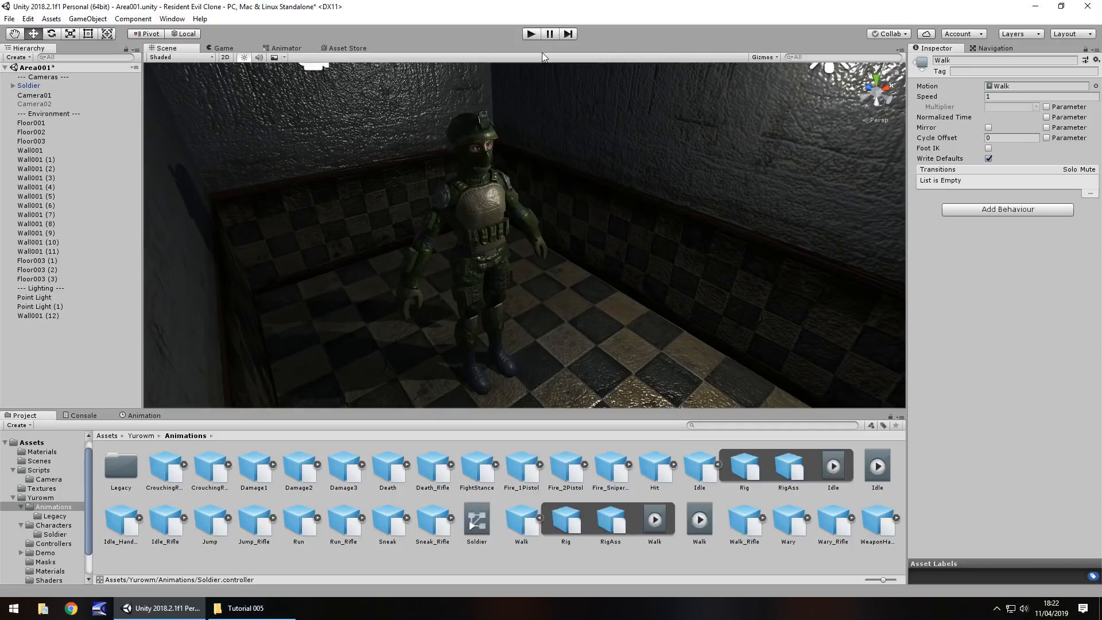
{"action": "mouse_move", "coordinate": [689, 282]}
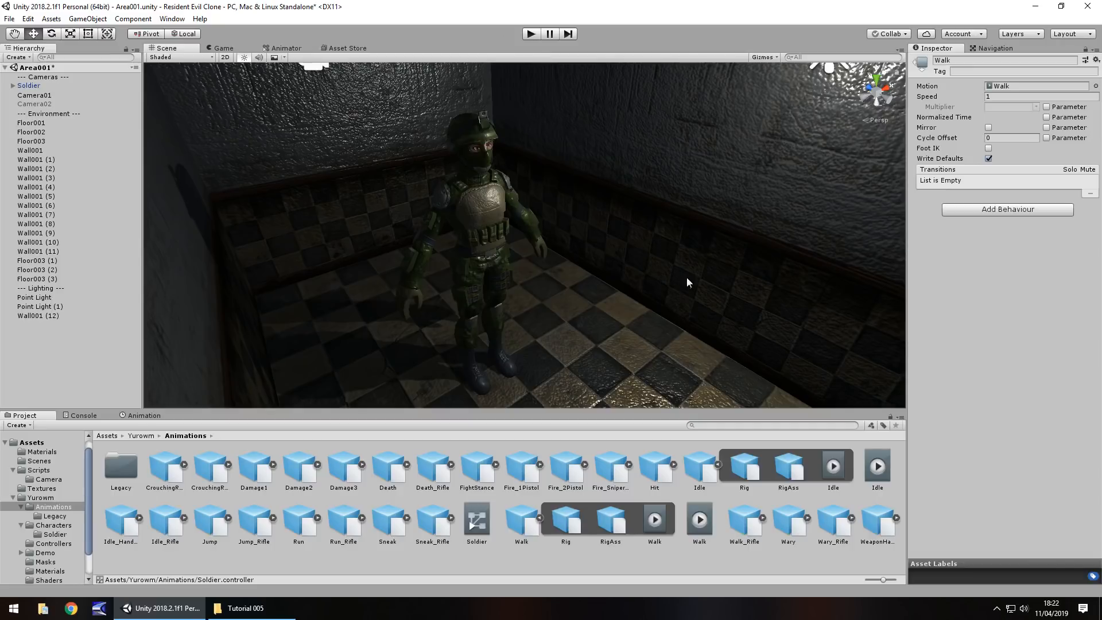
{"action": "mouse_move", "coordinate": [531, 278]}
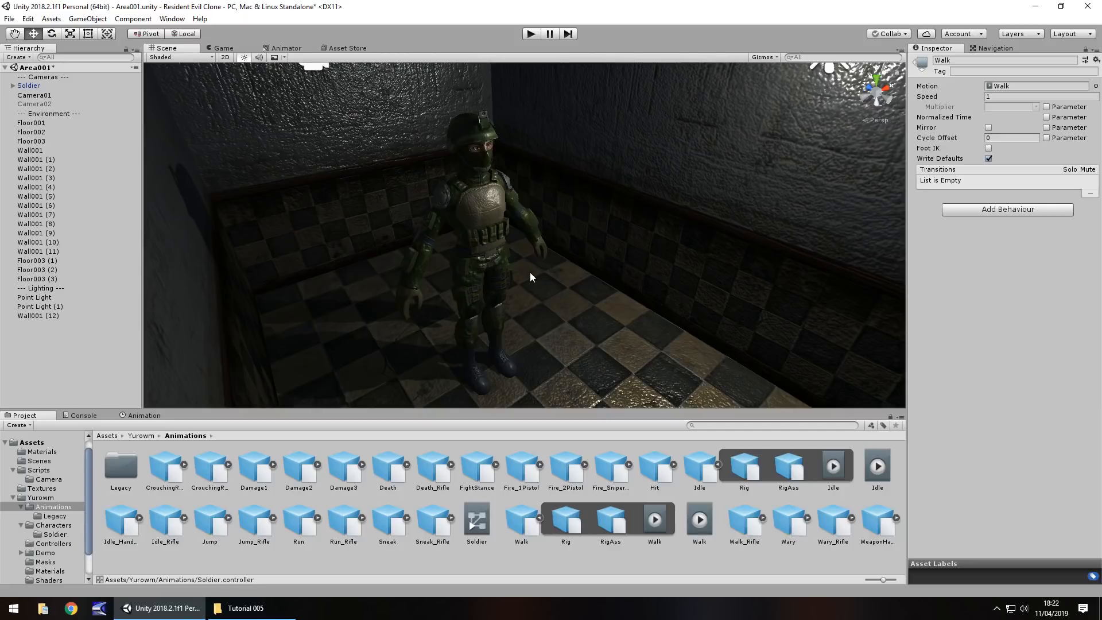